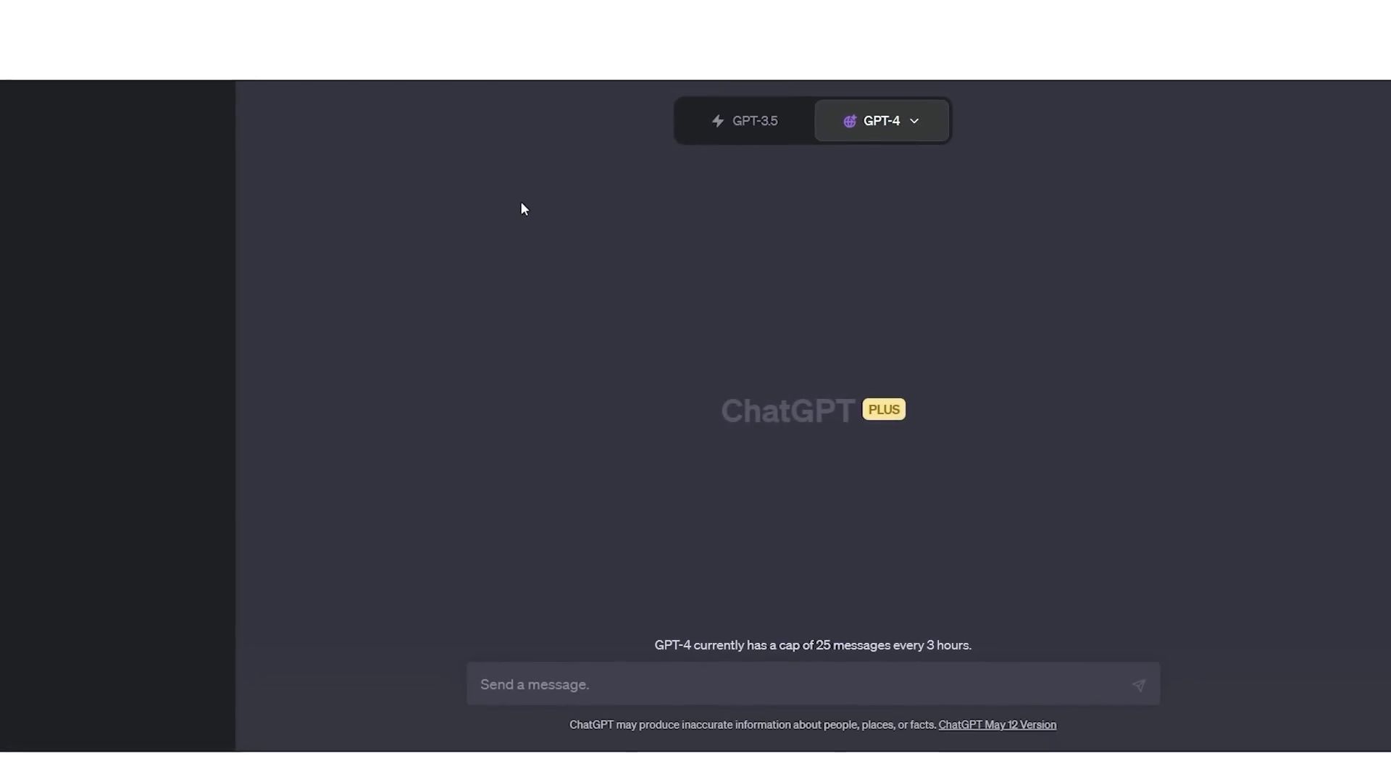
mouse_move(789, 205)
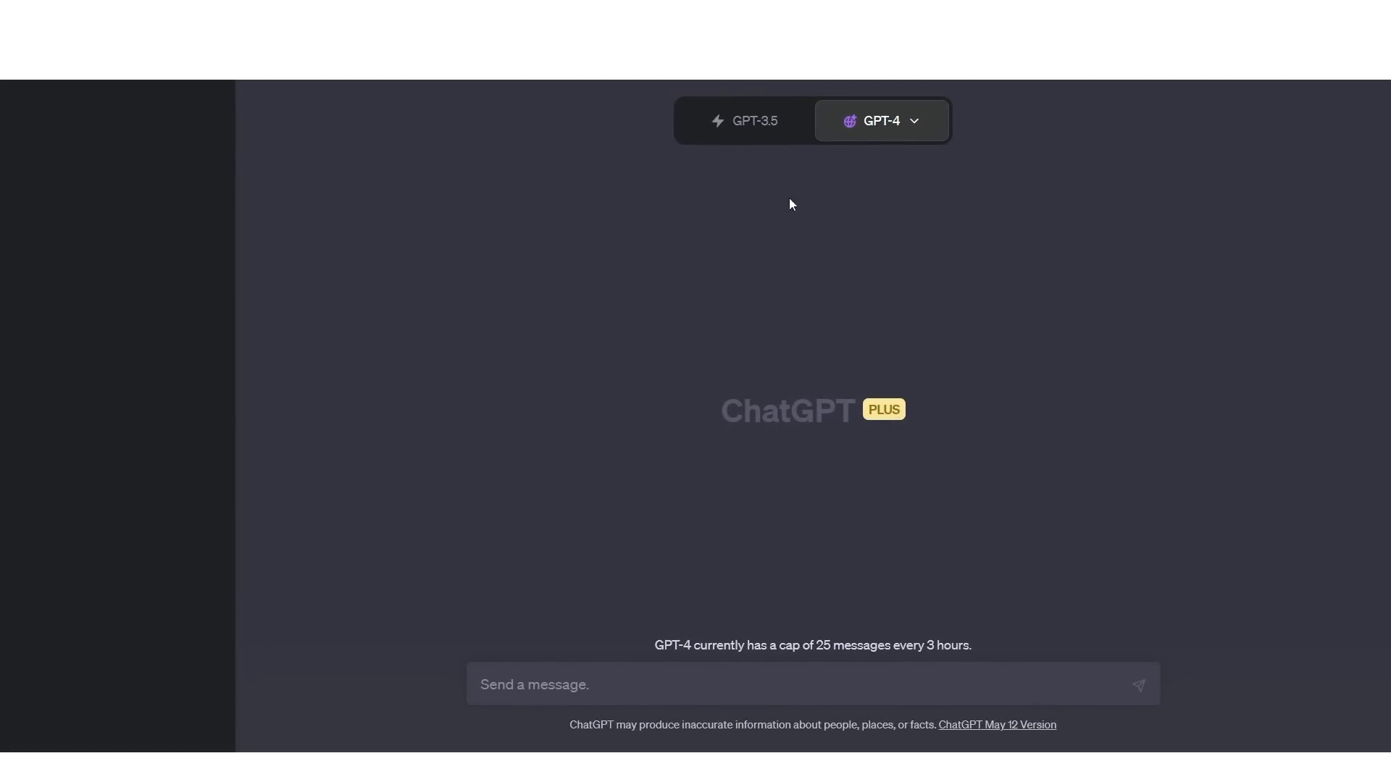
mouse_move(754, 120)
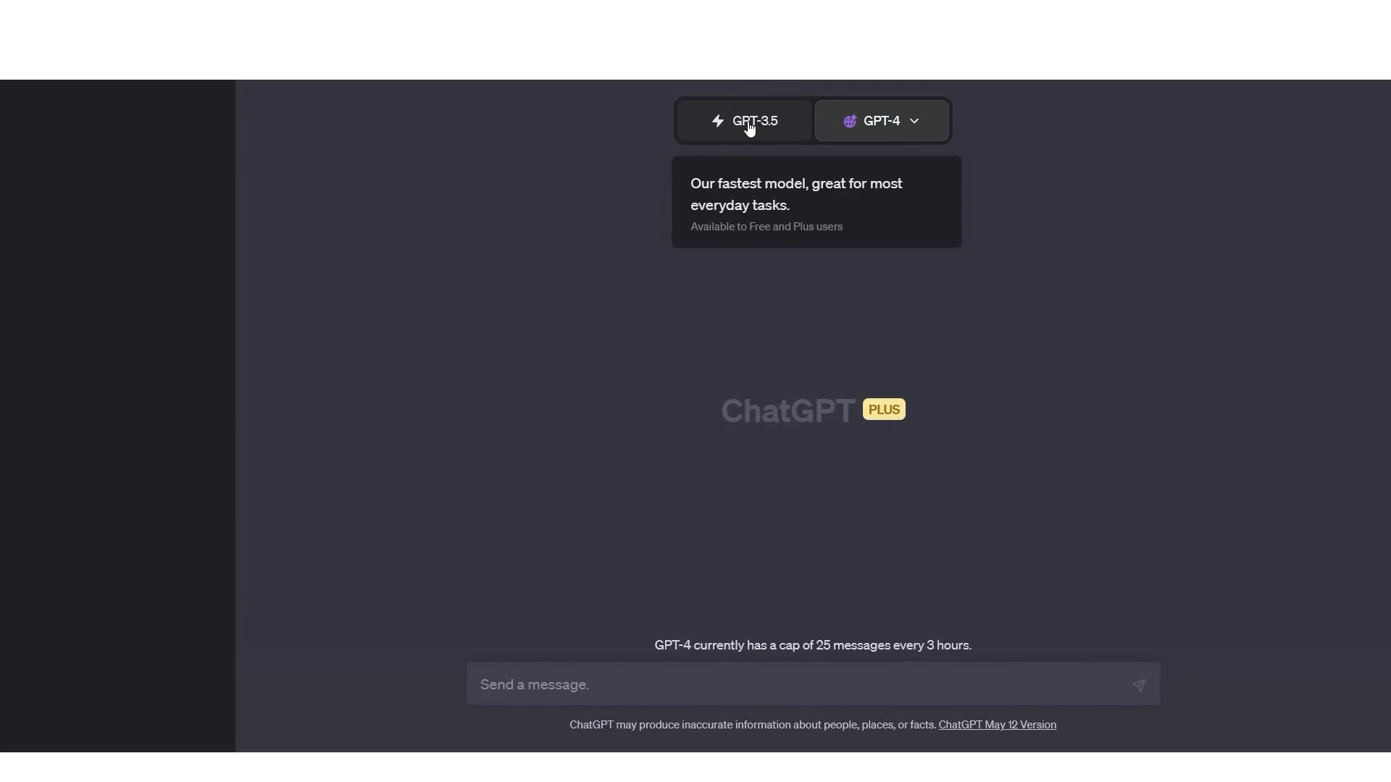
mouse_move(758, 137)
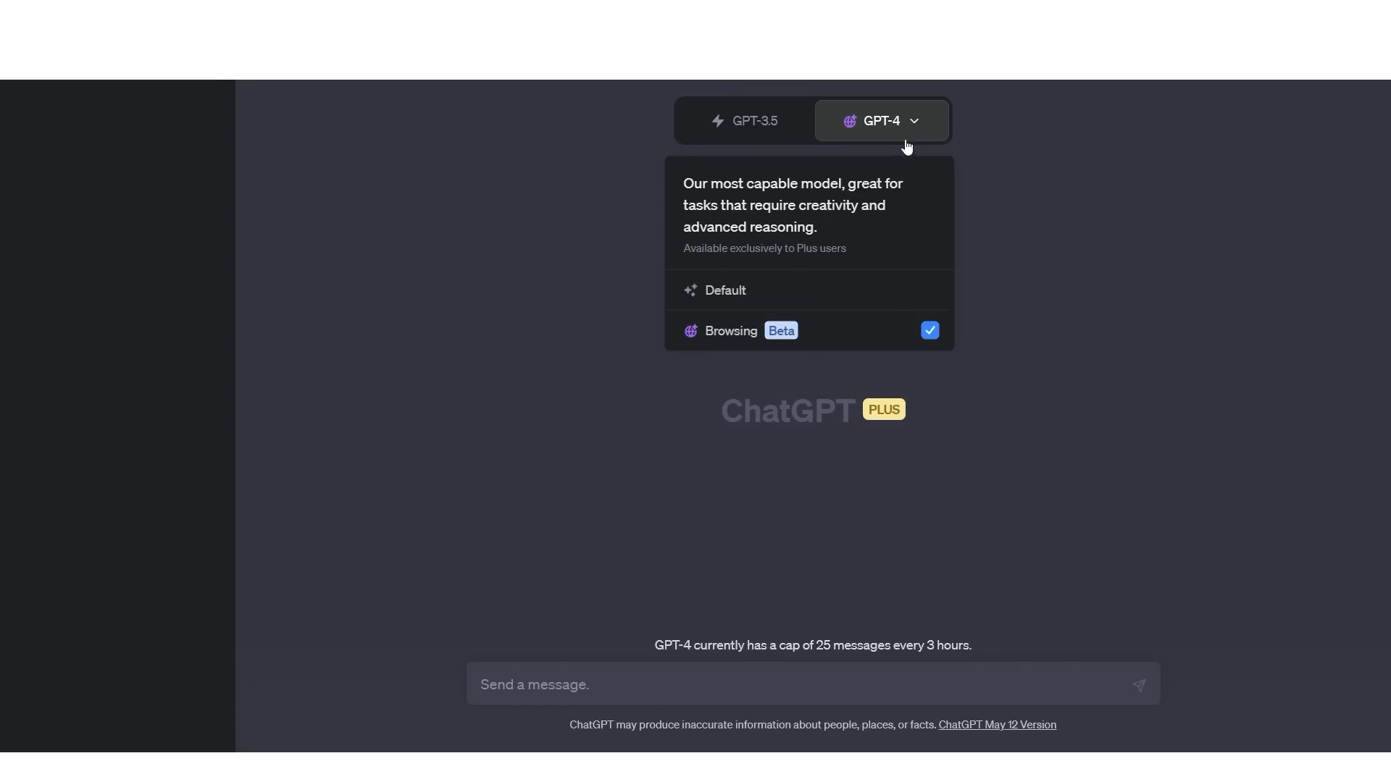
mouse_move(912, 127)
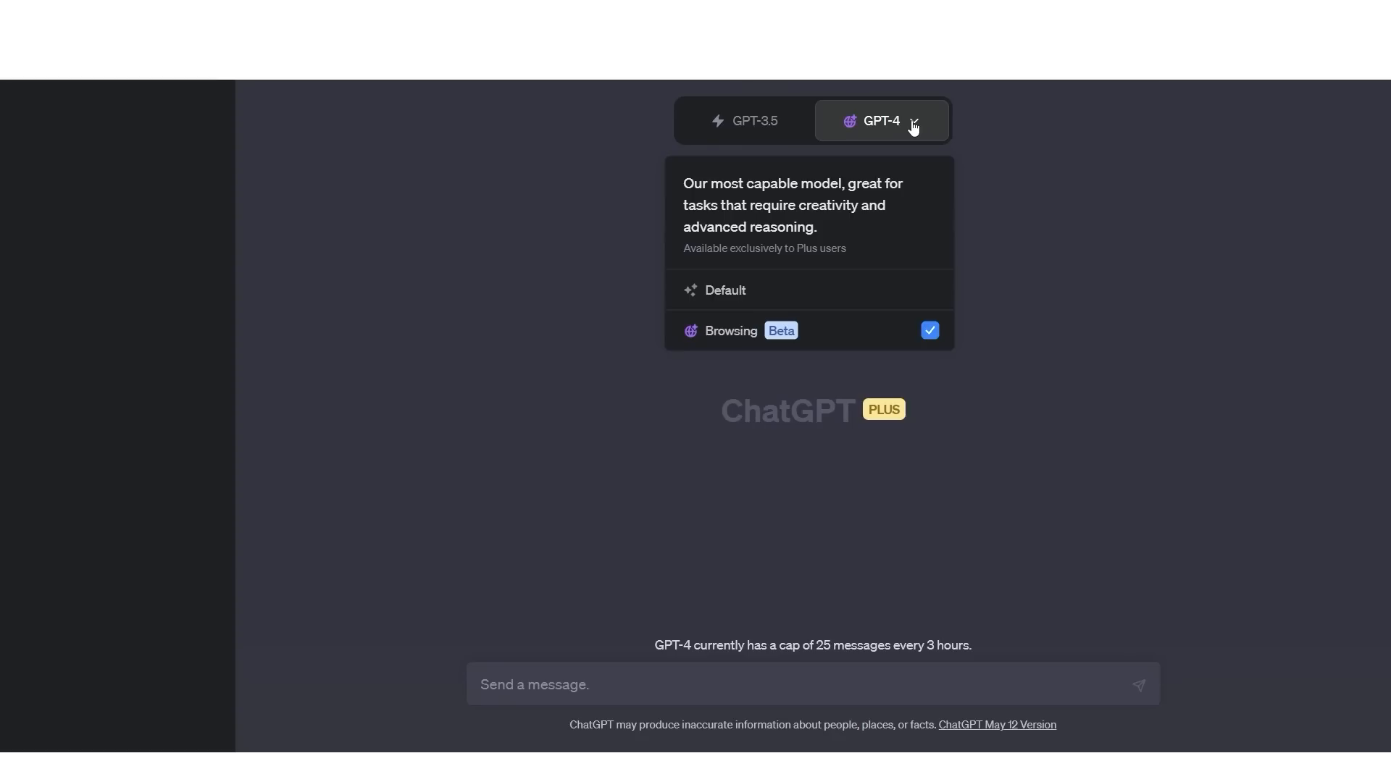
mouse_move(791, 335)
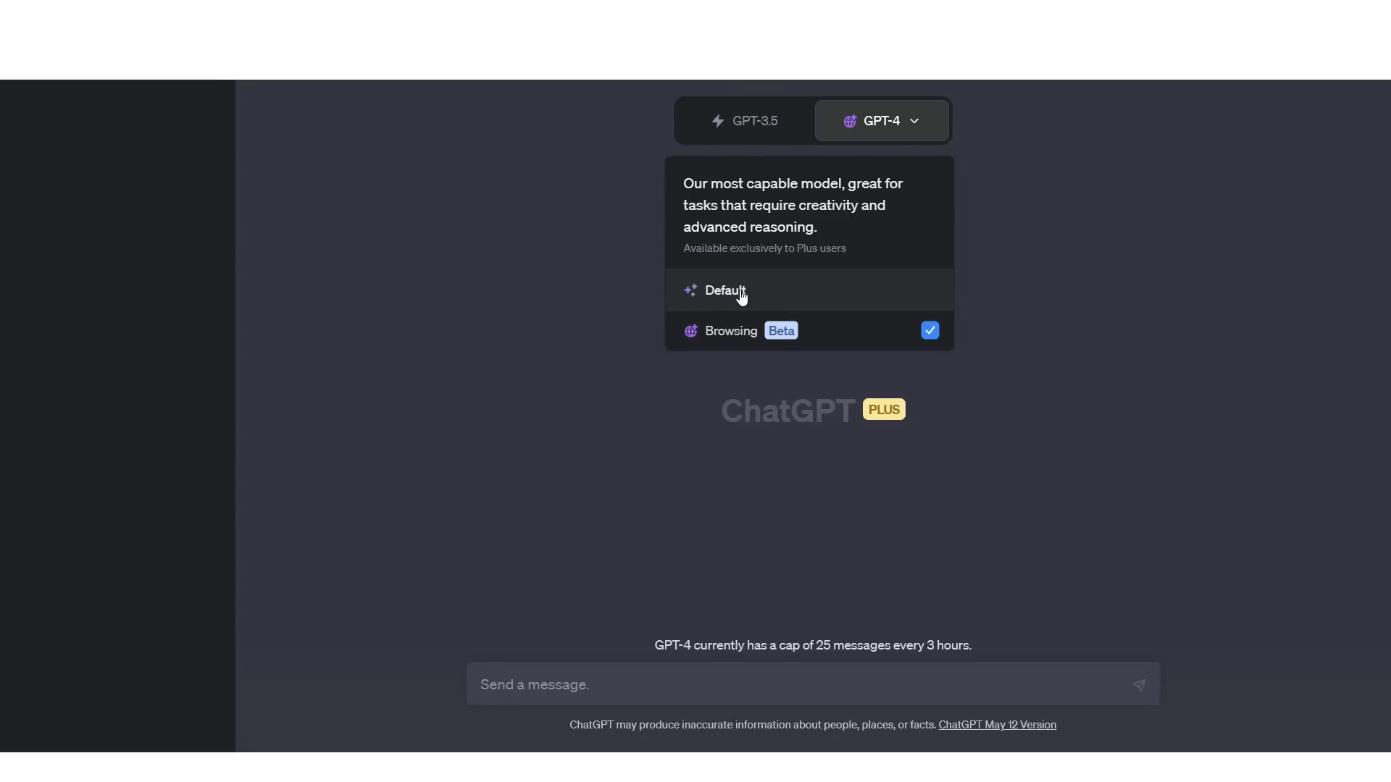
Step: With GPT-4 web browsing selected, draft the prompt "Recap googles I/O event 2023"
click(724, 290)
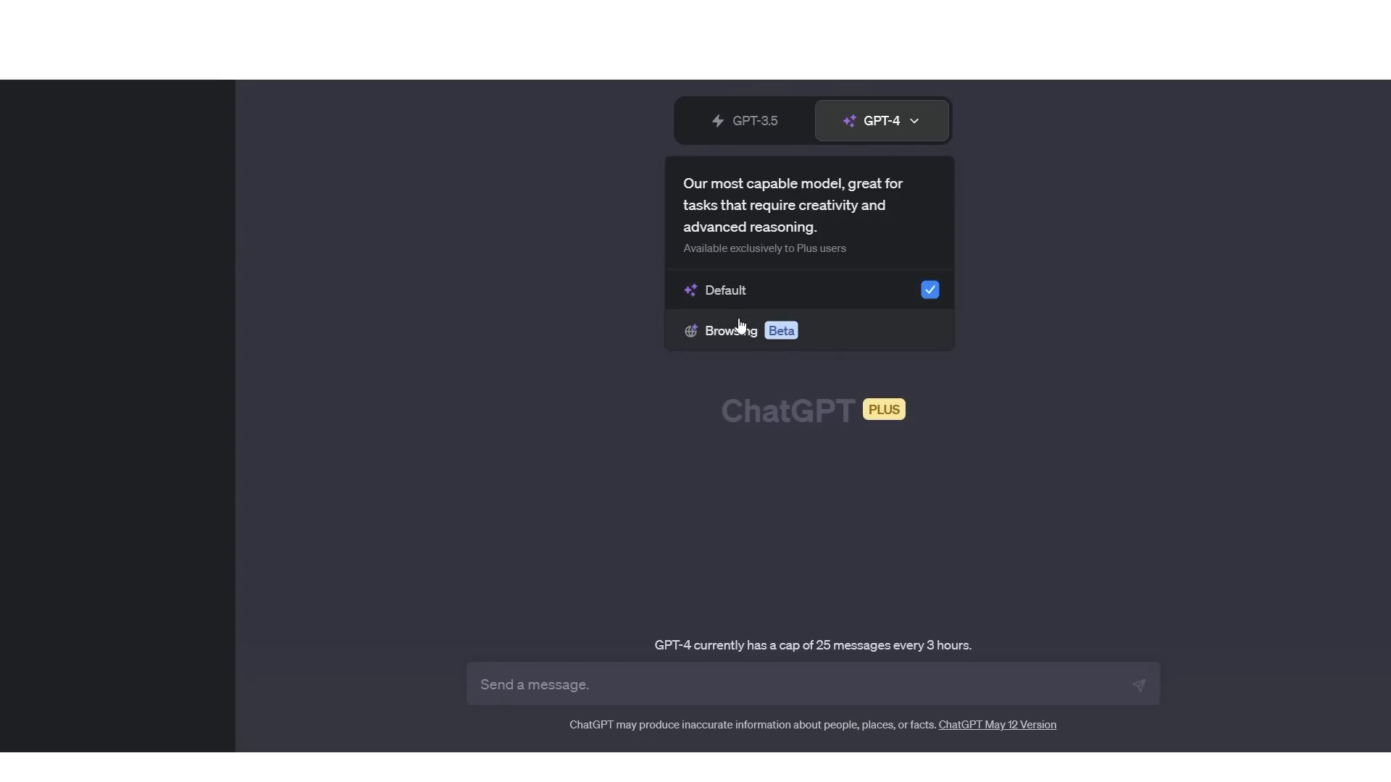
click(730, 331)
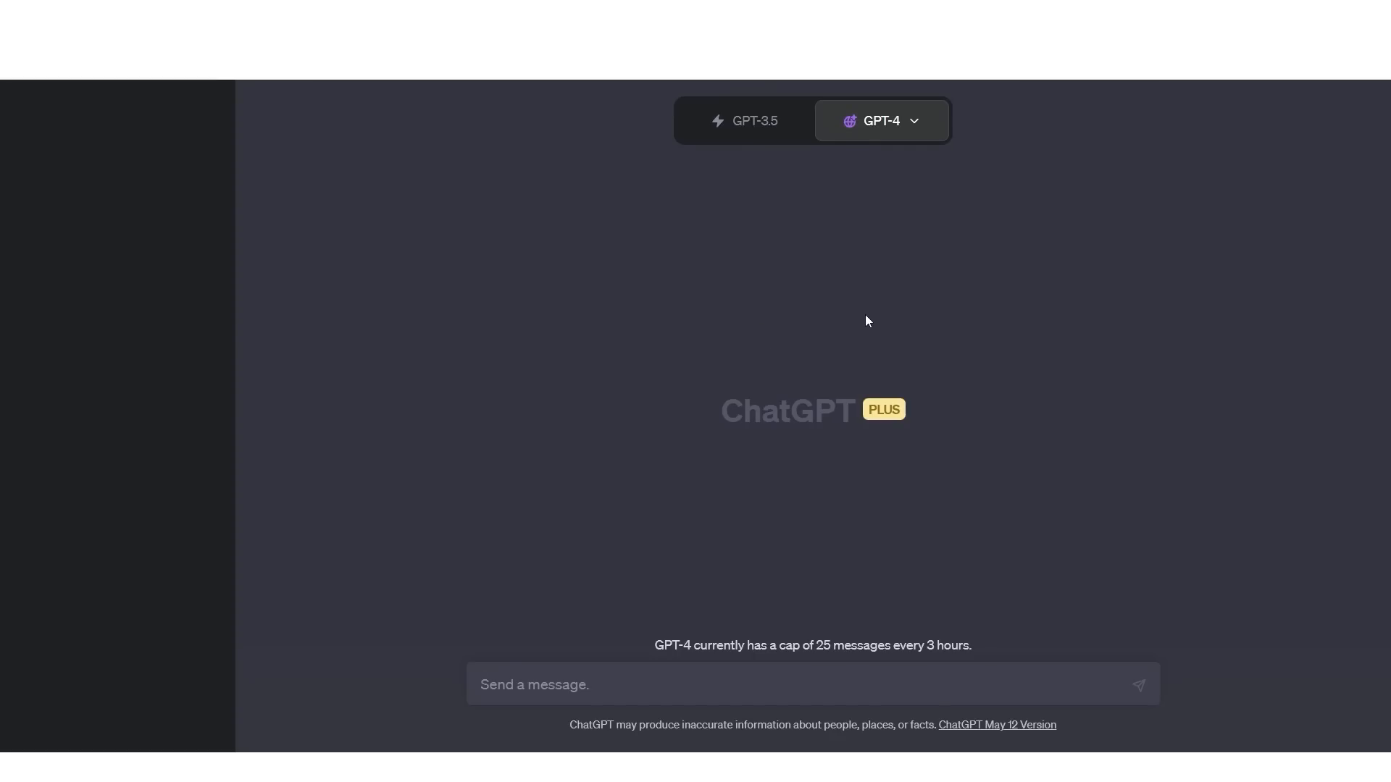
mouse_move(907, 234)
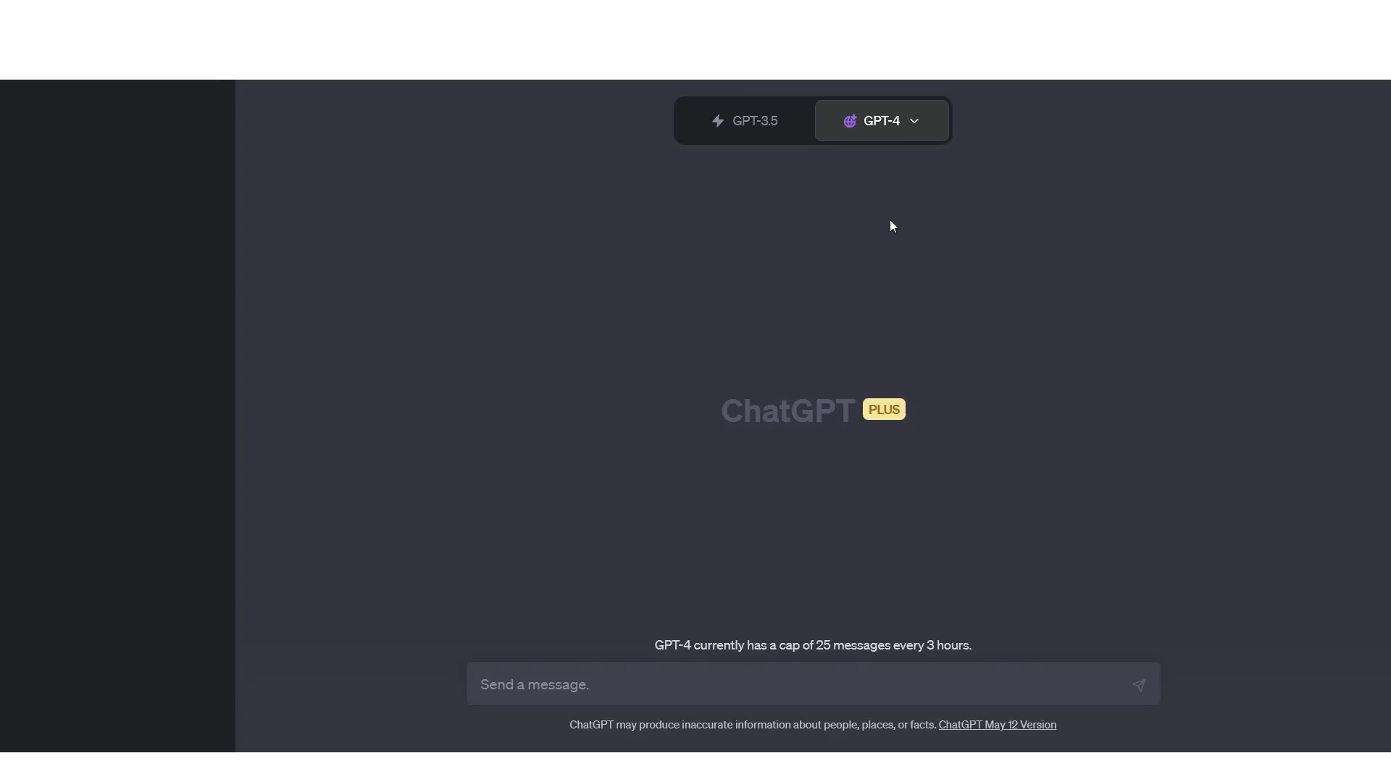
click(535, 684)
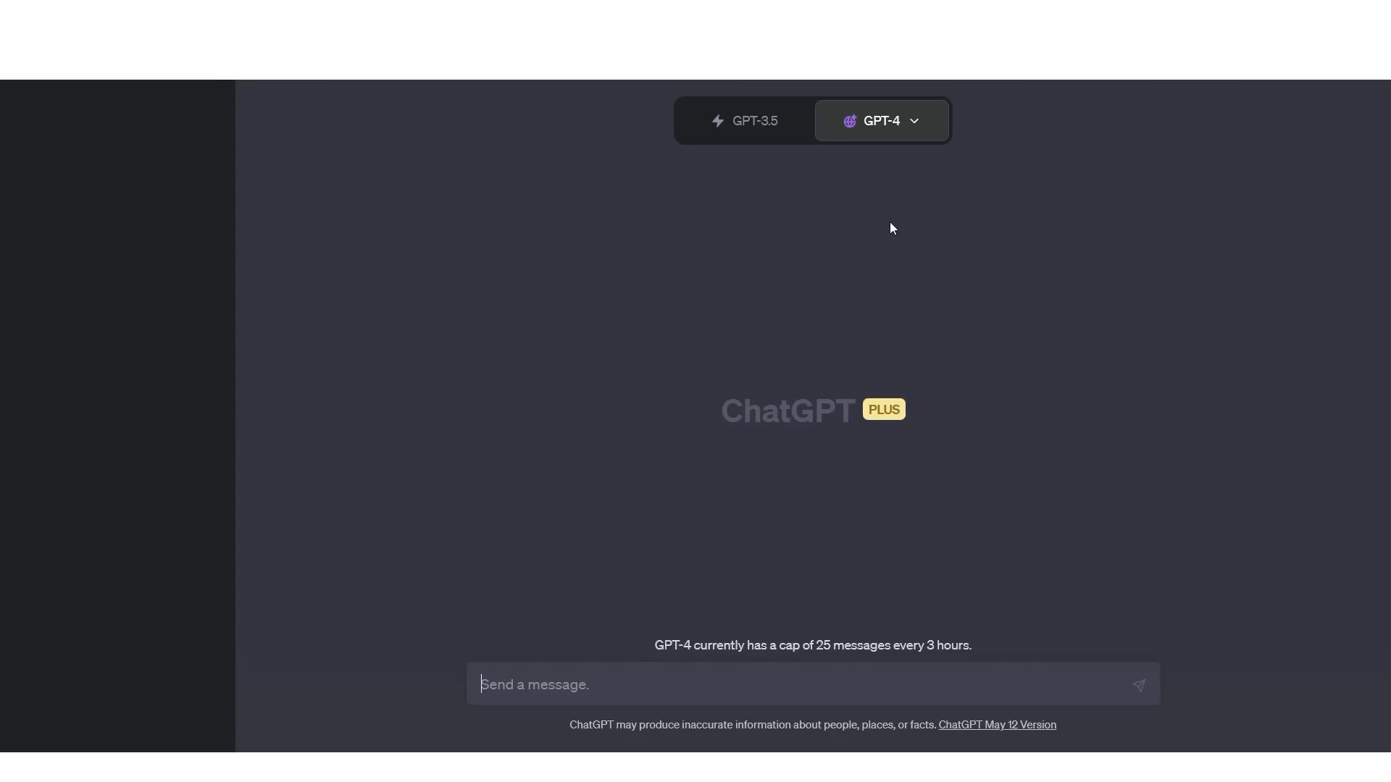
mouse_move(895, 236)
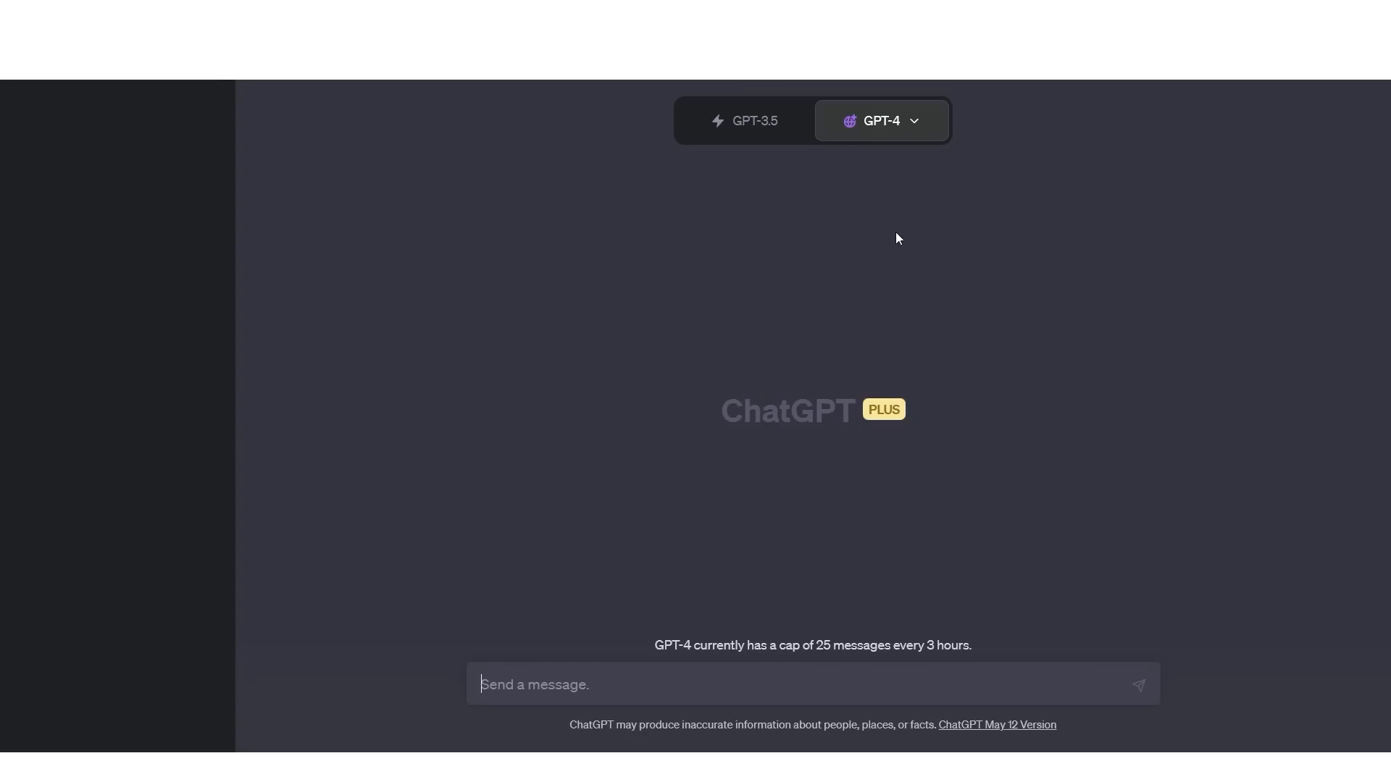
mouse_move(901, 226)
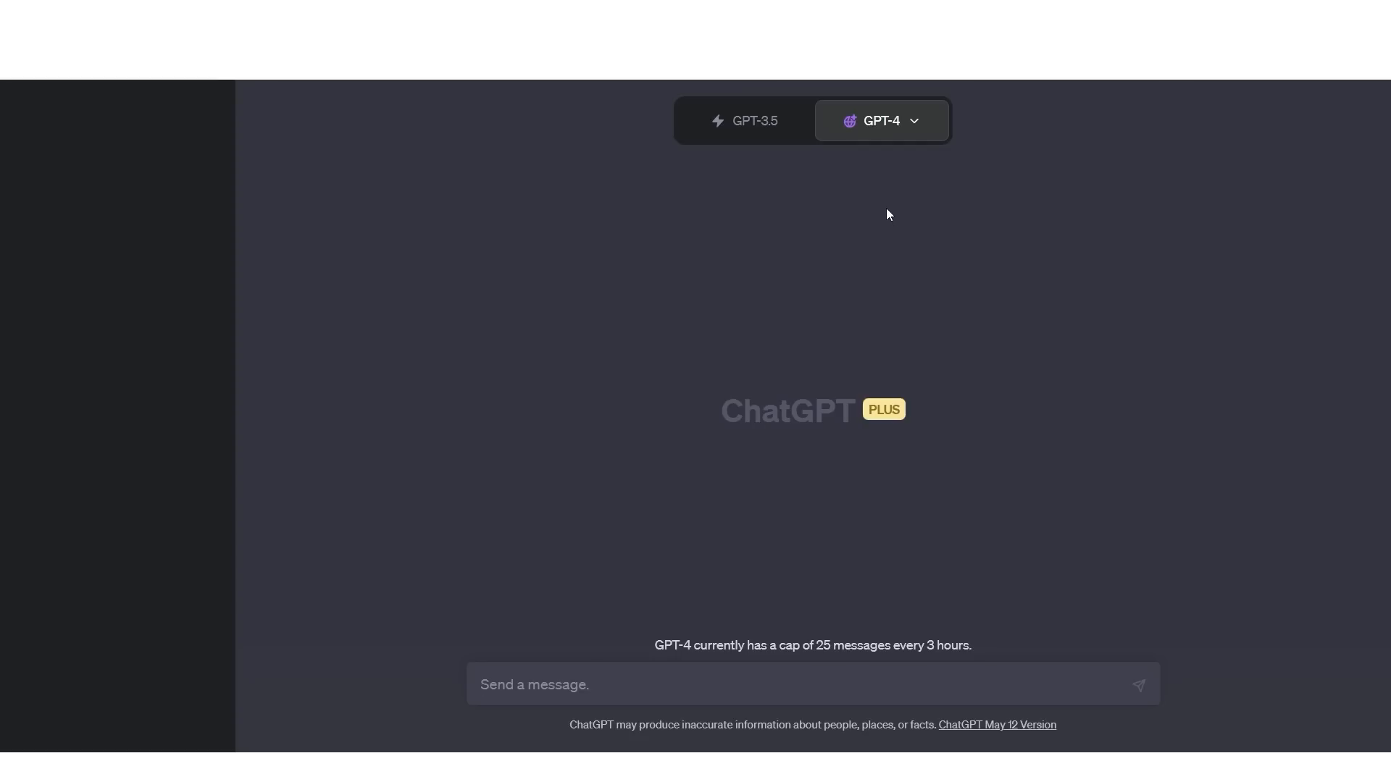
mouse_move(855, 225)
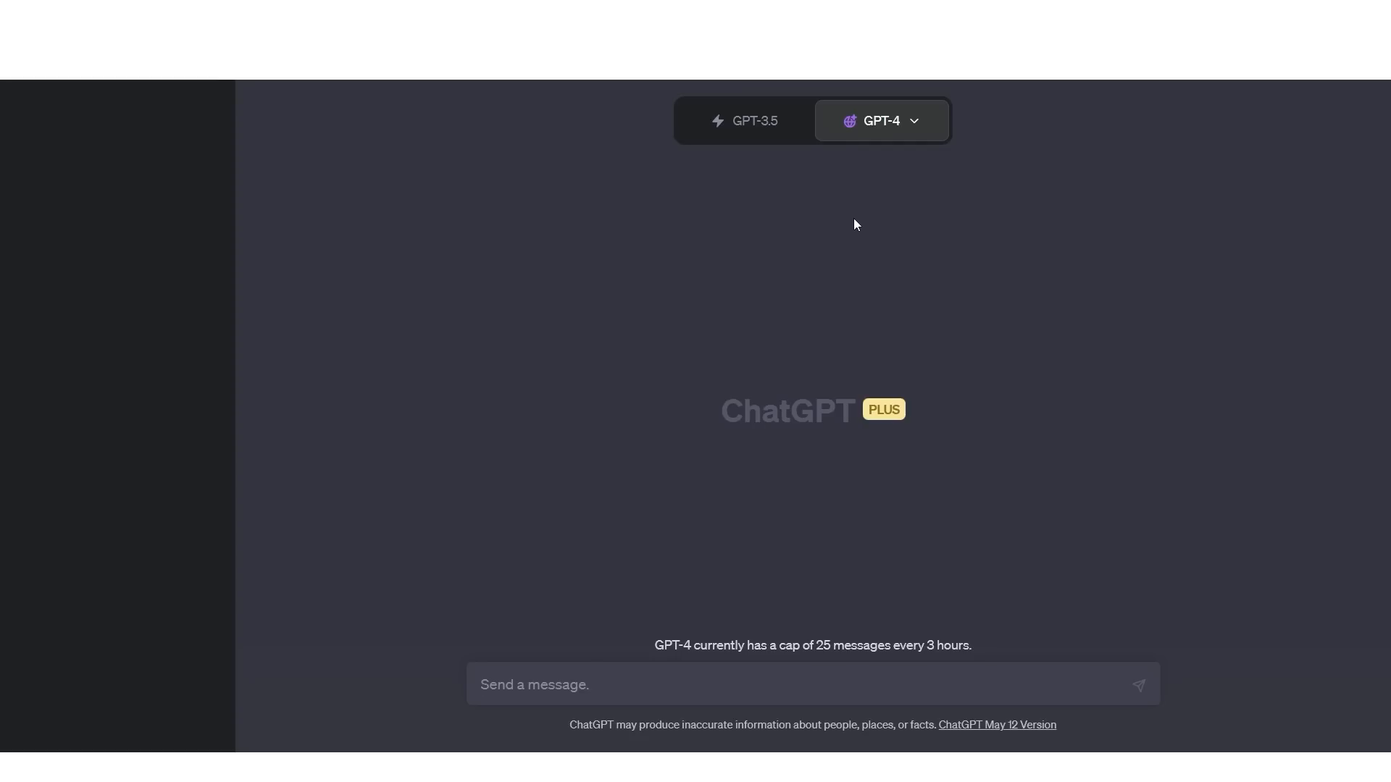
text(Recap googles I/O event 2023)
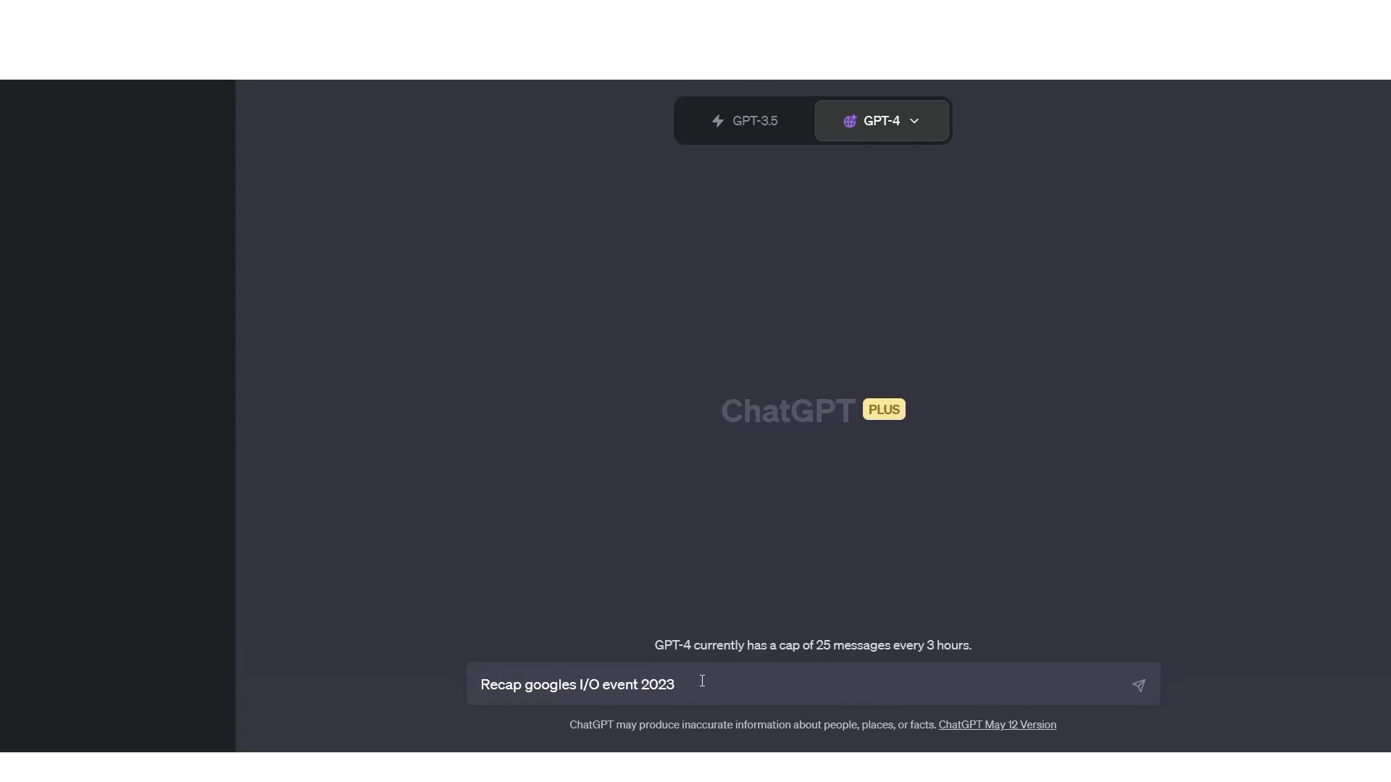
mouse_move(728, 640)
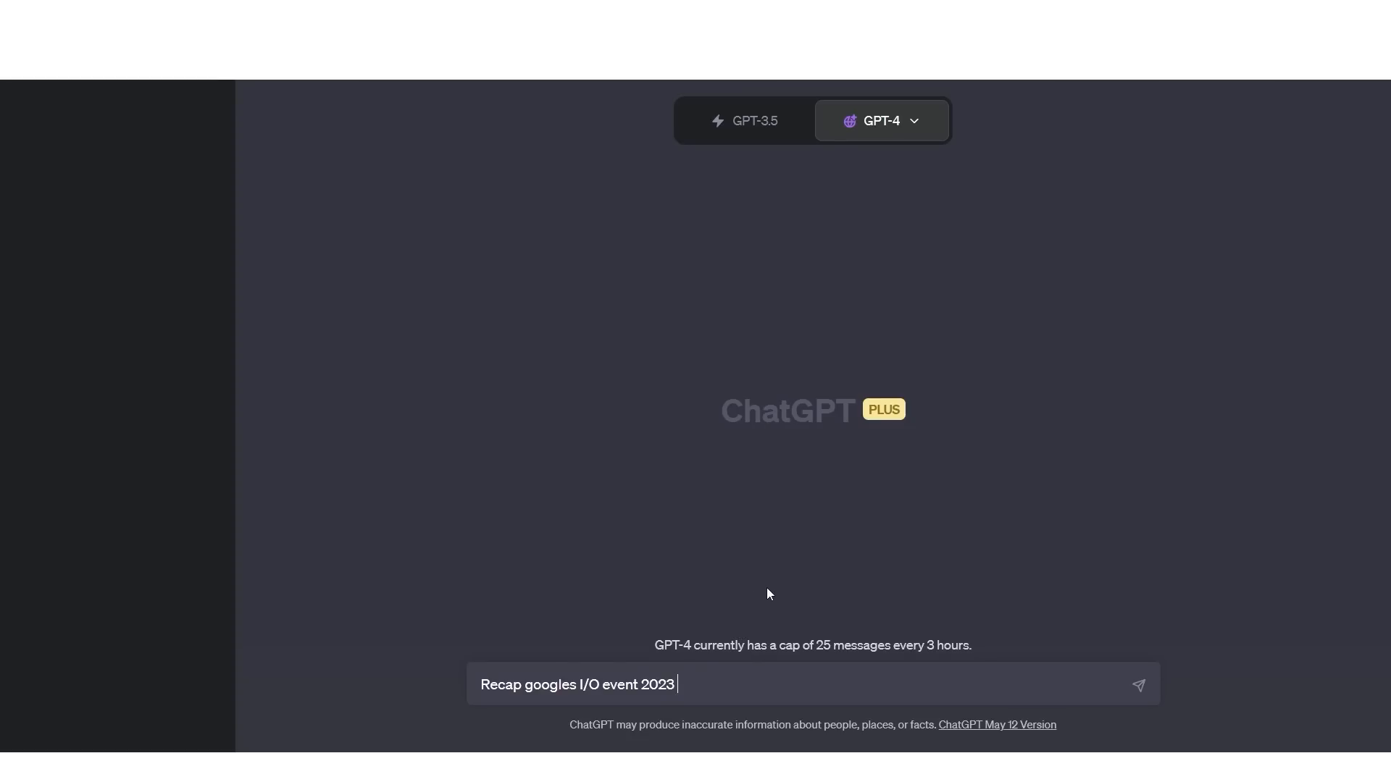
mouse_move(850, 575)
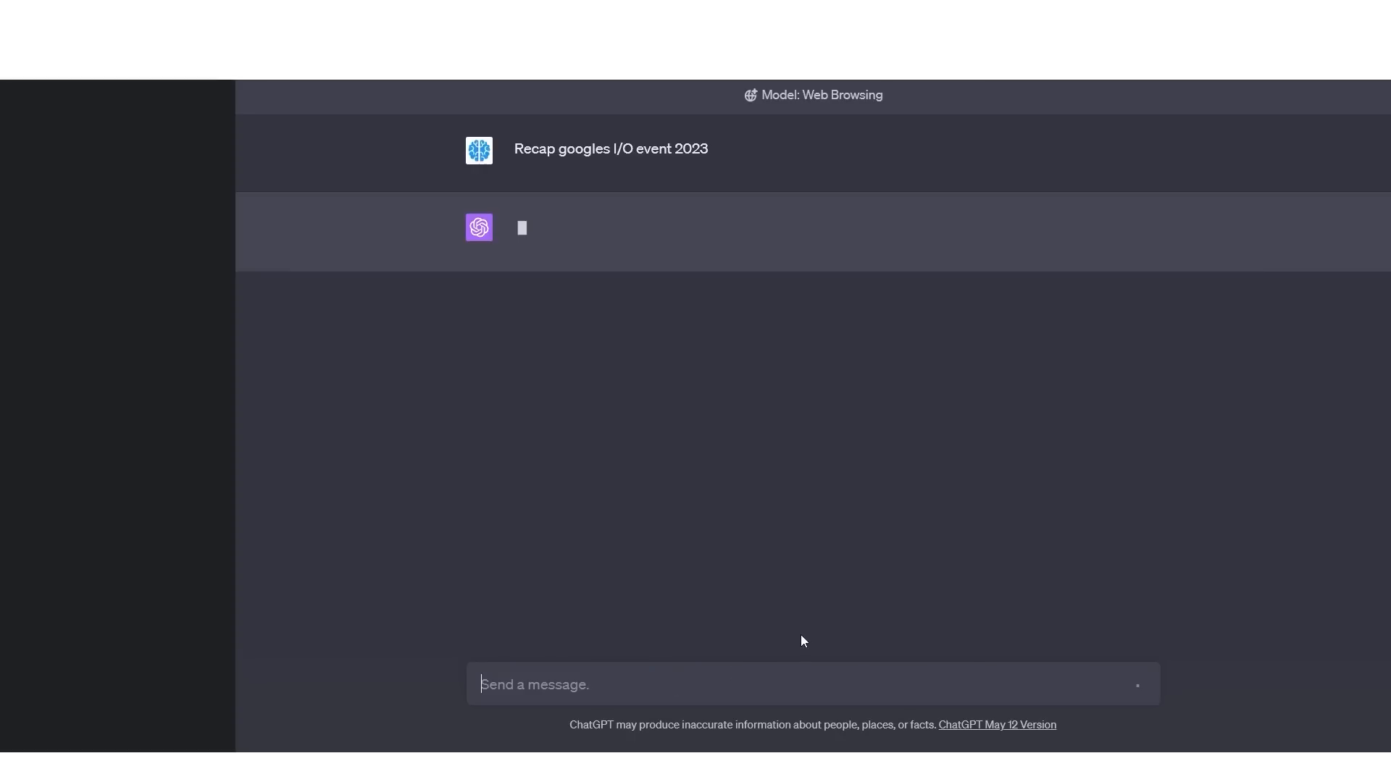
mouse_move(805, 97)
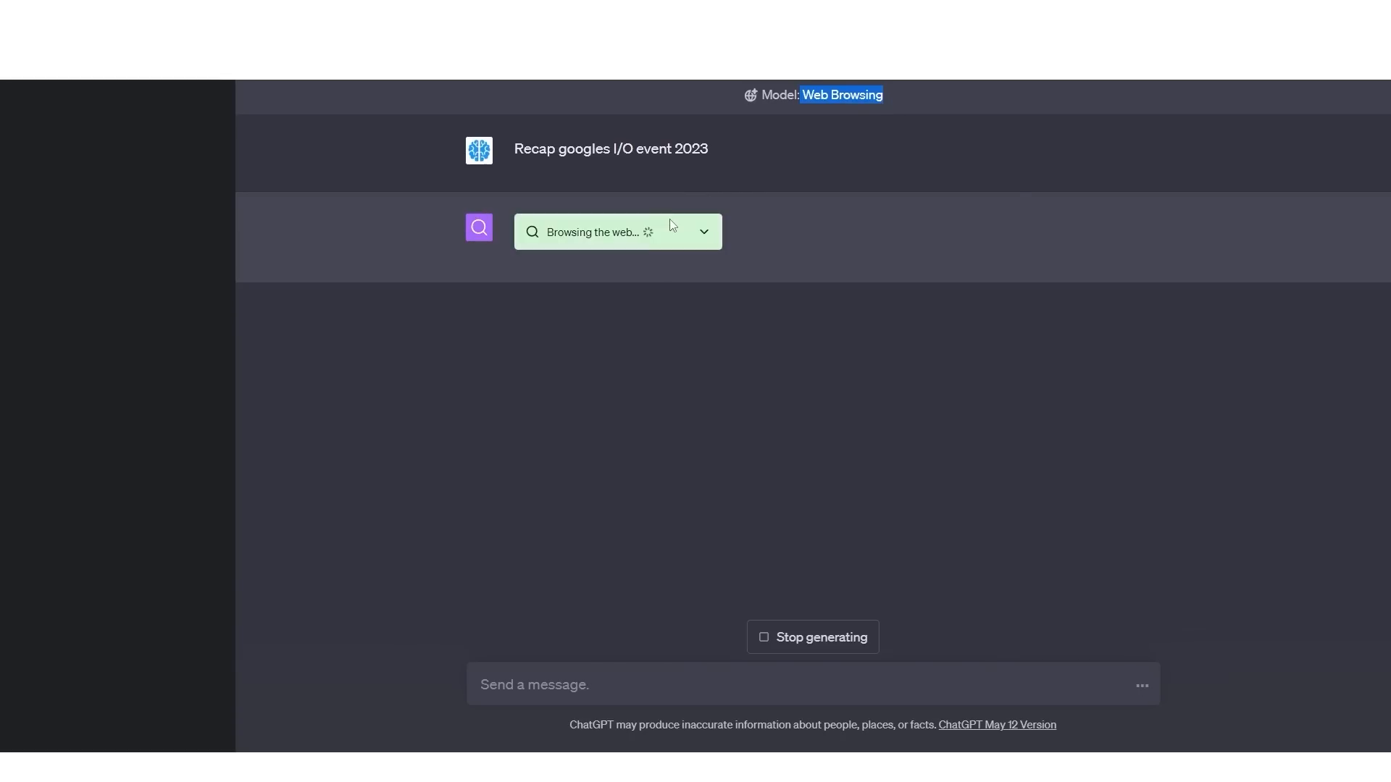
mouse_move(708, 236)
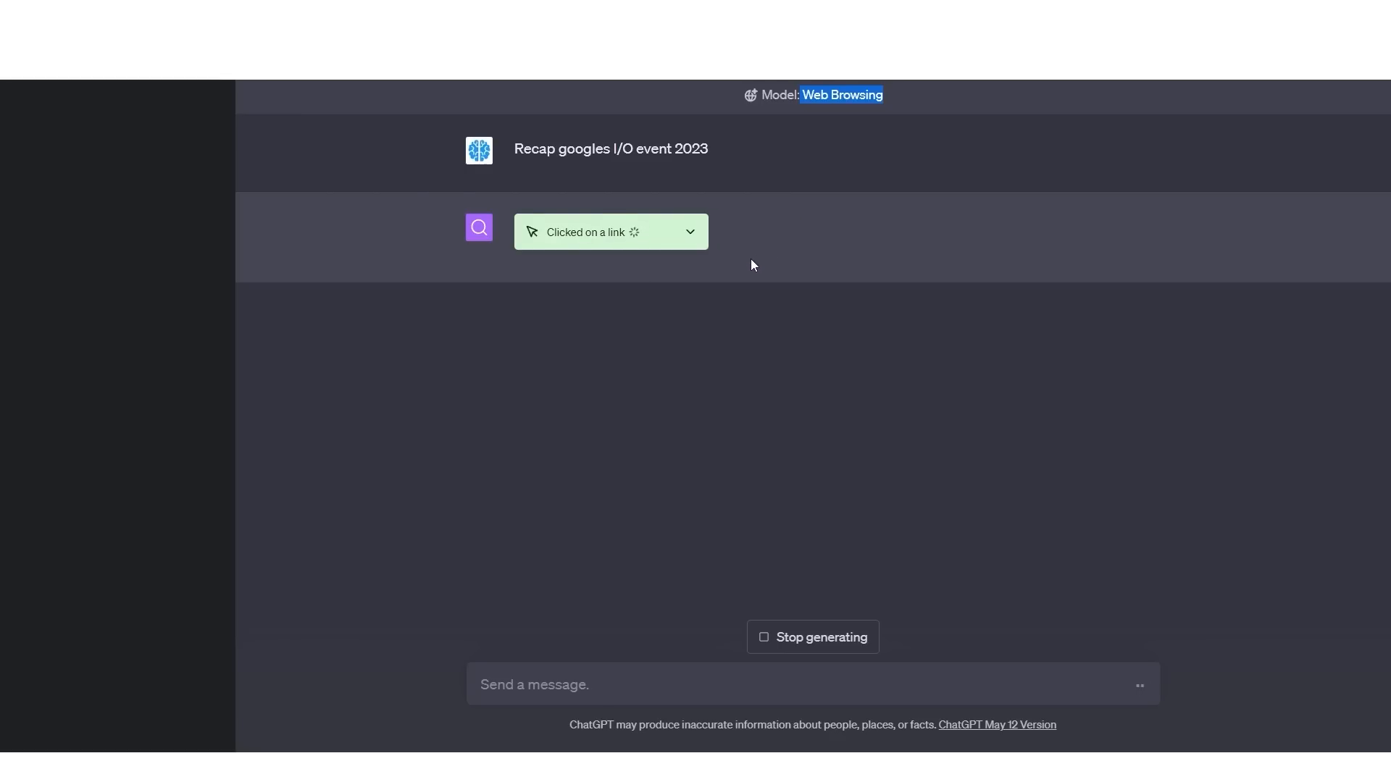
mouse_move(669, 191)
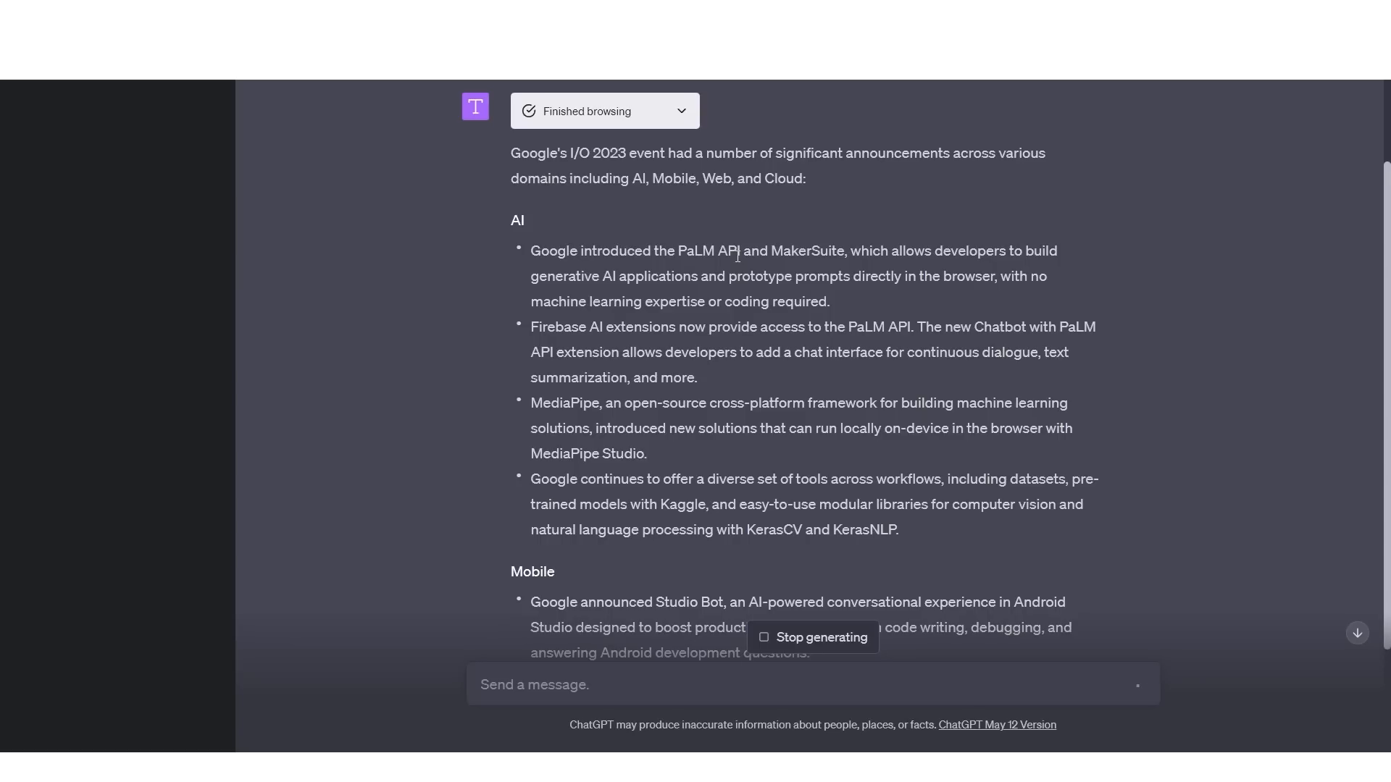
Step: Read through the generated I/O 2023 recap covering AI, Mobile, Web and Cloud announcements
scroll(down, 3)
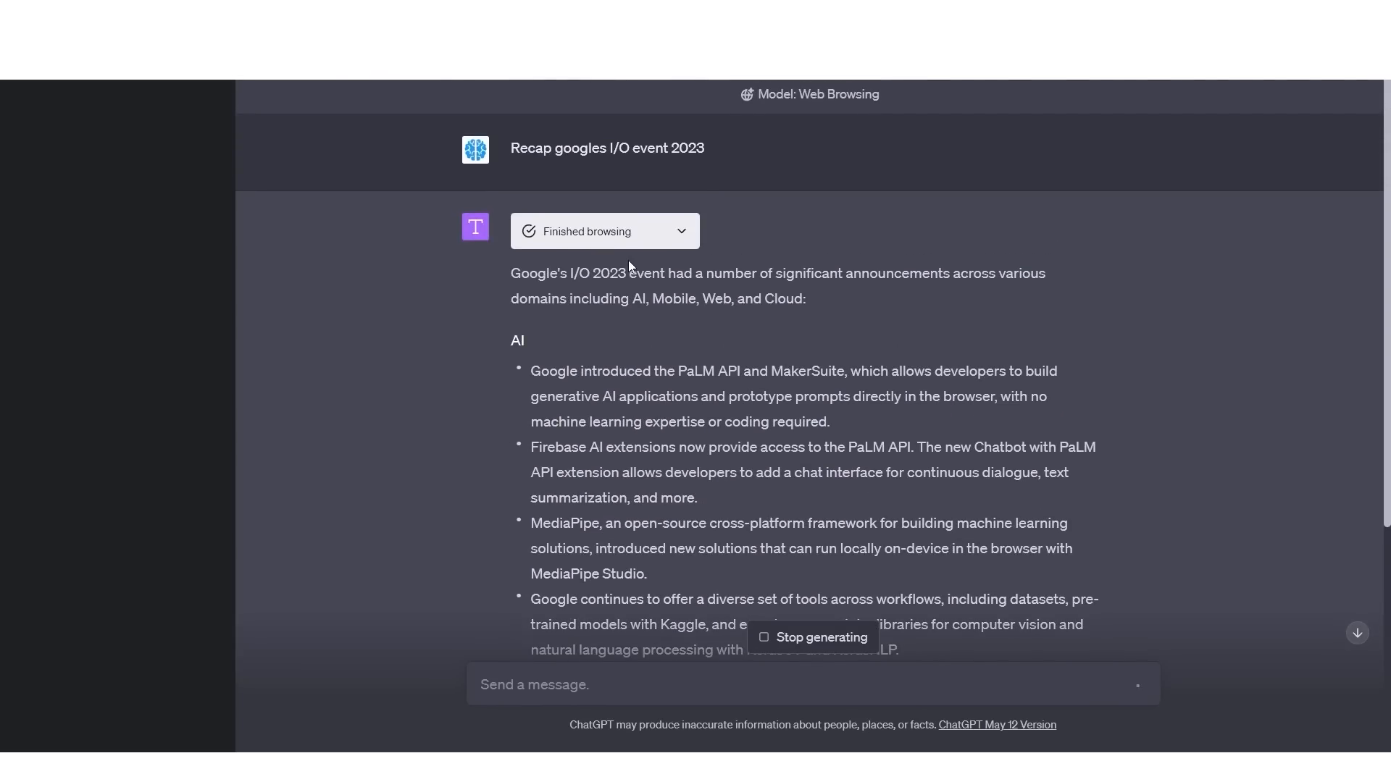
scroll(down, 3)
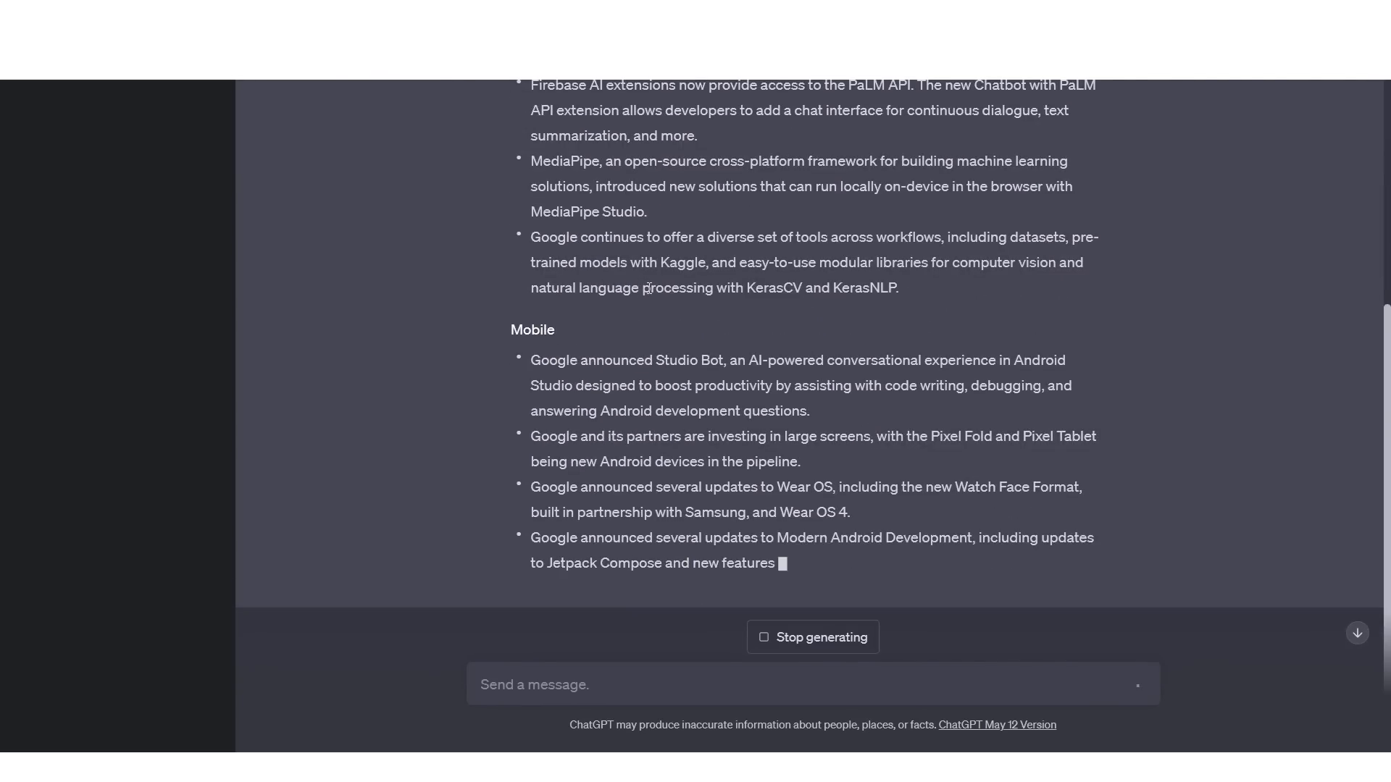
scroll(up, 3)
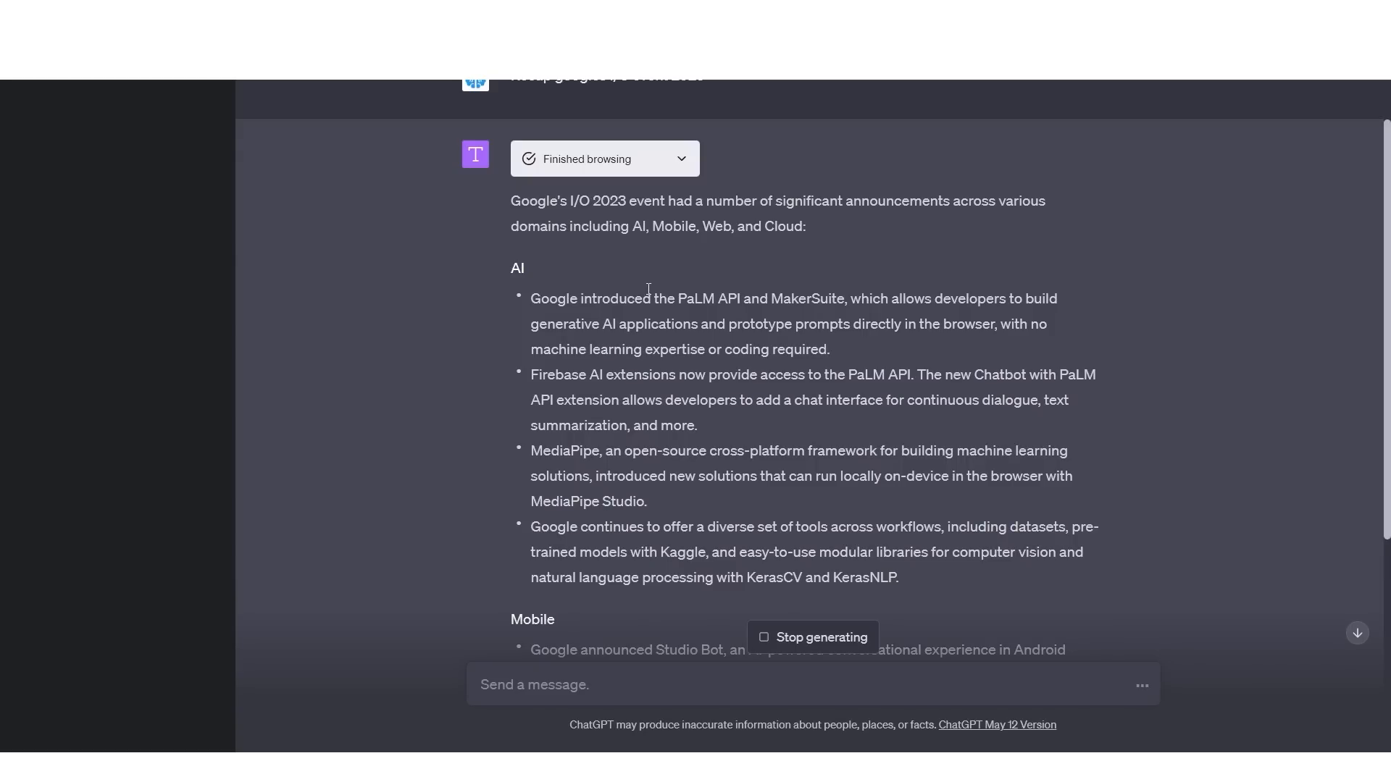
mouse_move(649, 290)
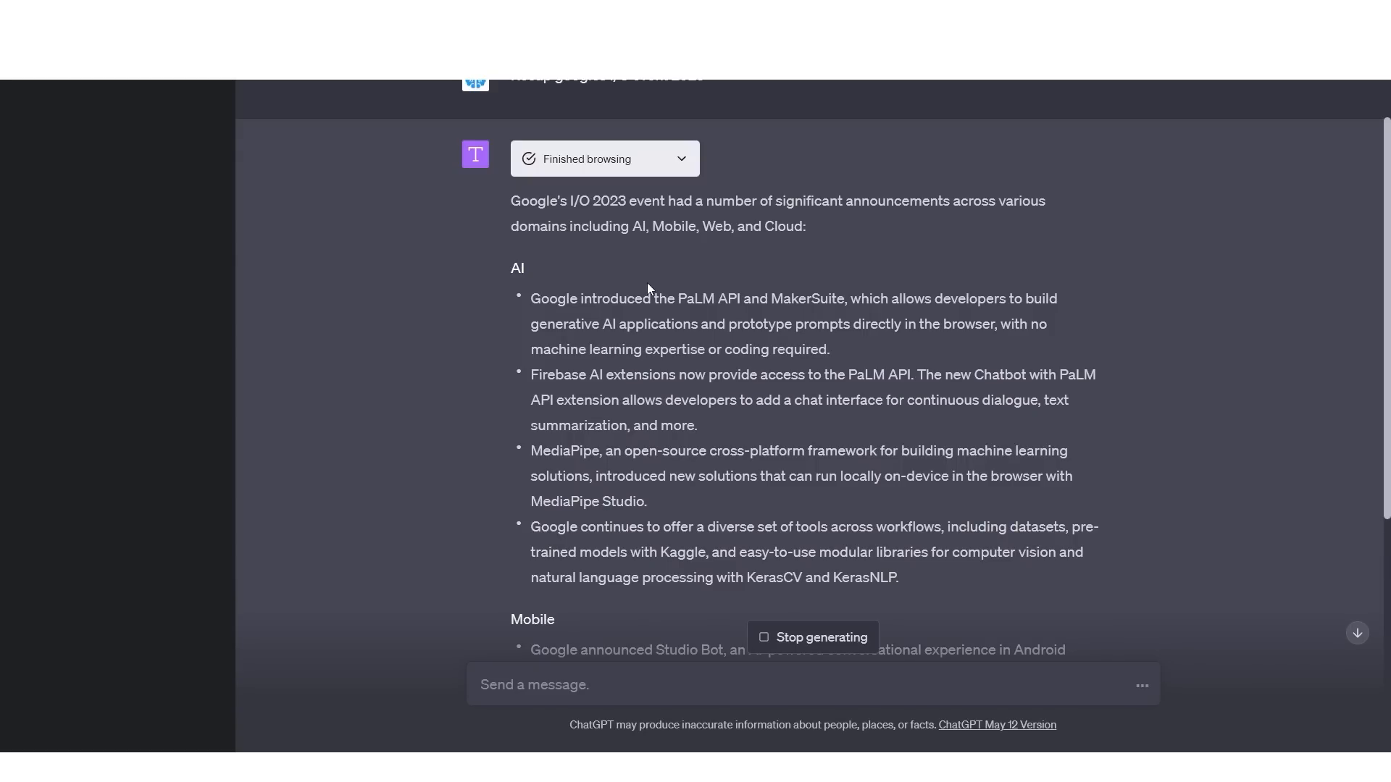
scroll(down, 3)
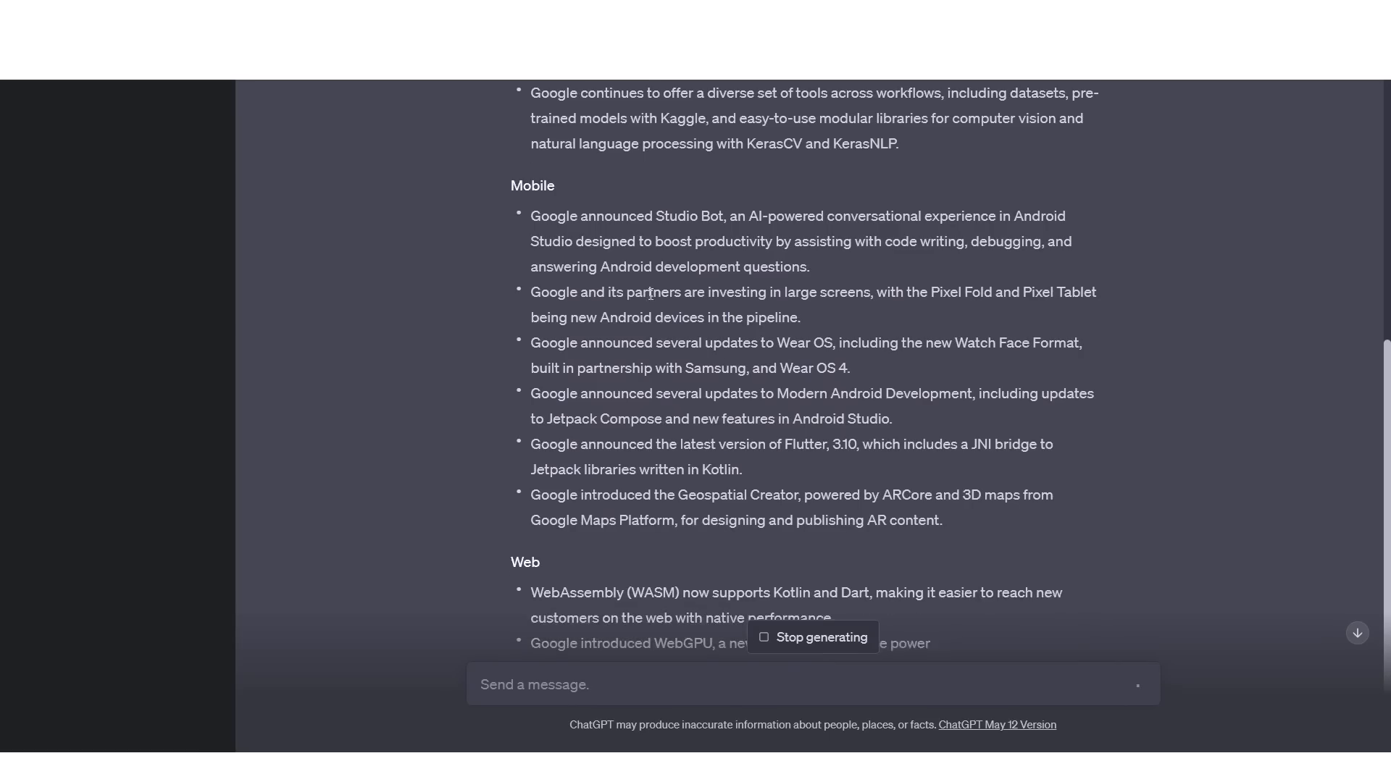
scroll(down, 3)
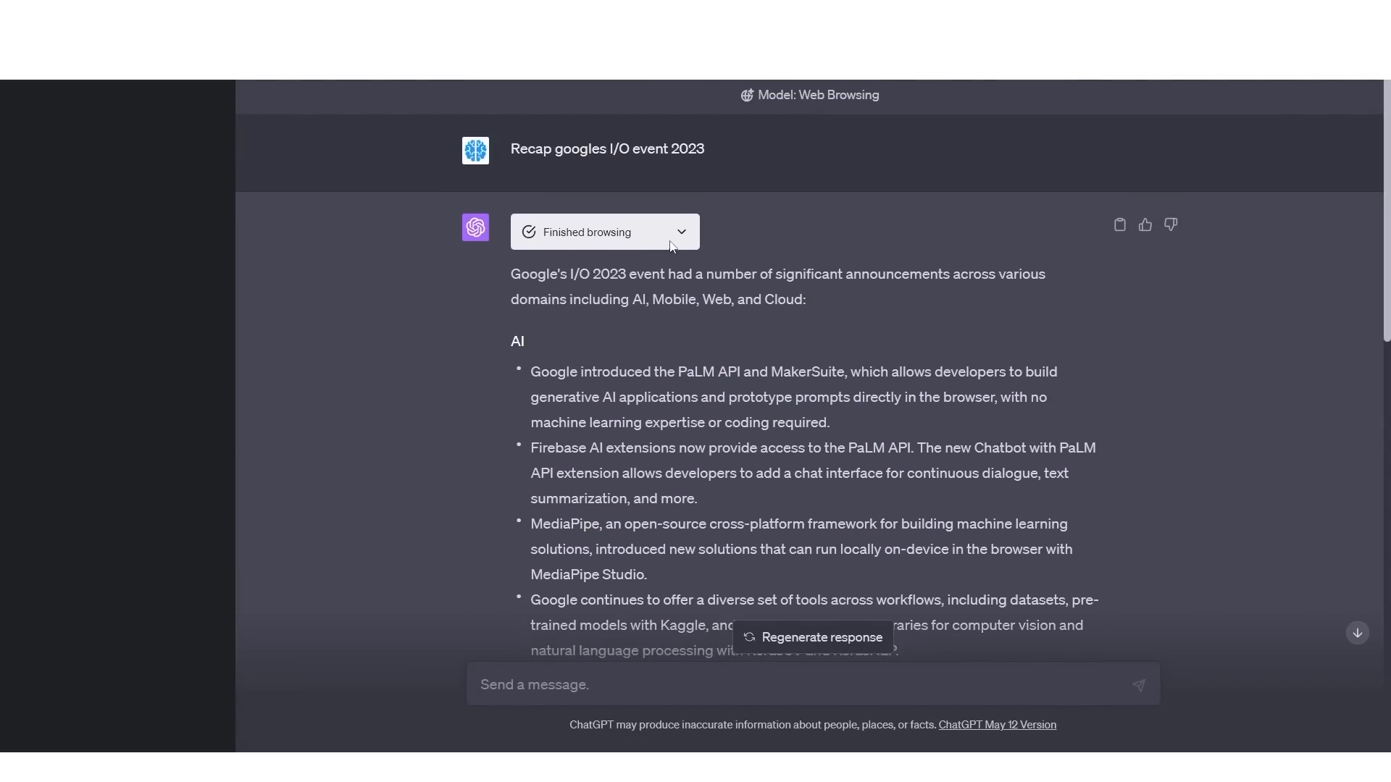
Step: Expand the Finished browsing log showing the search and developers.googleblog.com page, then collapse it
click(603, 232)
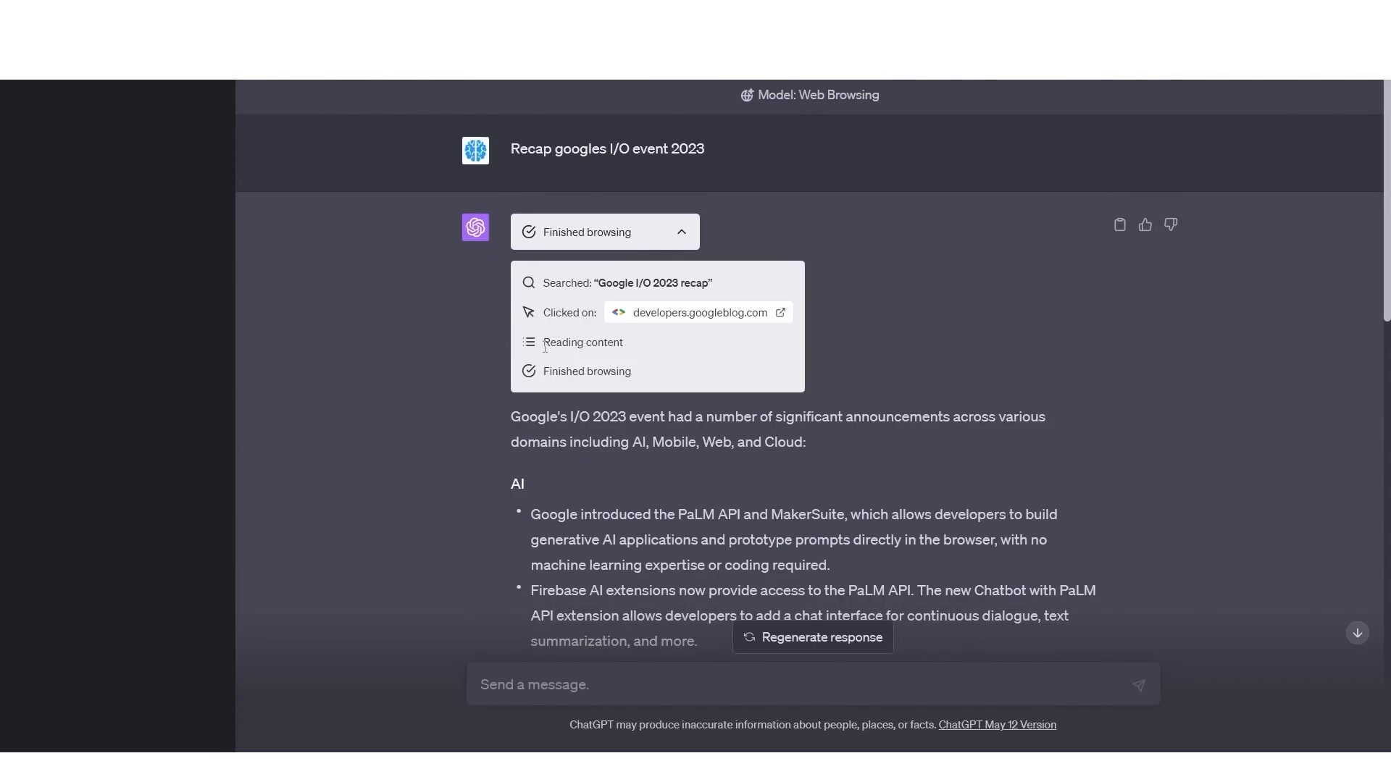
scroll(down, 3)
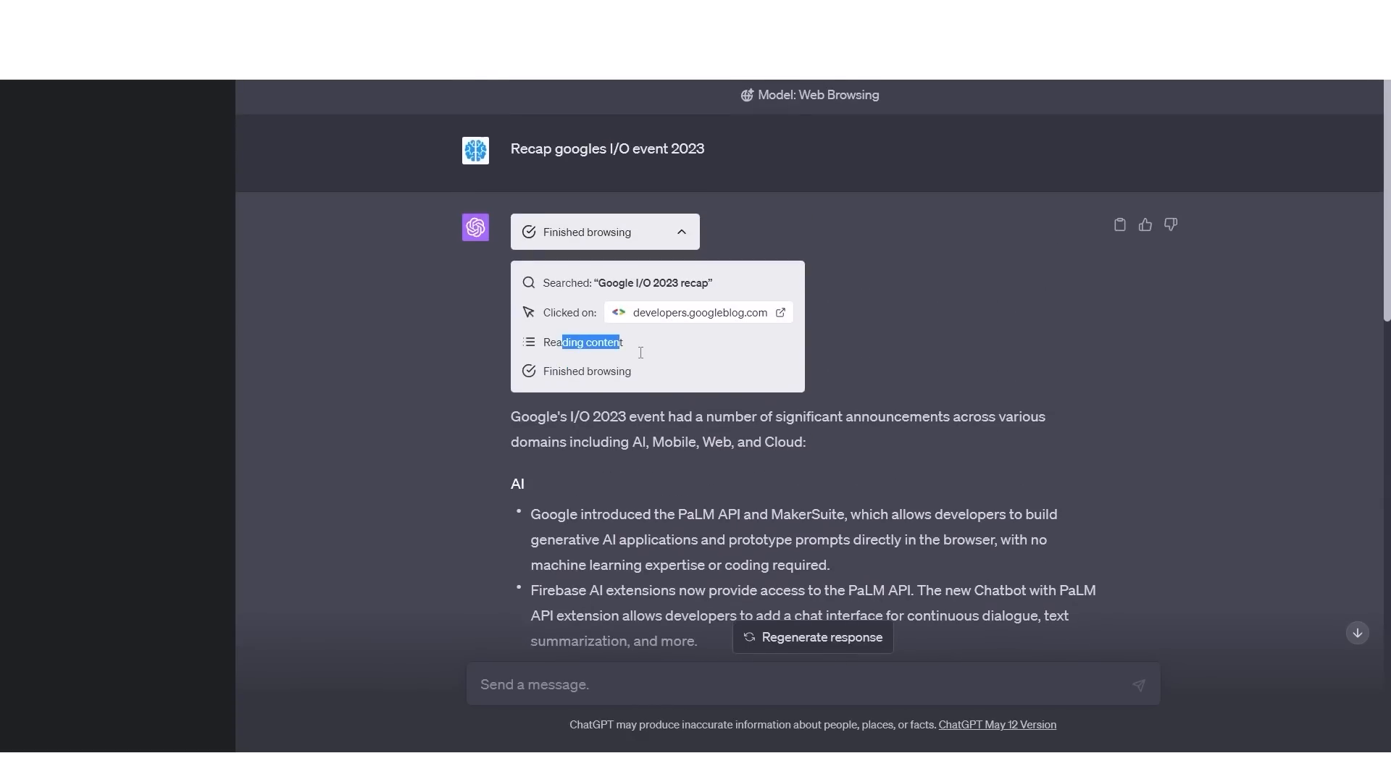
click(605, 232)
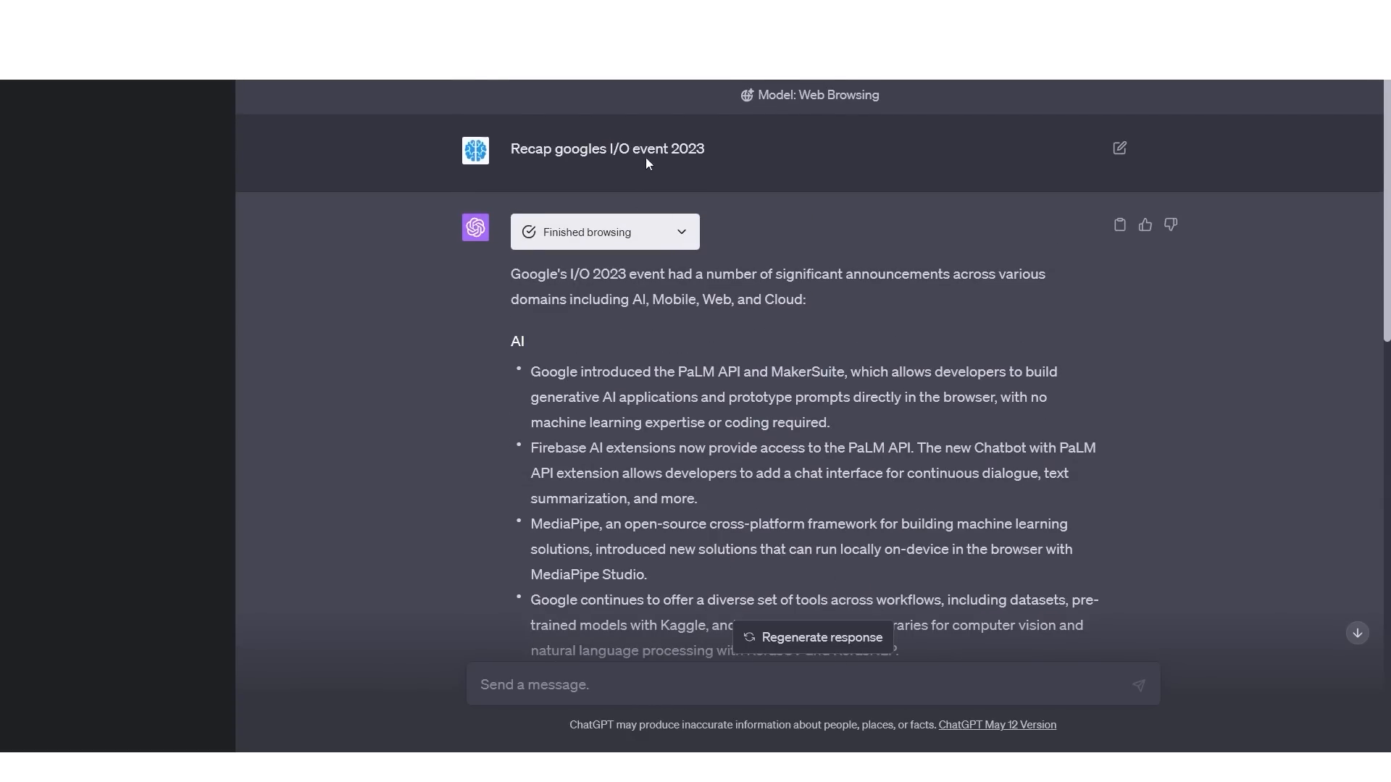
mouse_move(388, 270)
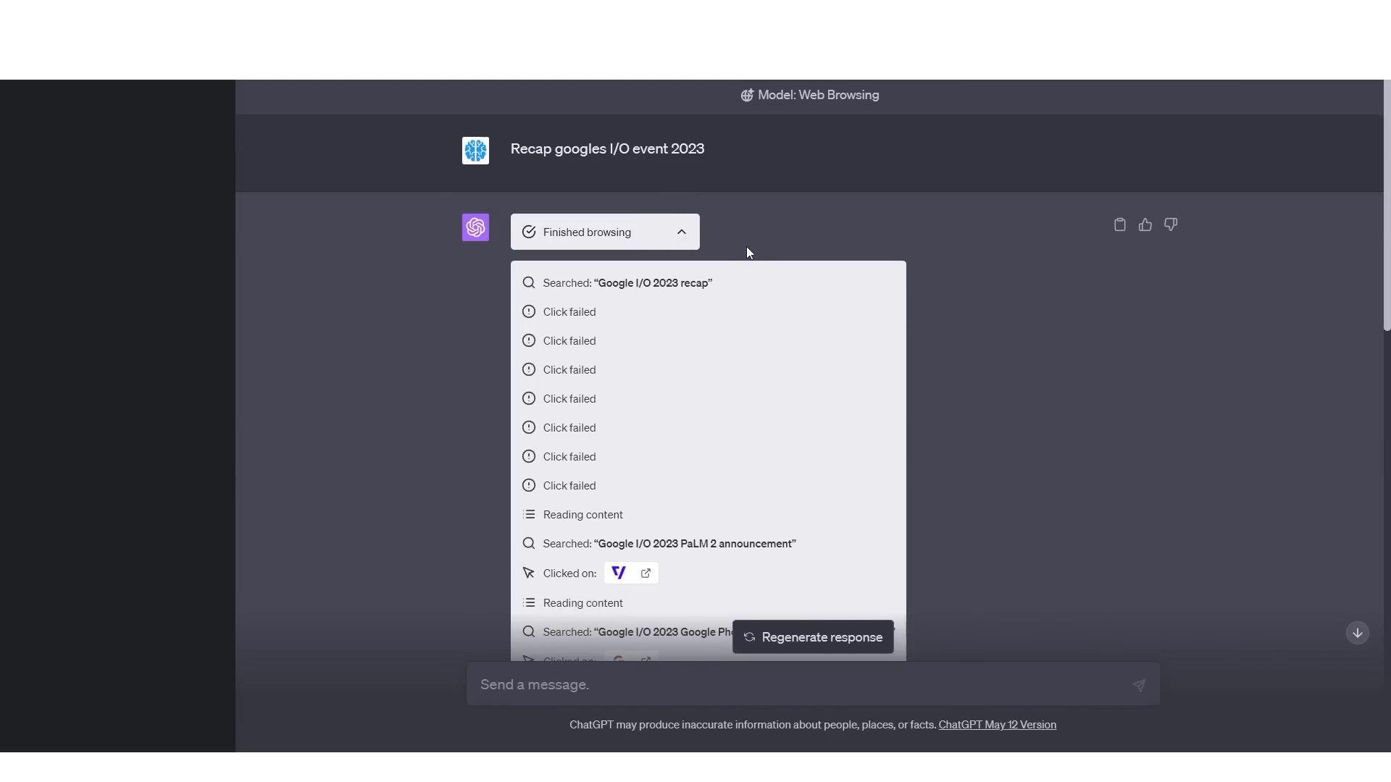
scroll(down, 3)
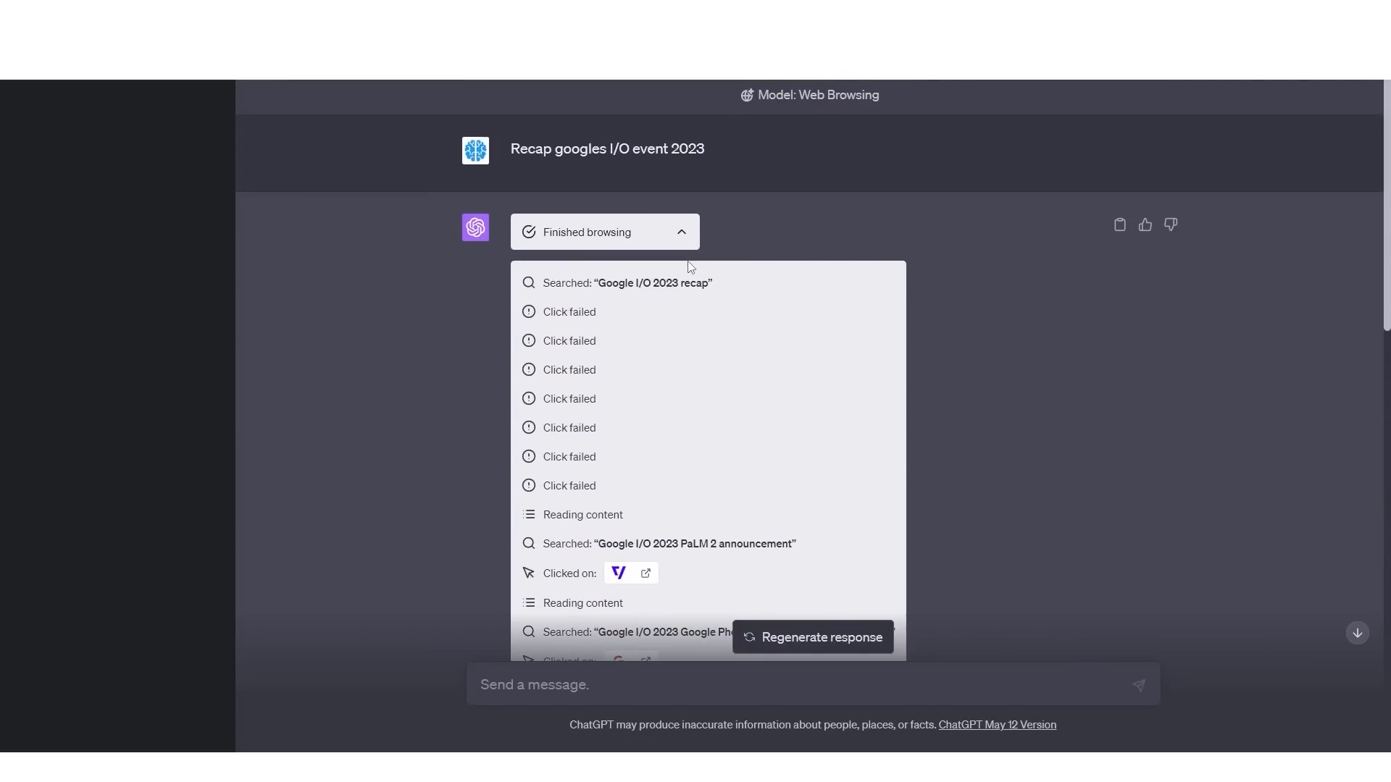
scroll(down, 3)
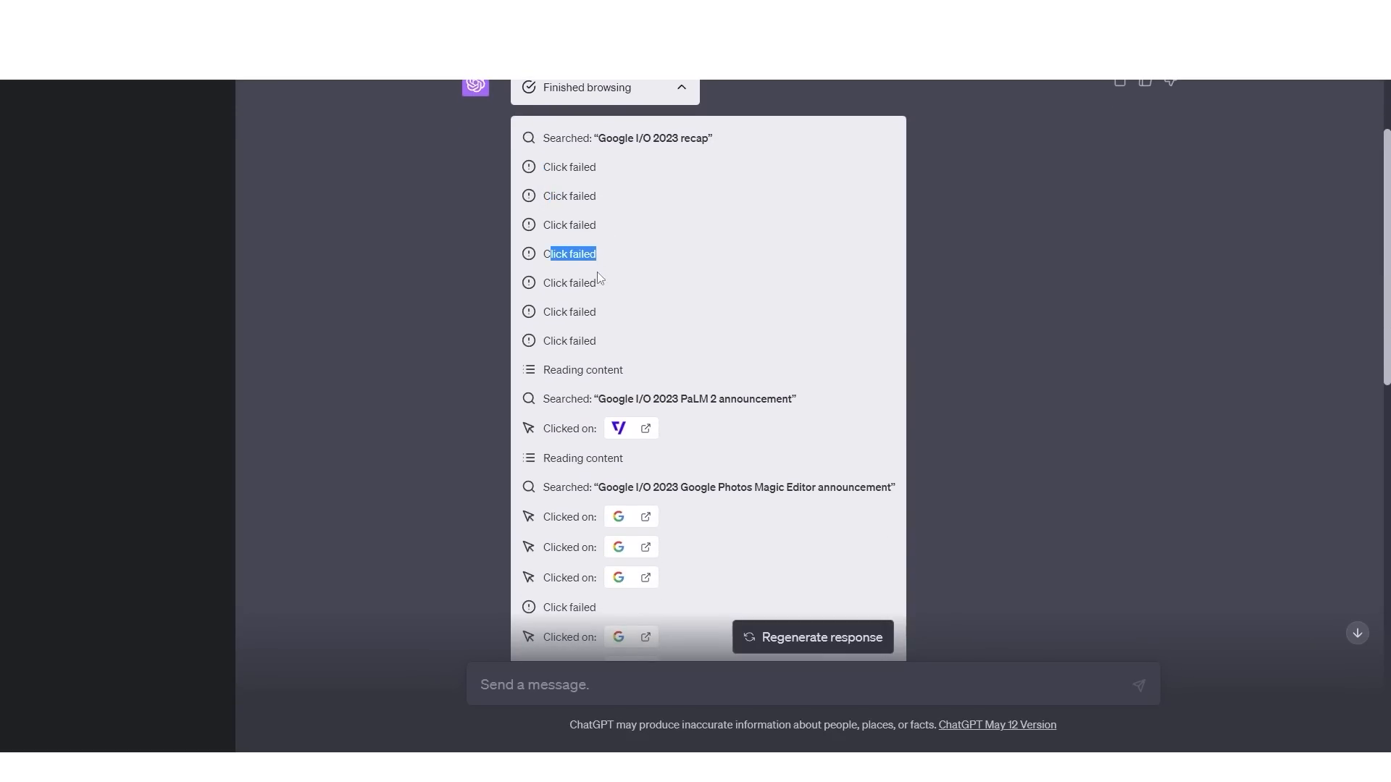
scroll(down, 3)
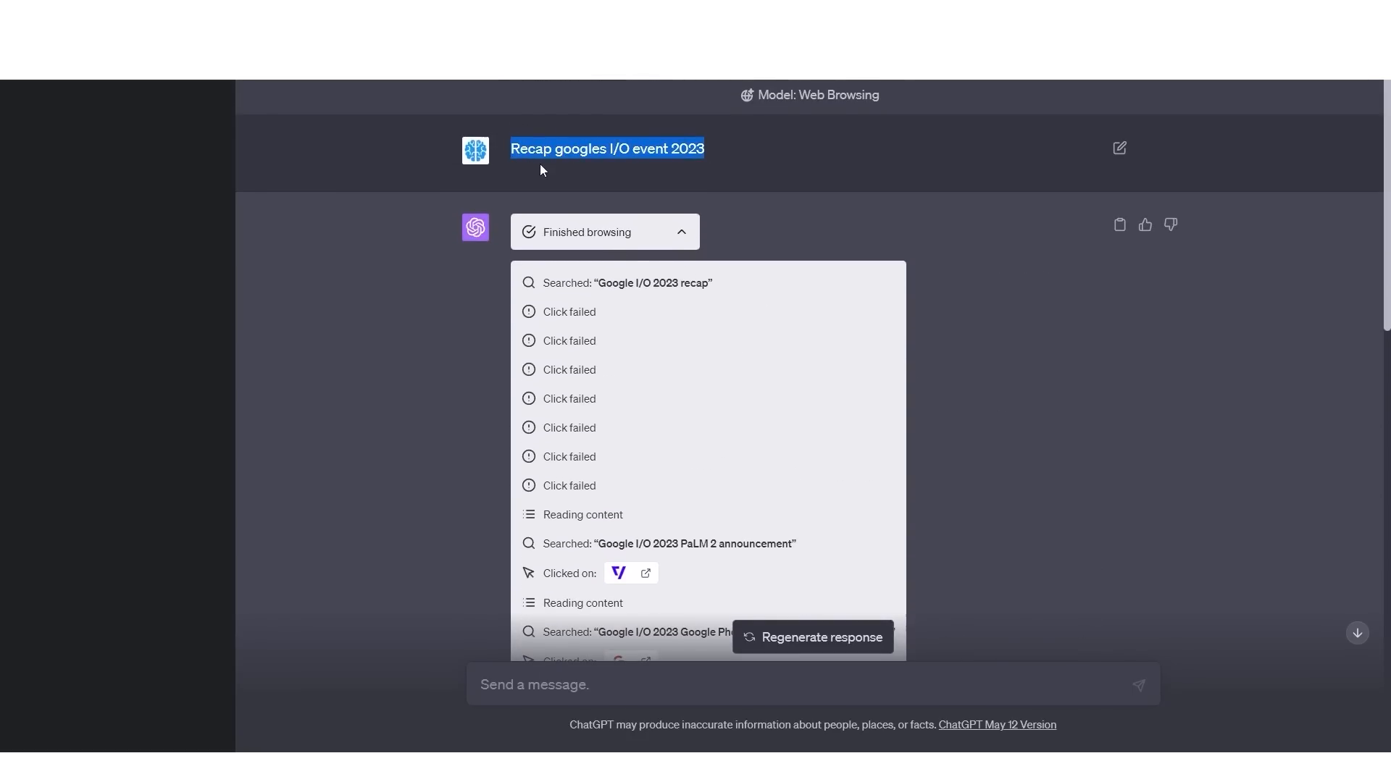
scroll(down, 3)
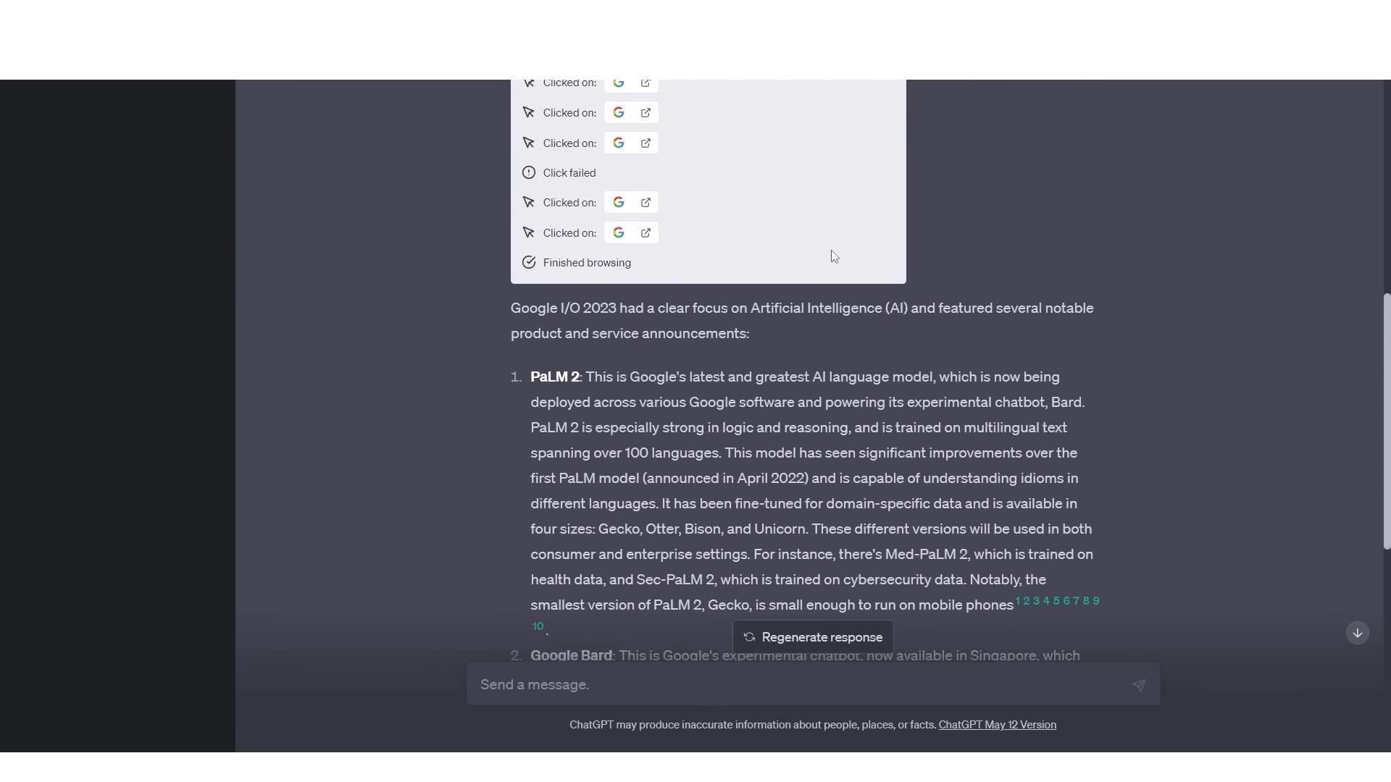
mouse_move(816, 238)
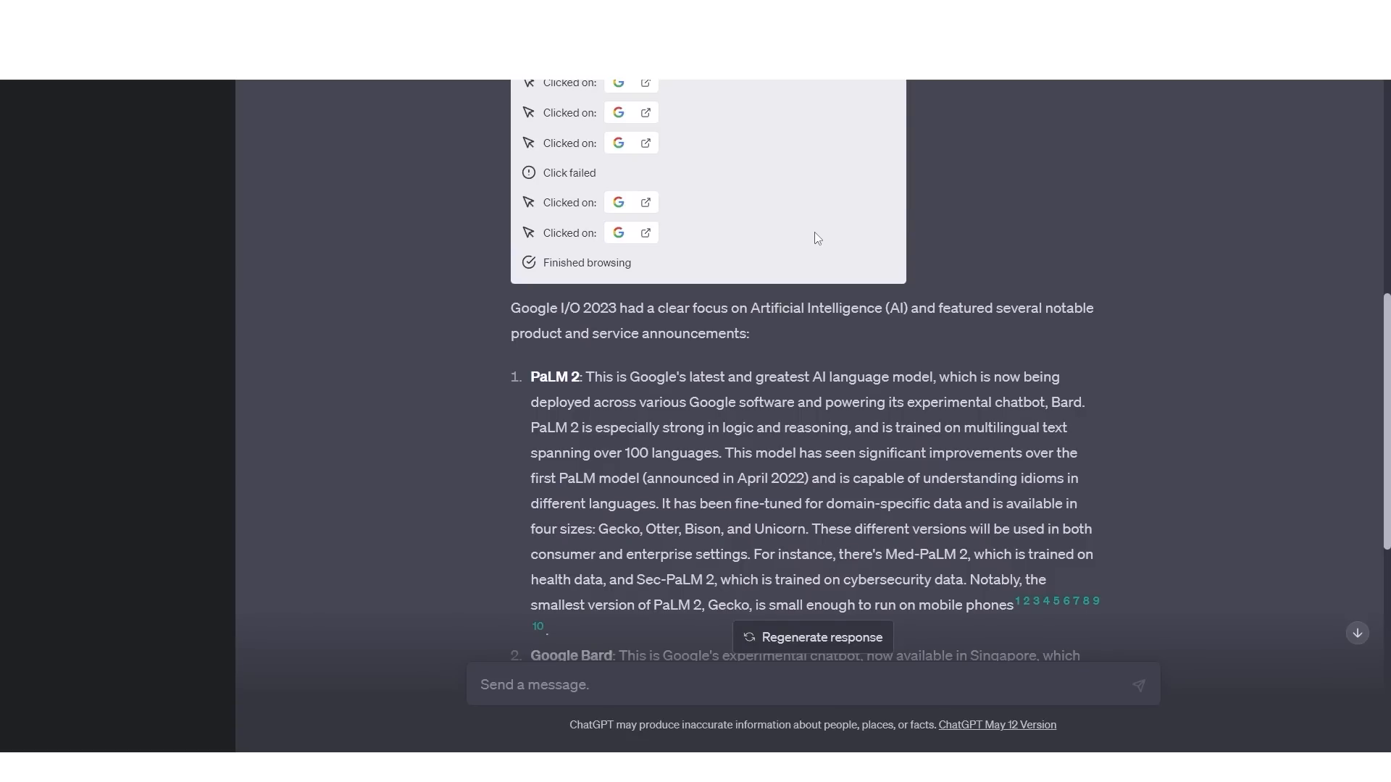
Step: Scroll through GPT-4's cited recap and browsing steps before comparing with Bard's answer
scroll(down, 3)
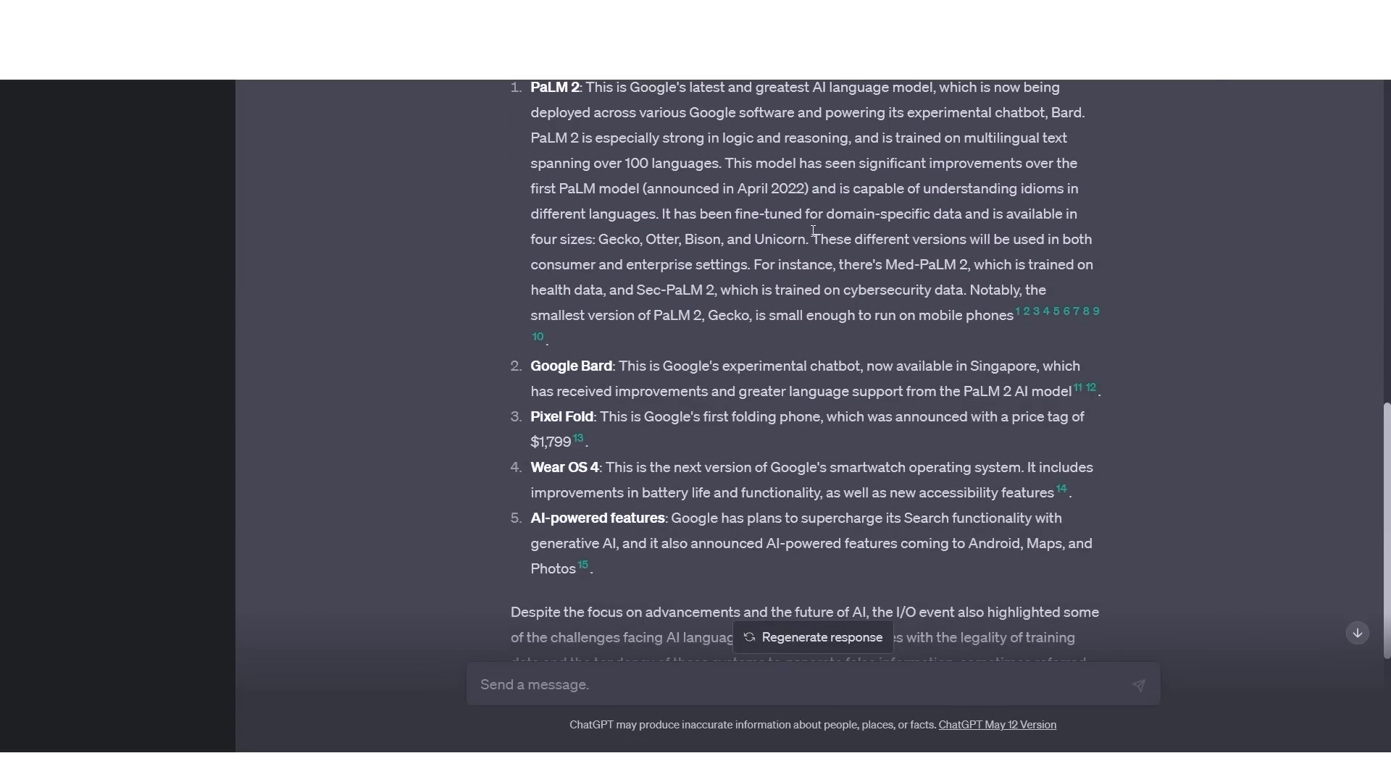
scroll(down, 3)
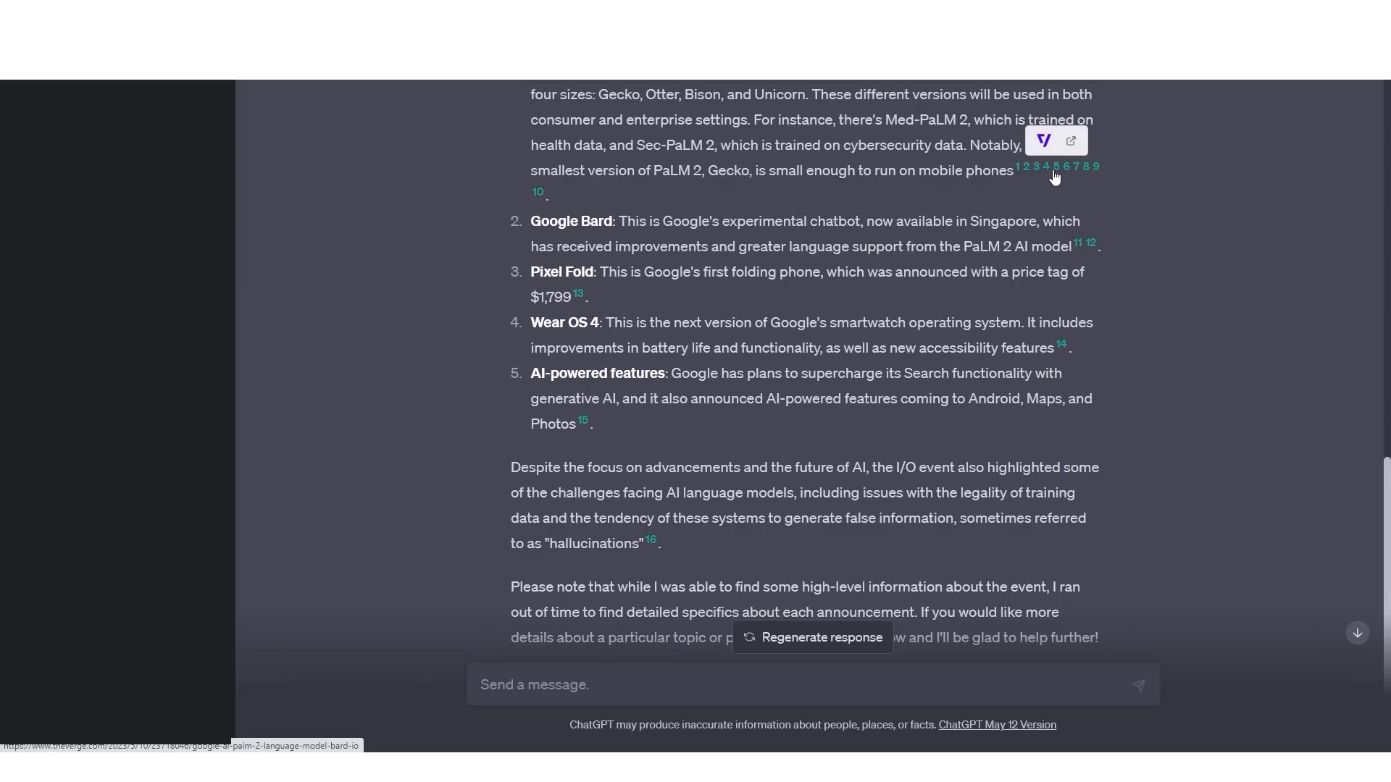
mouse_move(1097, 168)
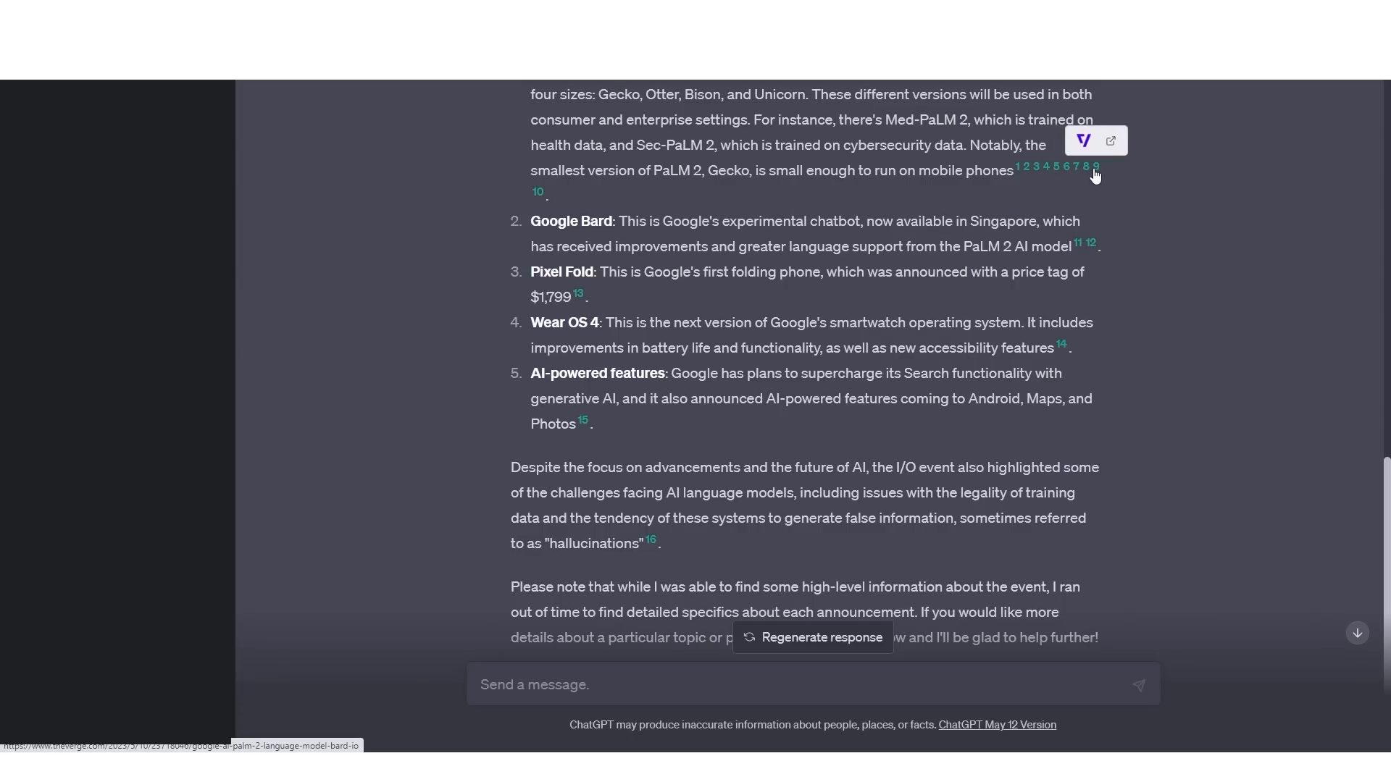
scroll(down, 3)
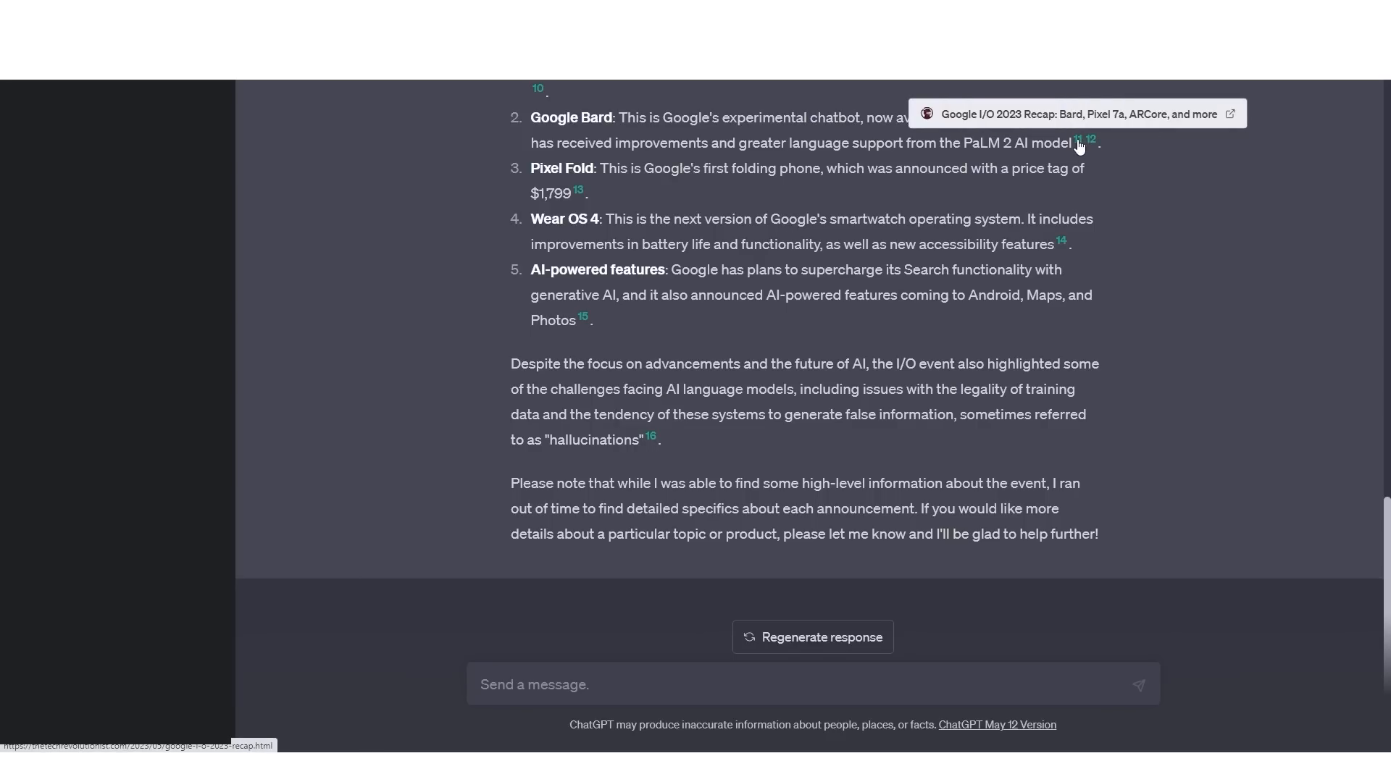
mouse_move(1067, 262)
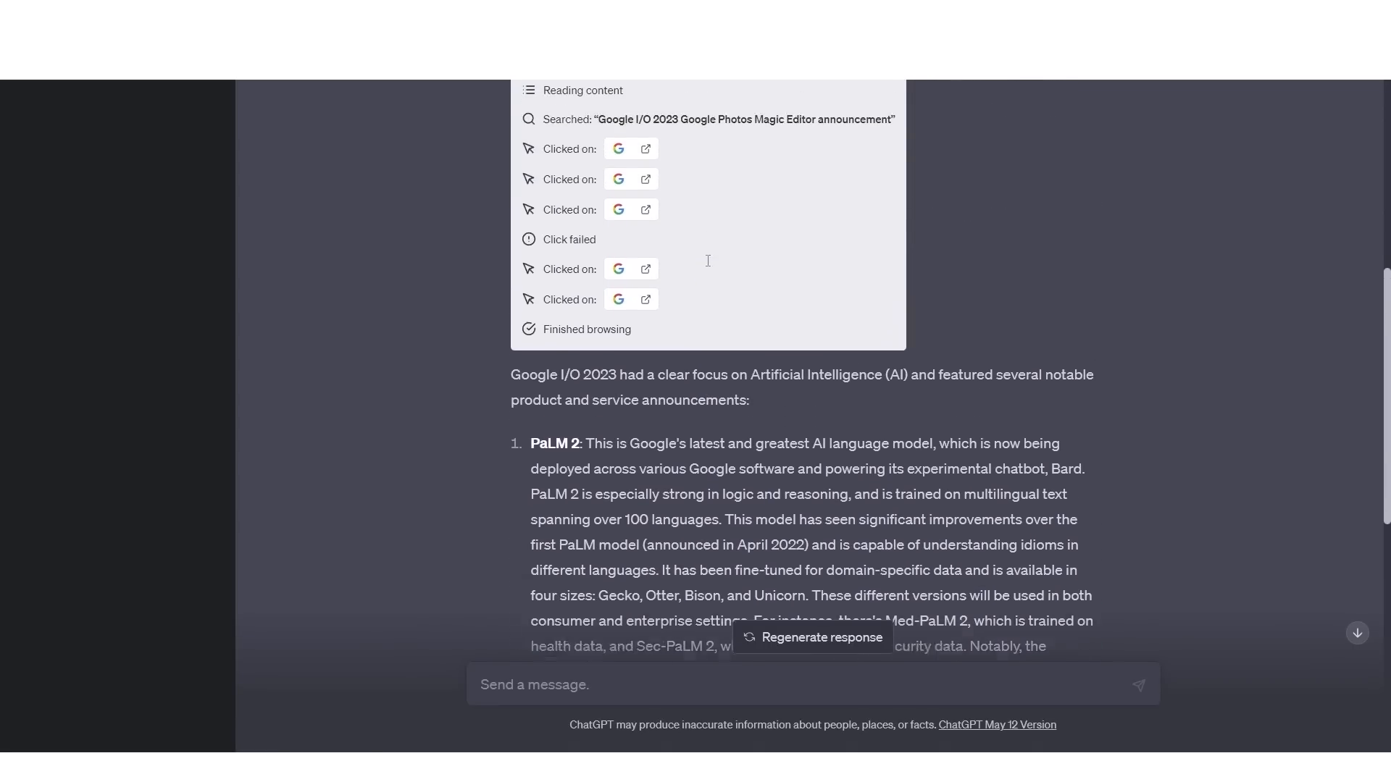
scroll(down, 3)
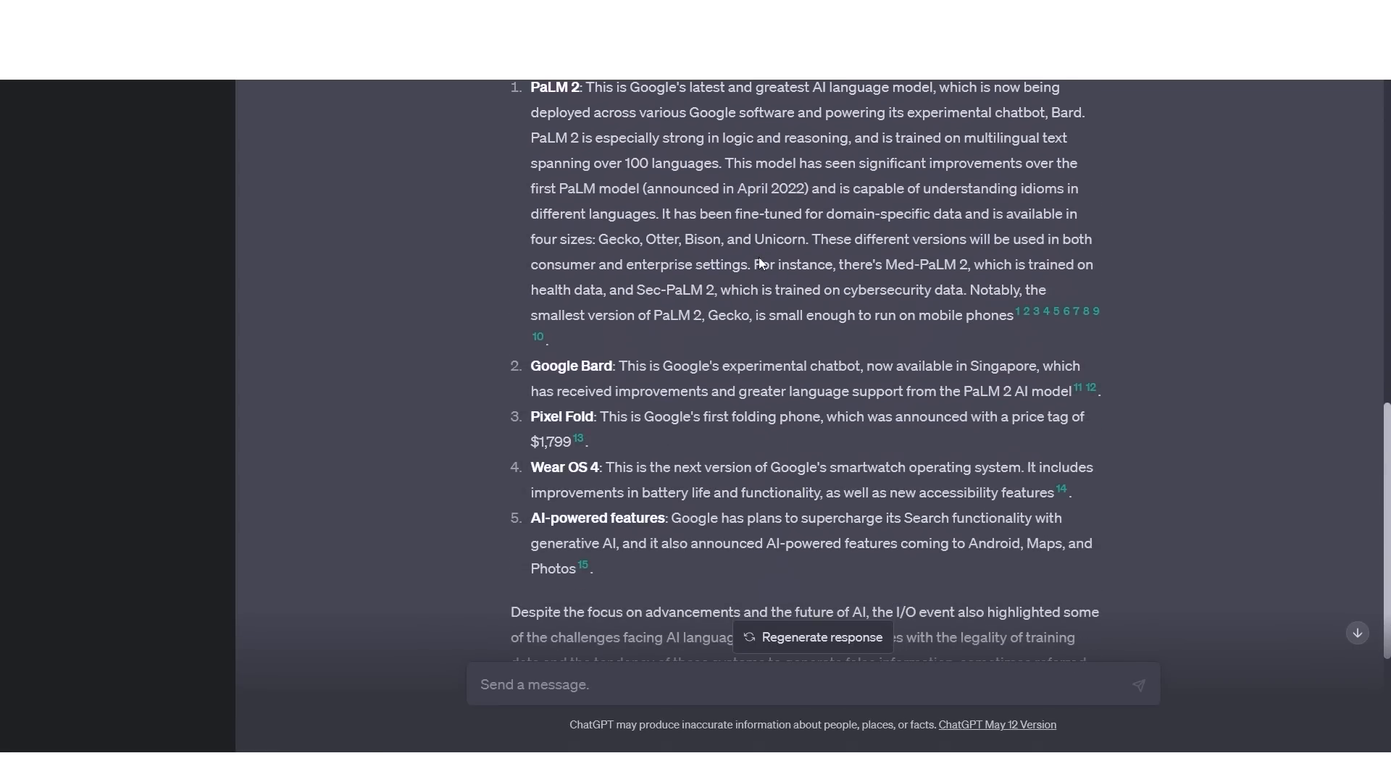
scroll(down, 3)
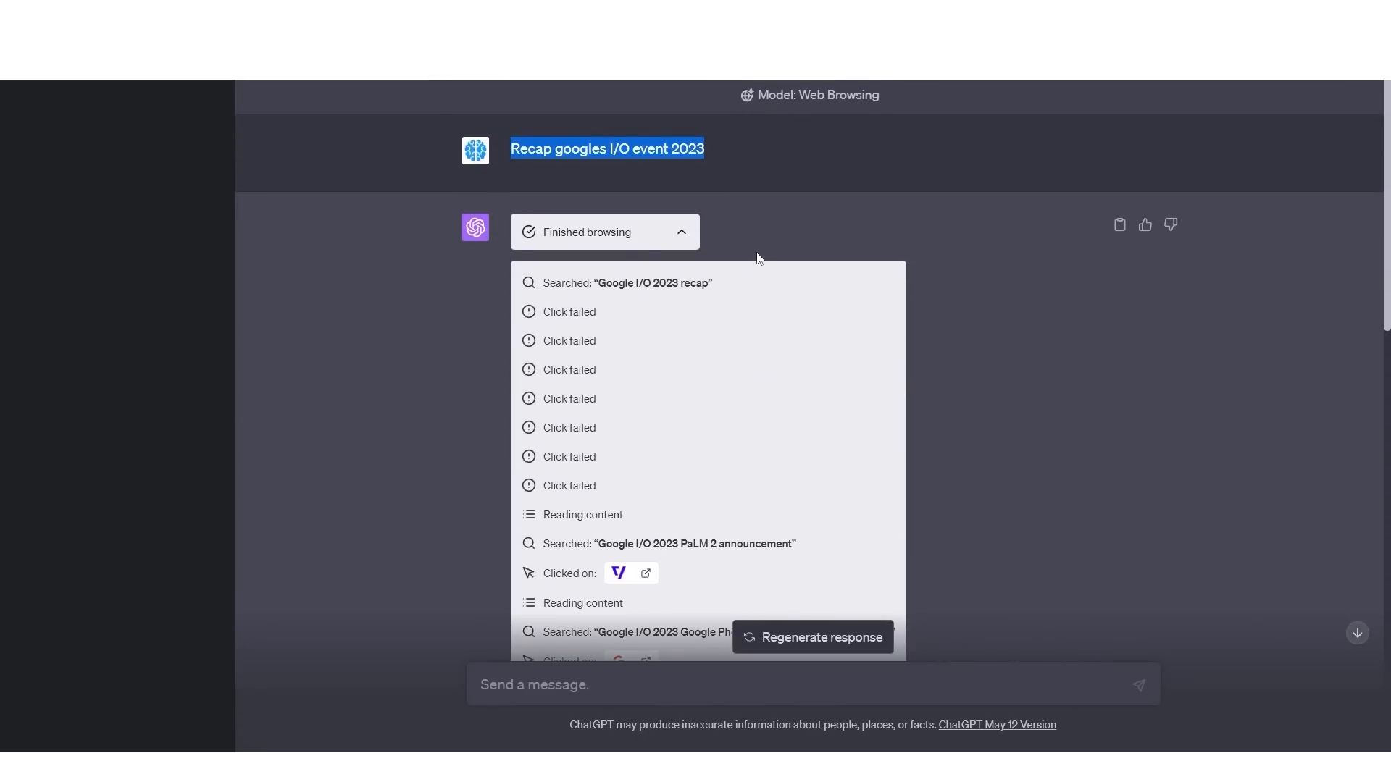
mouse_move(764, 258)
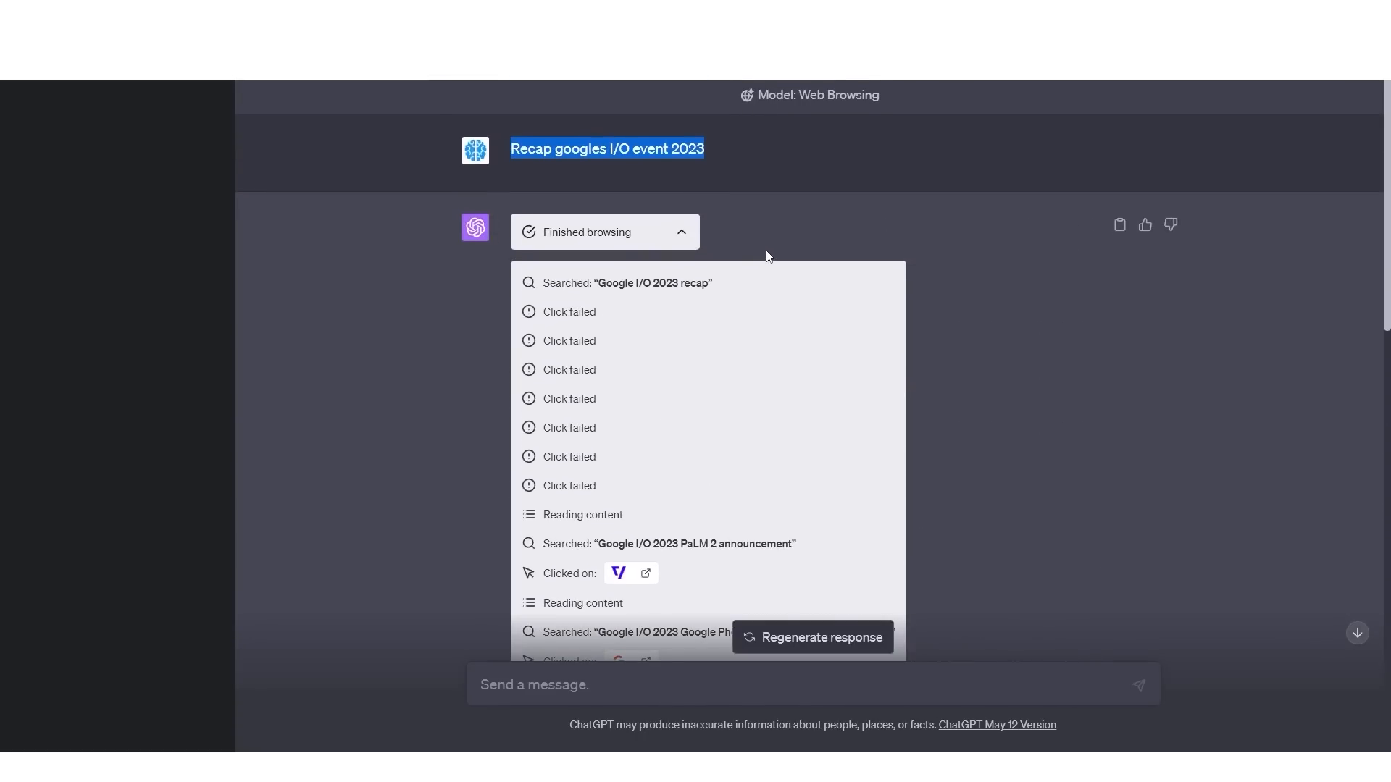
mouse_move(797, 244)
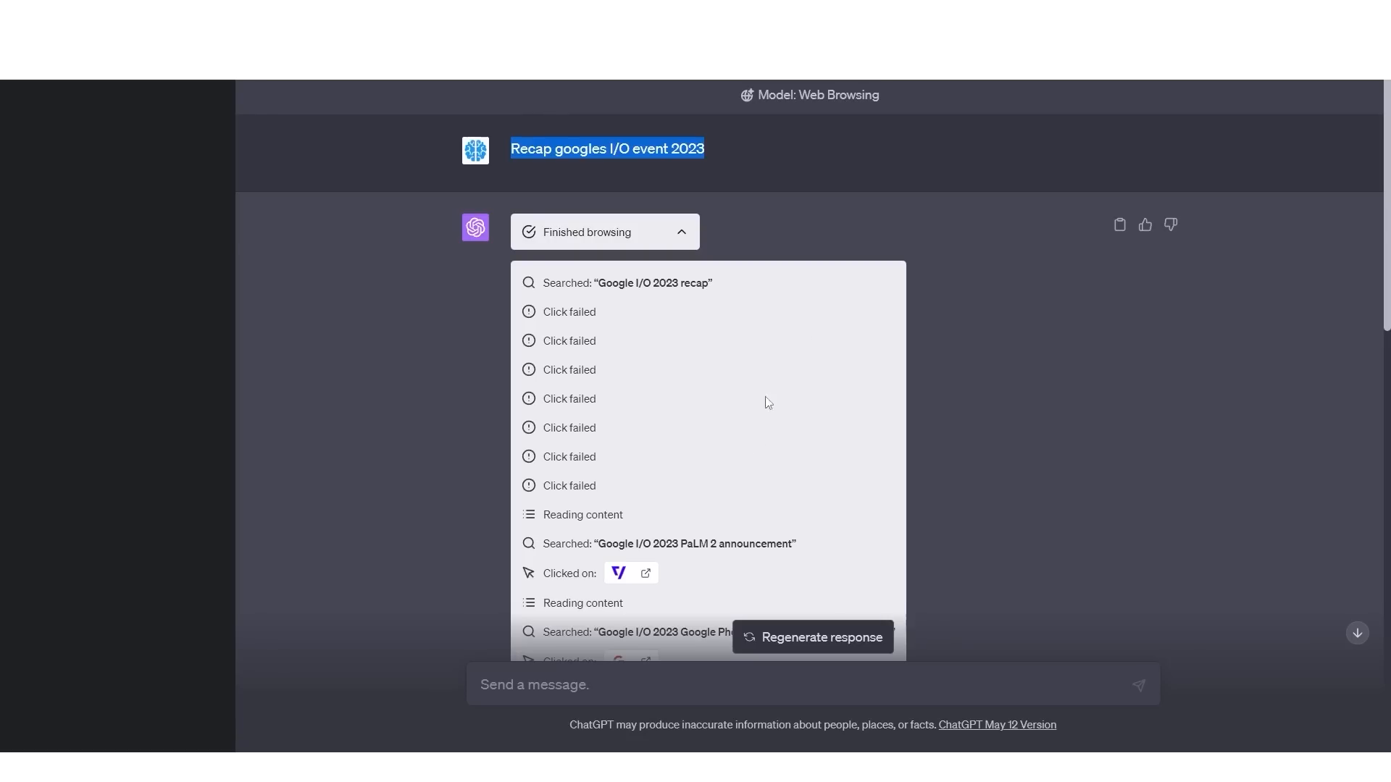
scroll(down, 3)
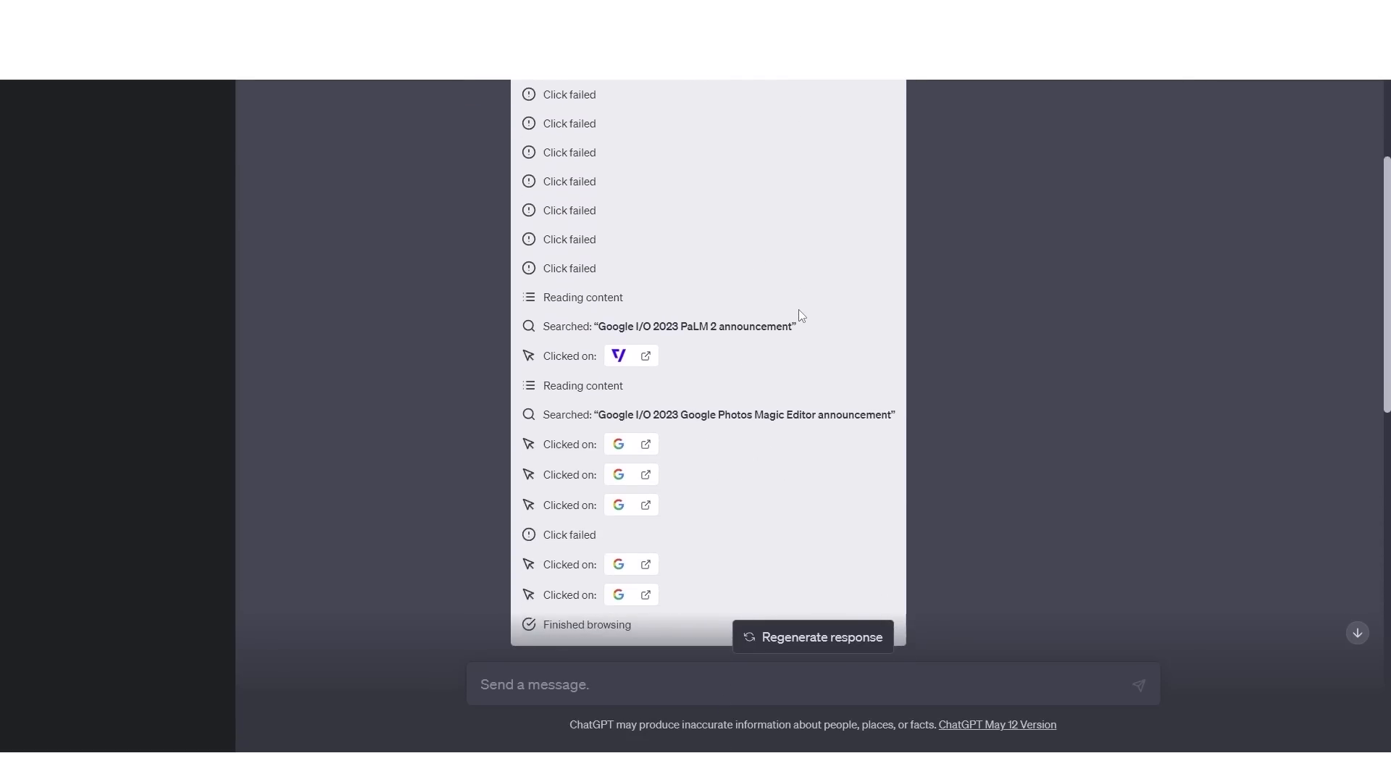
scroll(down, 3)
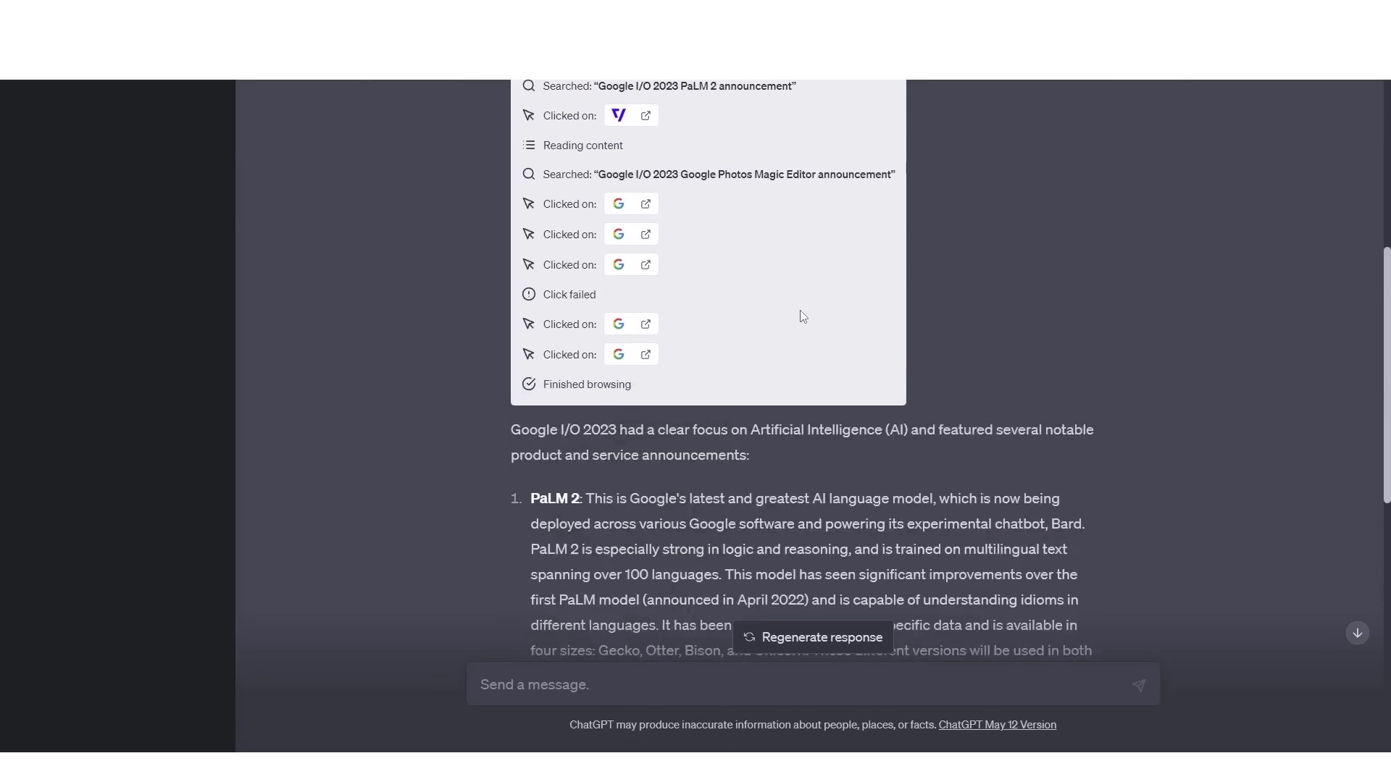
scroll(down, 3)
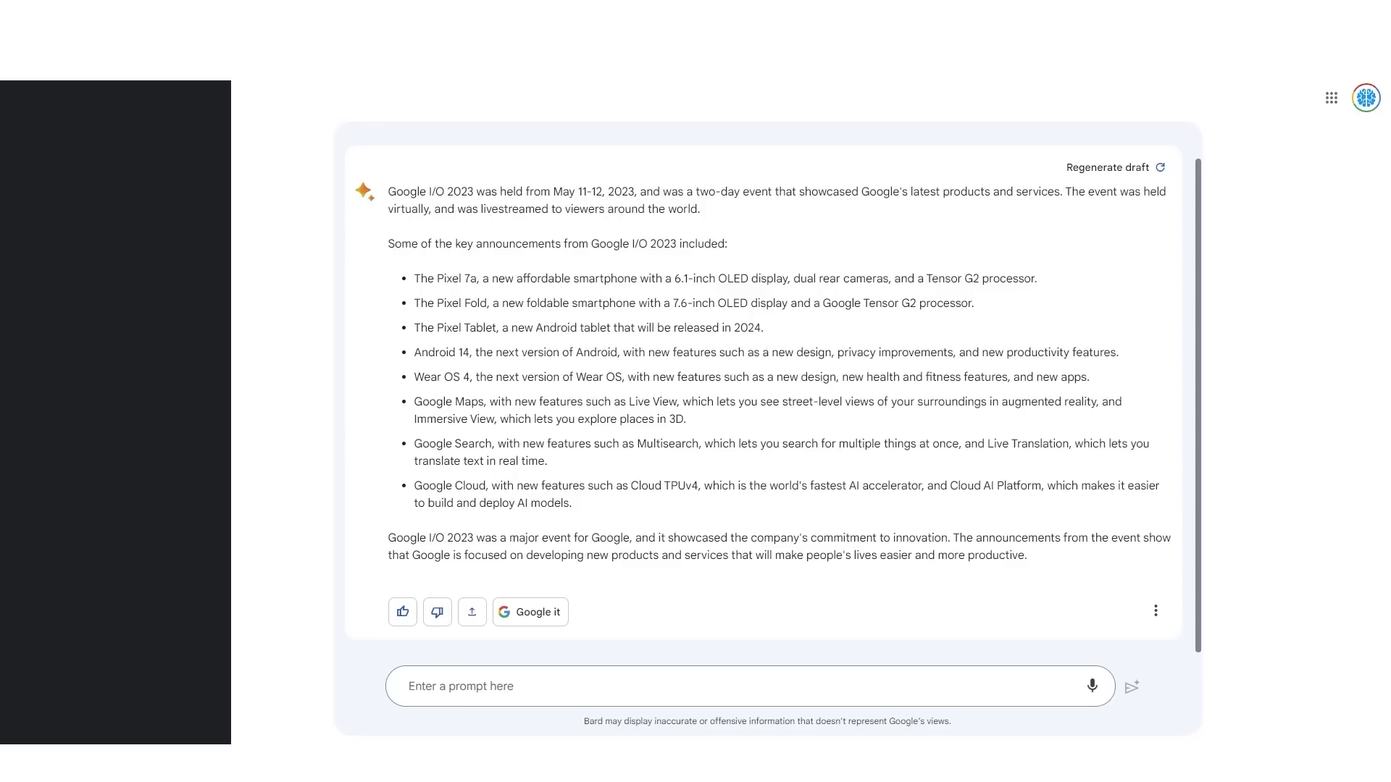
click(27, 97)
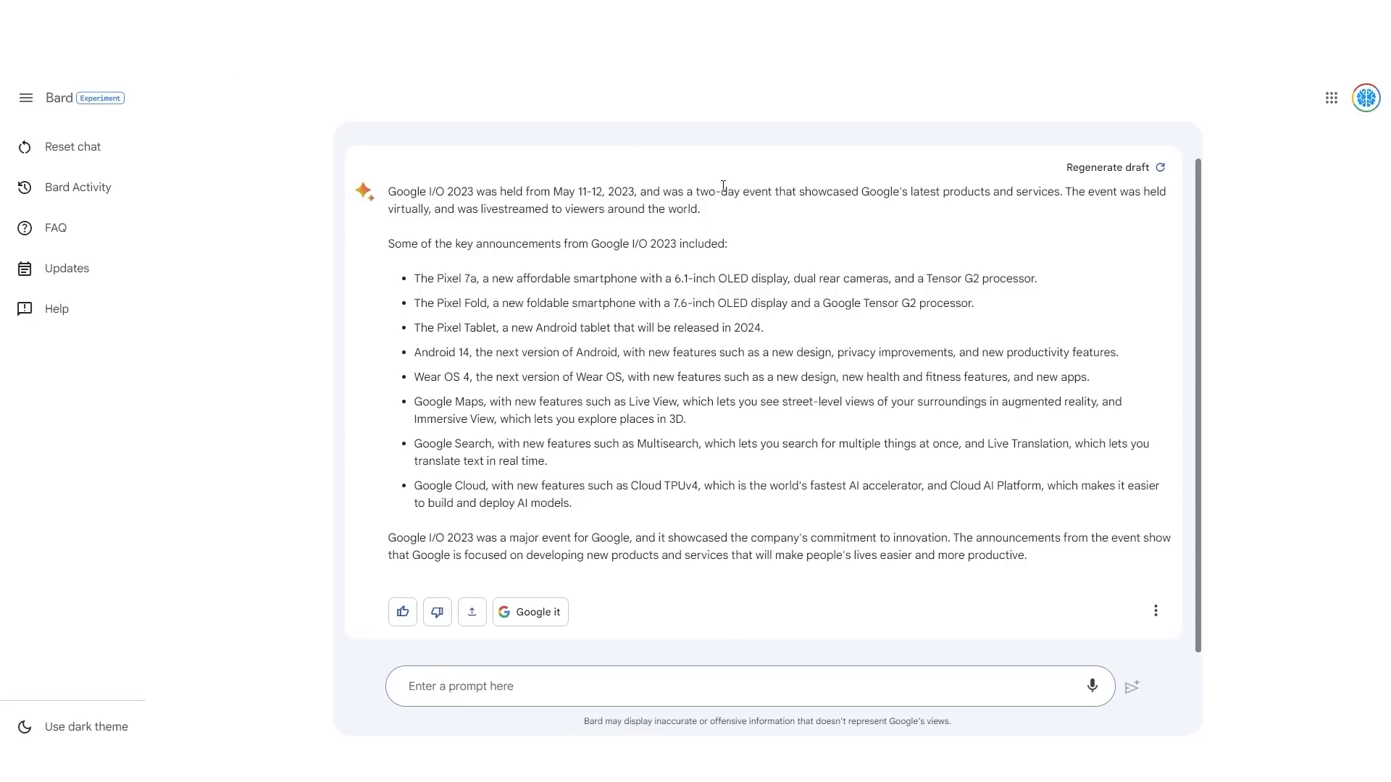
mouse_move(719, 181)
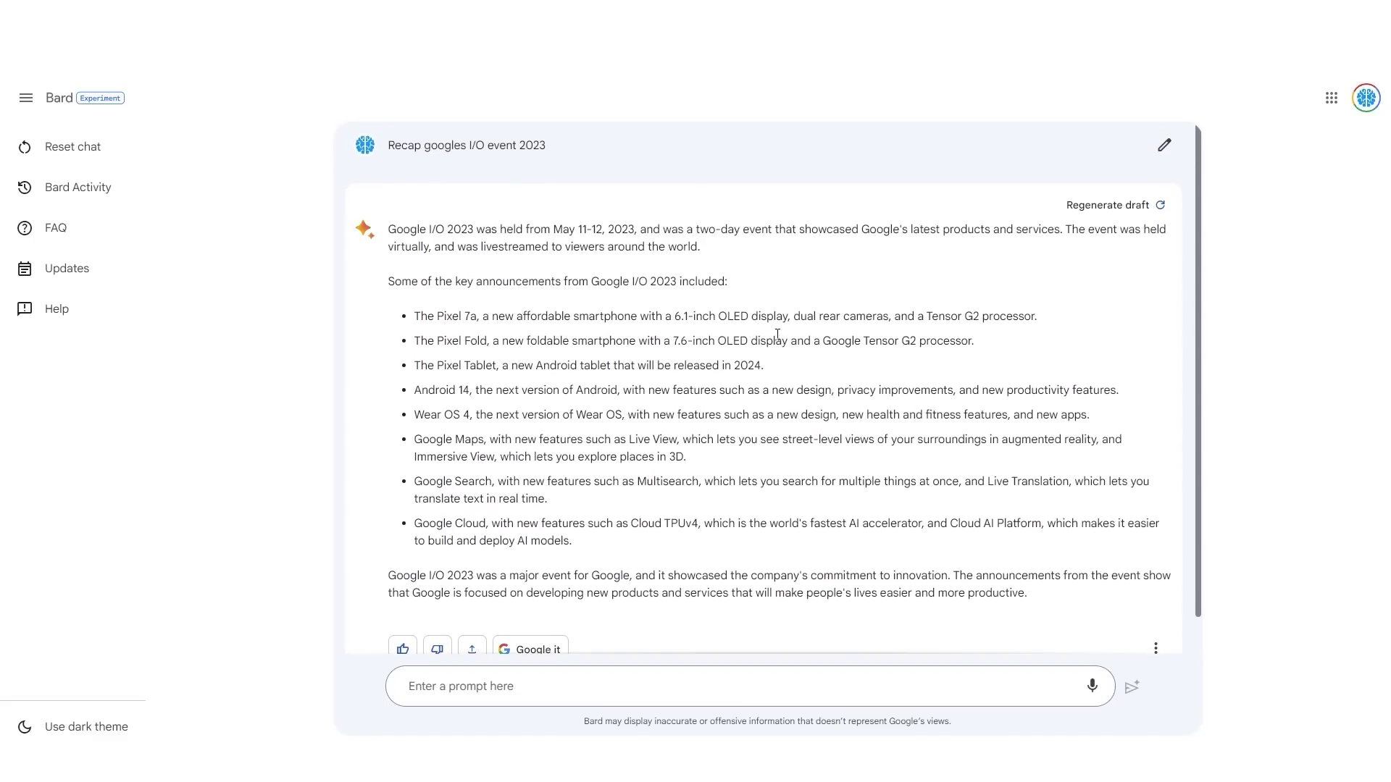
mouse_move(472, 243)
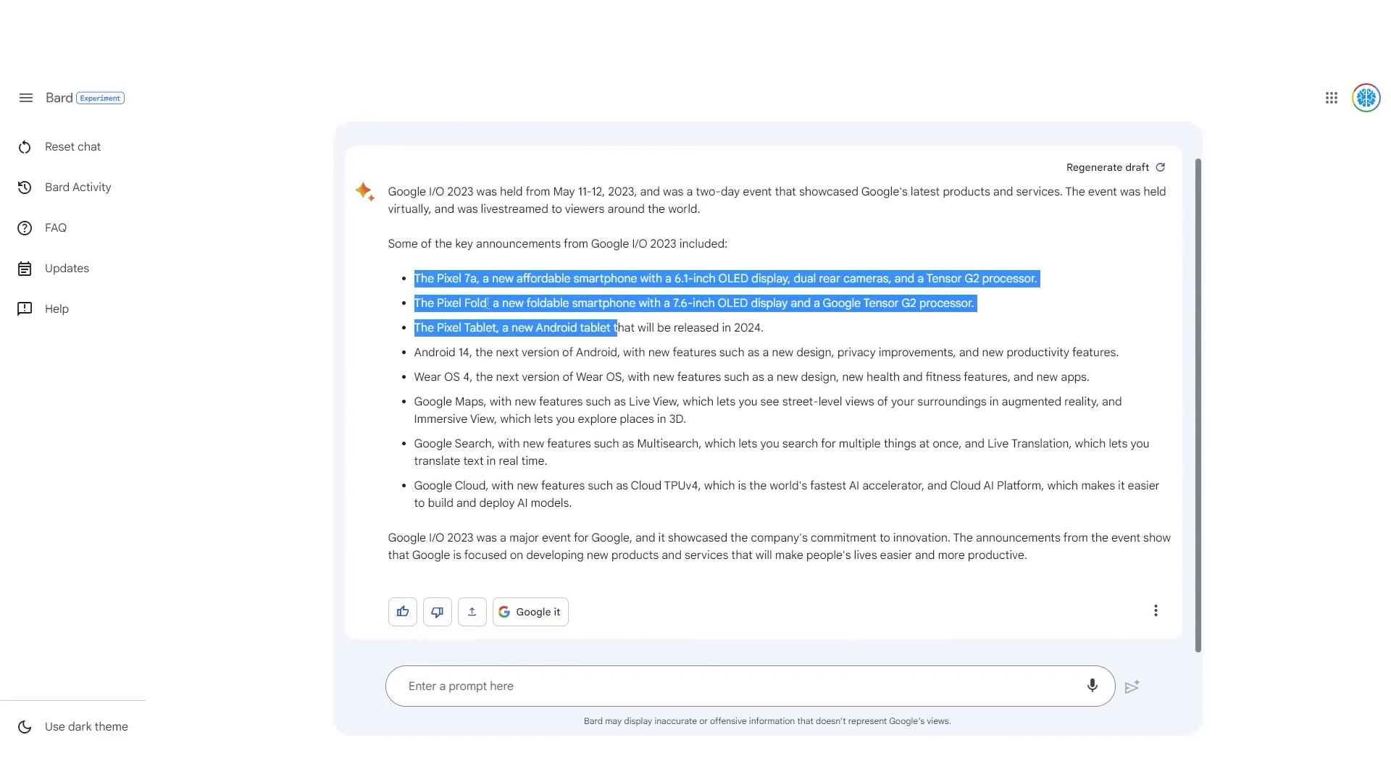
drag(619, 328, 723, 486)
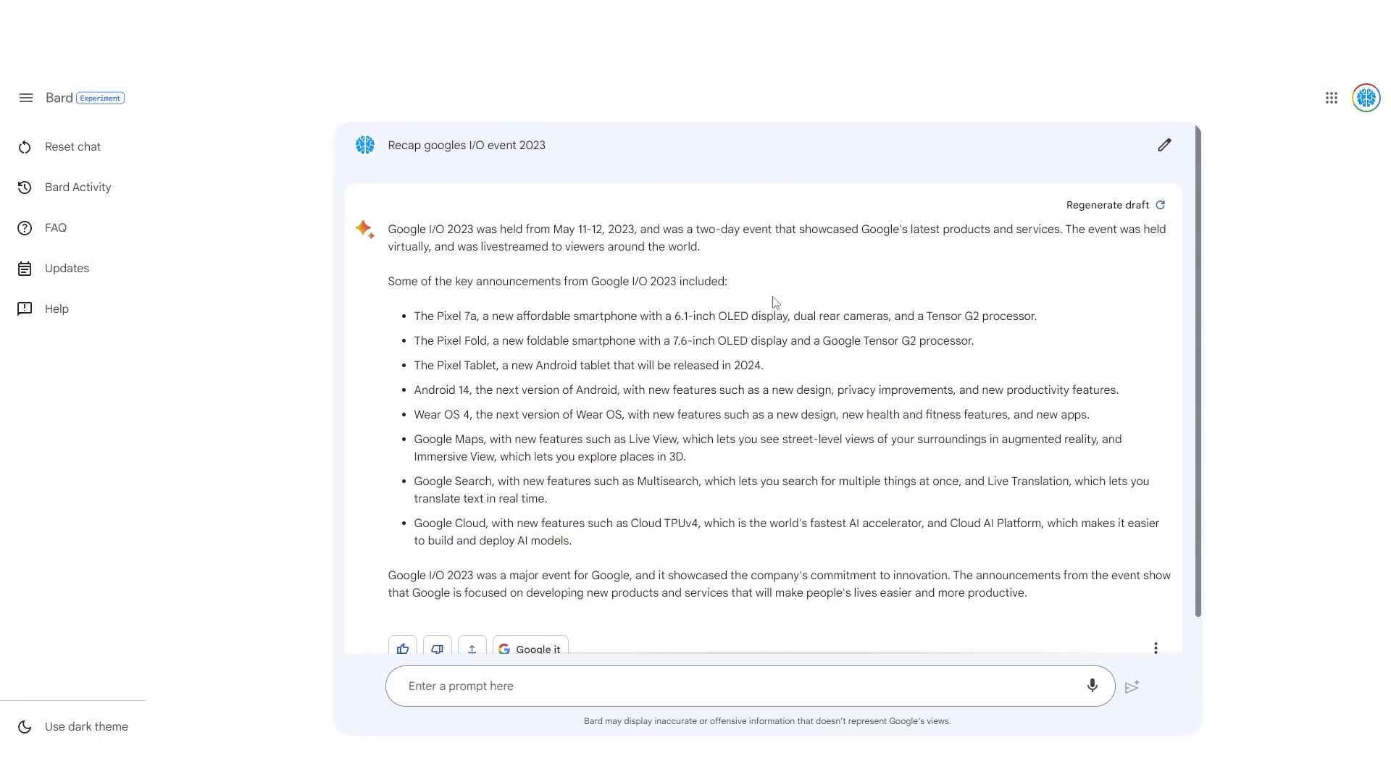
mouse_move(552, 152)
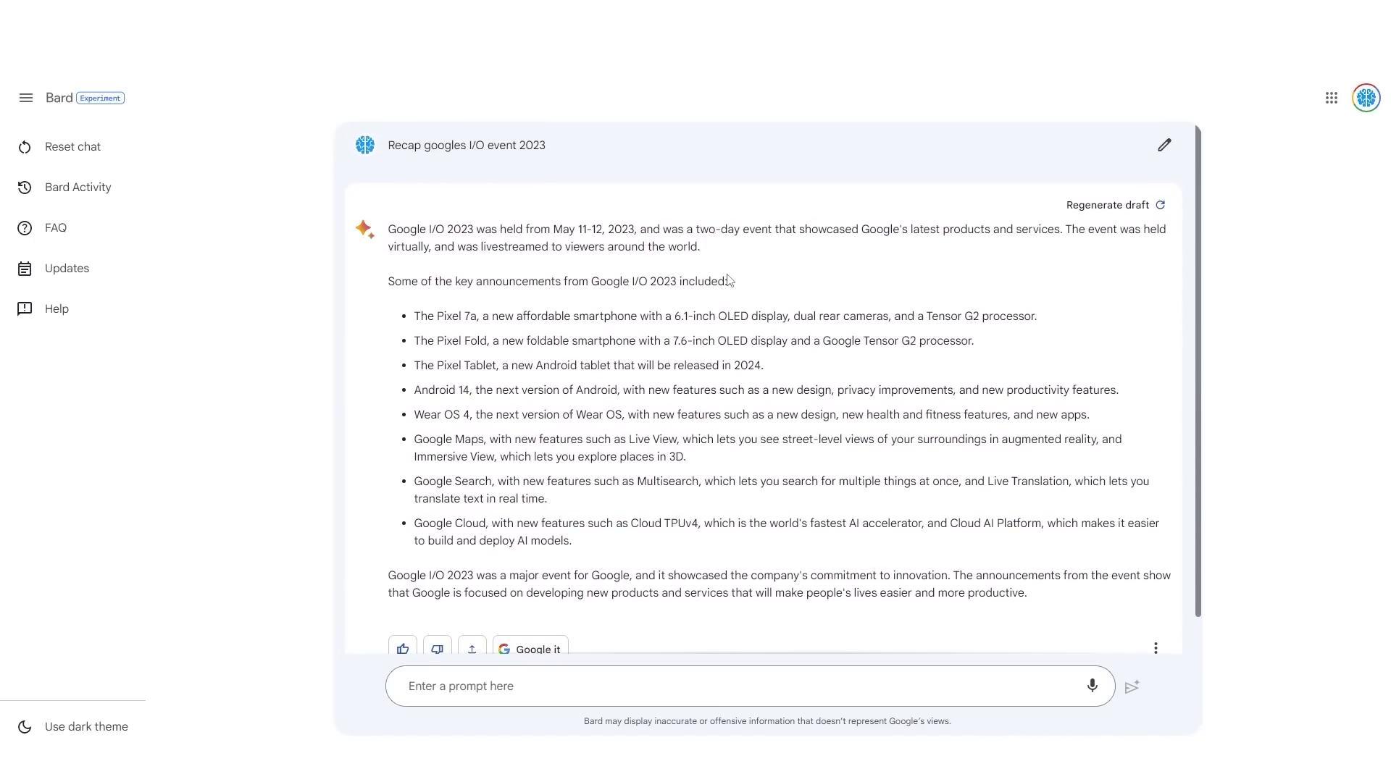
mouse_move(805, 246)
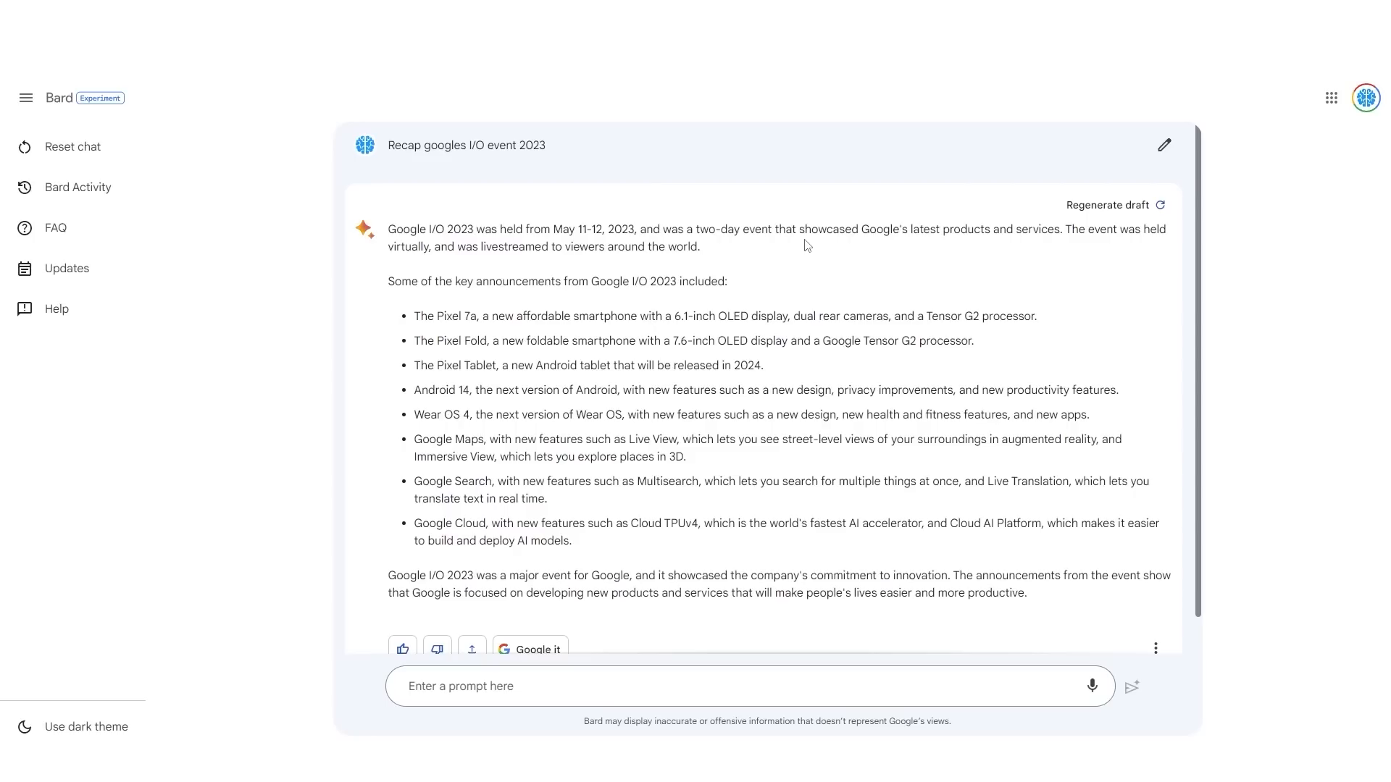
mouse_move(797, 223)
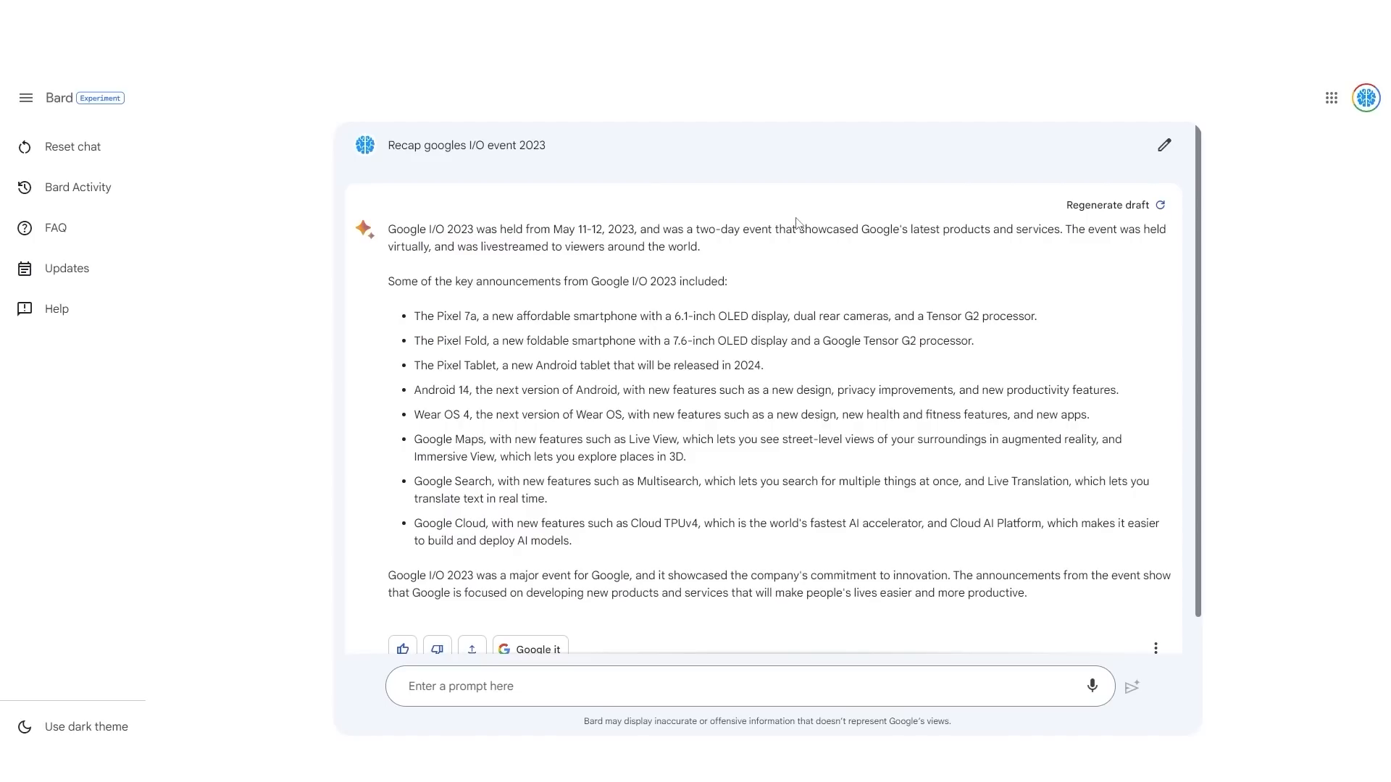
mouse_move(749, 196)
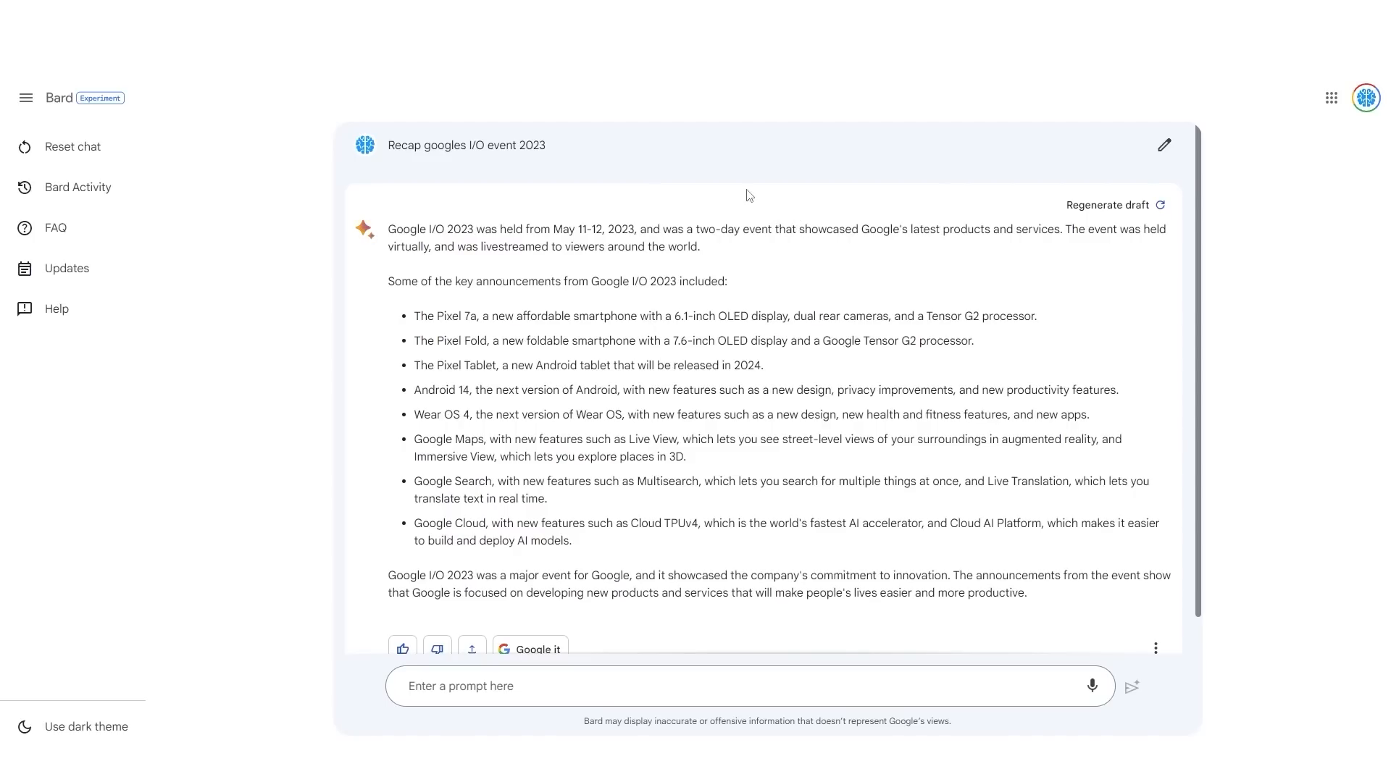
mouse_move(768, 116)
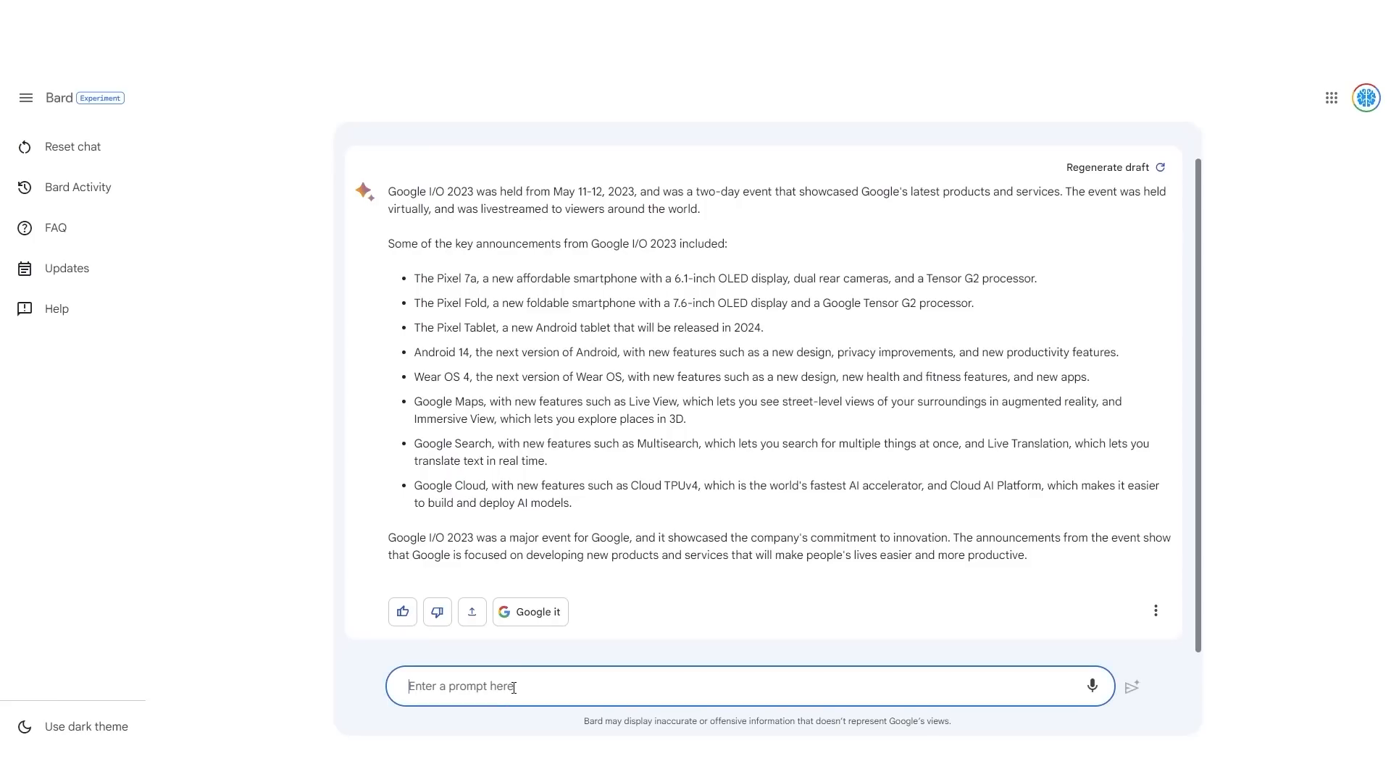
Step: Send Bard the prompt 'Recap googles ai announcements at googles I/O in 2023'
text(Recap googles I/O event 2023)
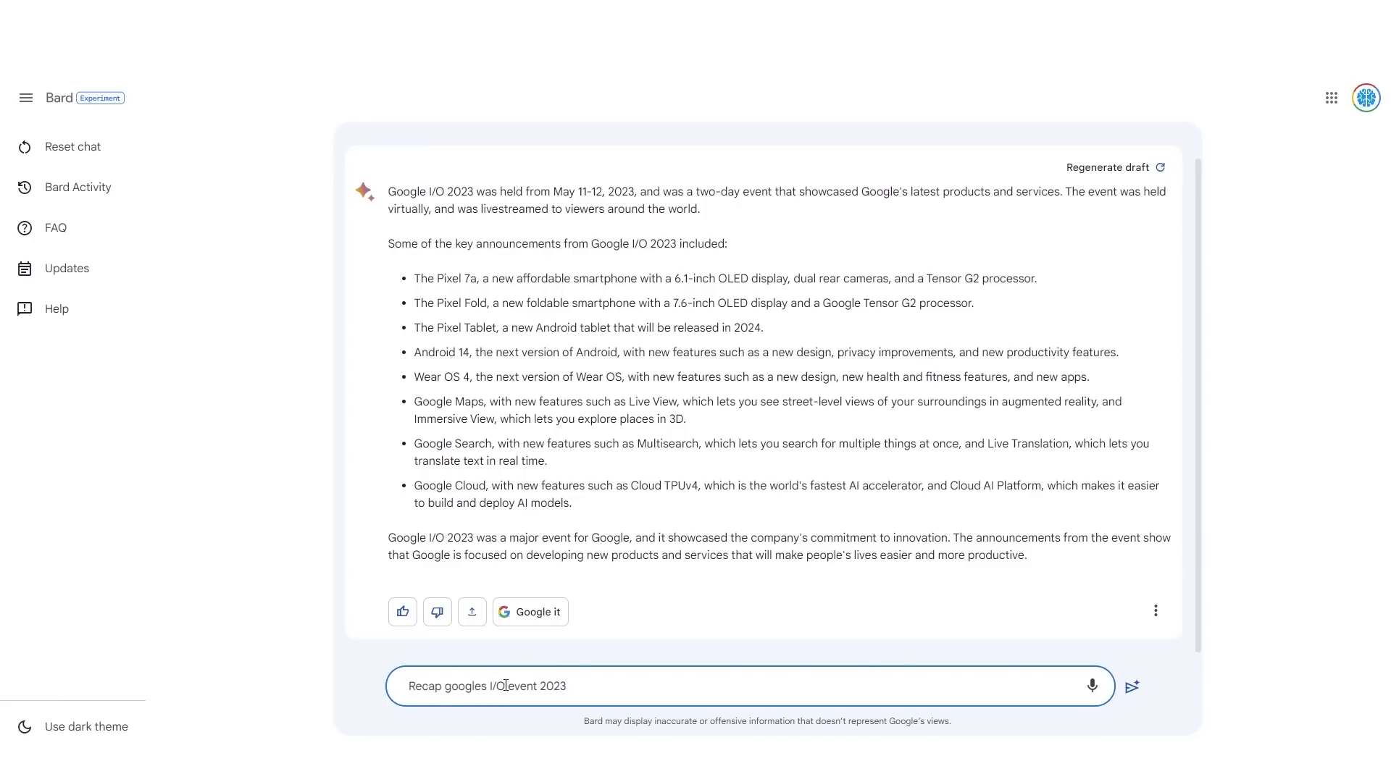
right_click(539, 685)
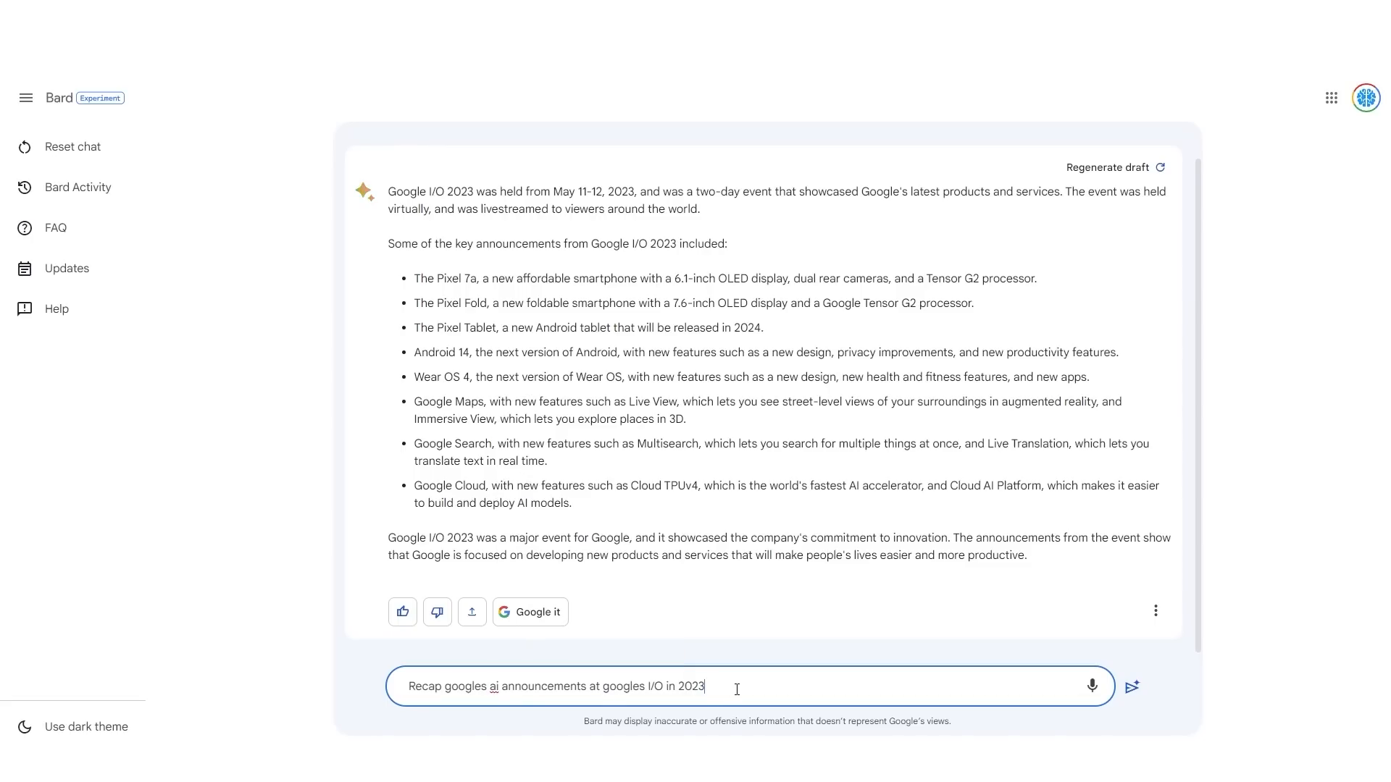
mouse_move(714, 677)
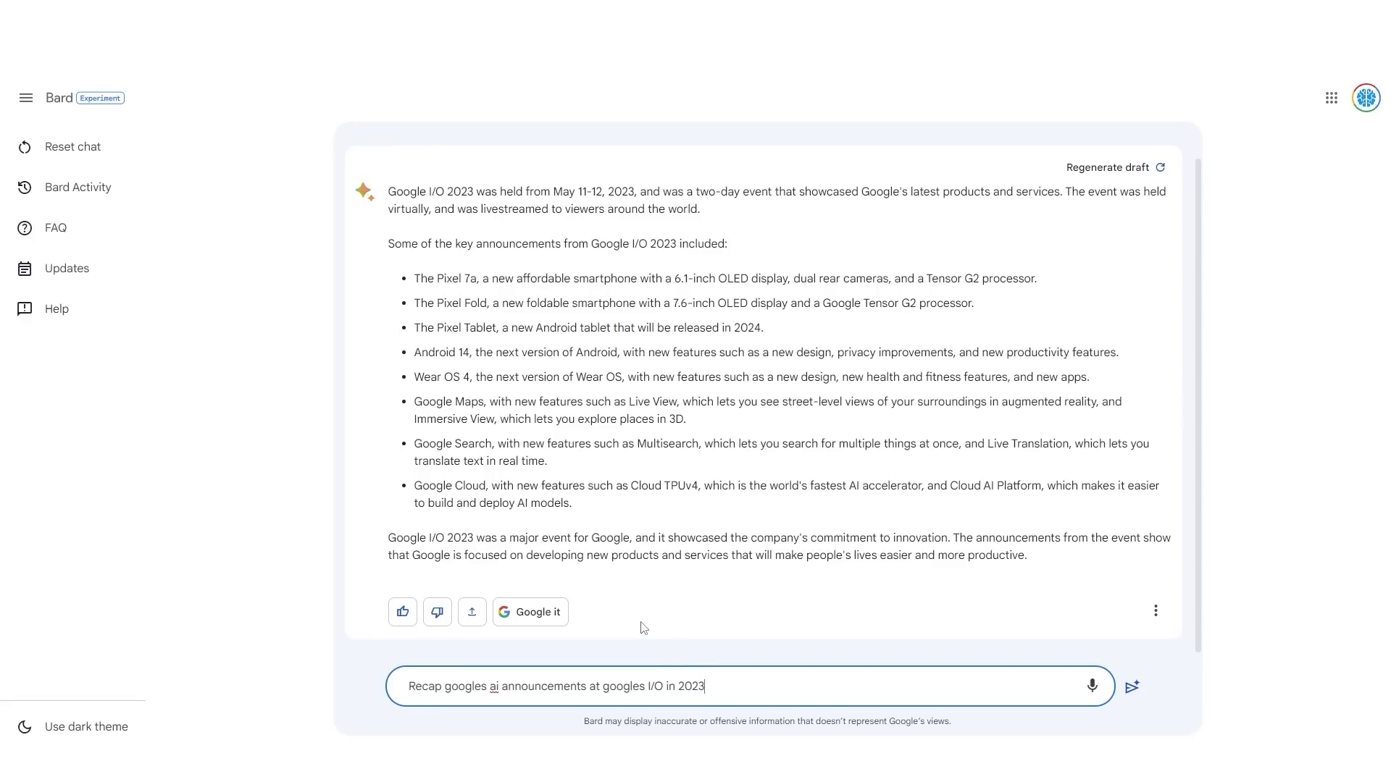
click(1131, 685)
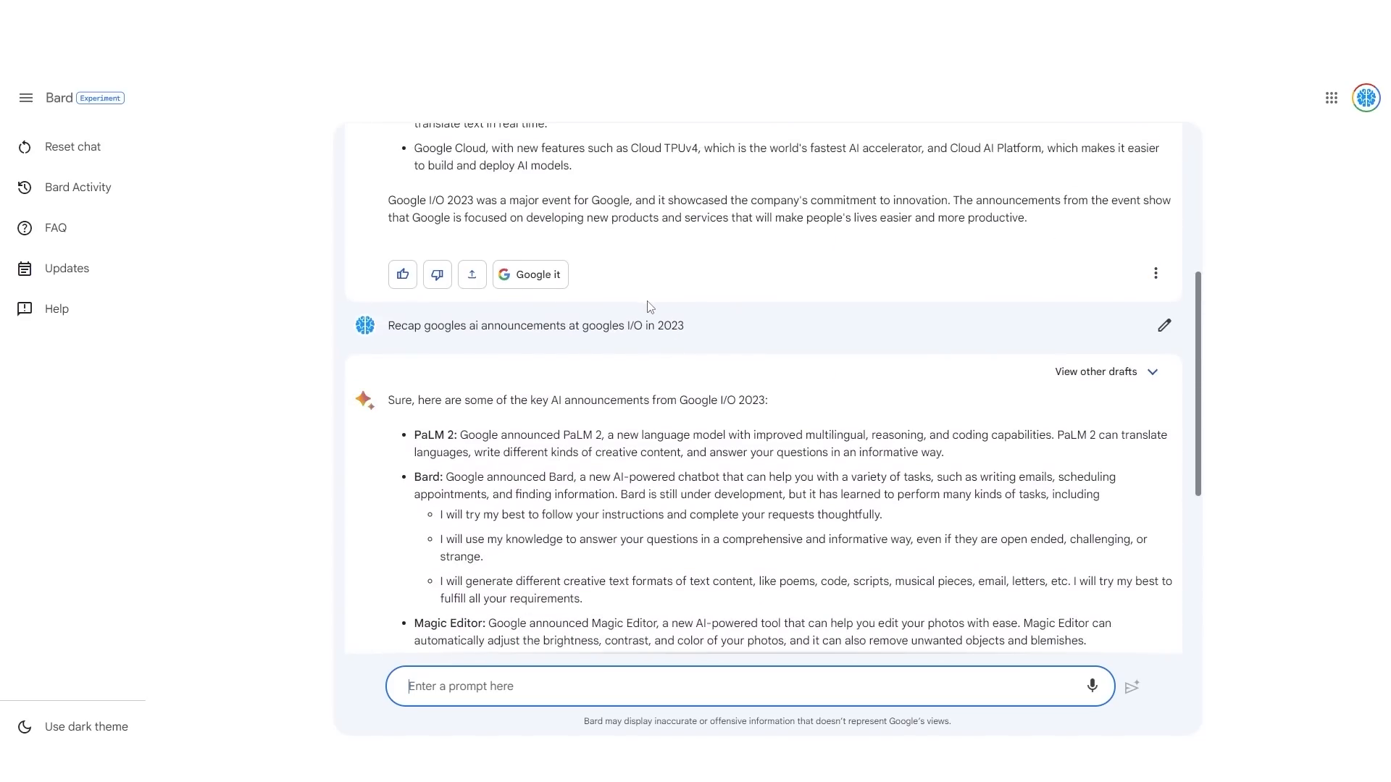
Step: Read Bard's AI-announcements answer and its third draft, then select the whole prompt text
scroll(down, 3)
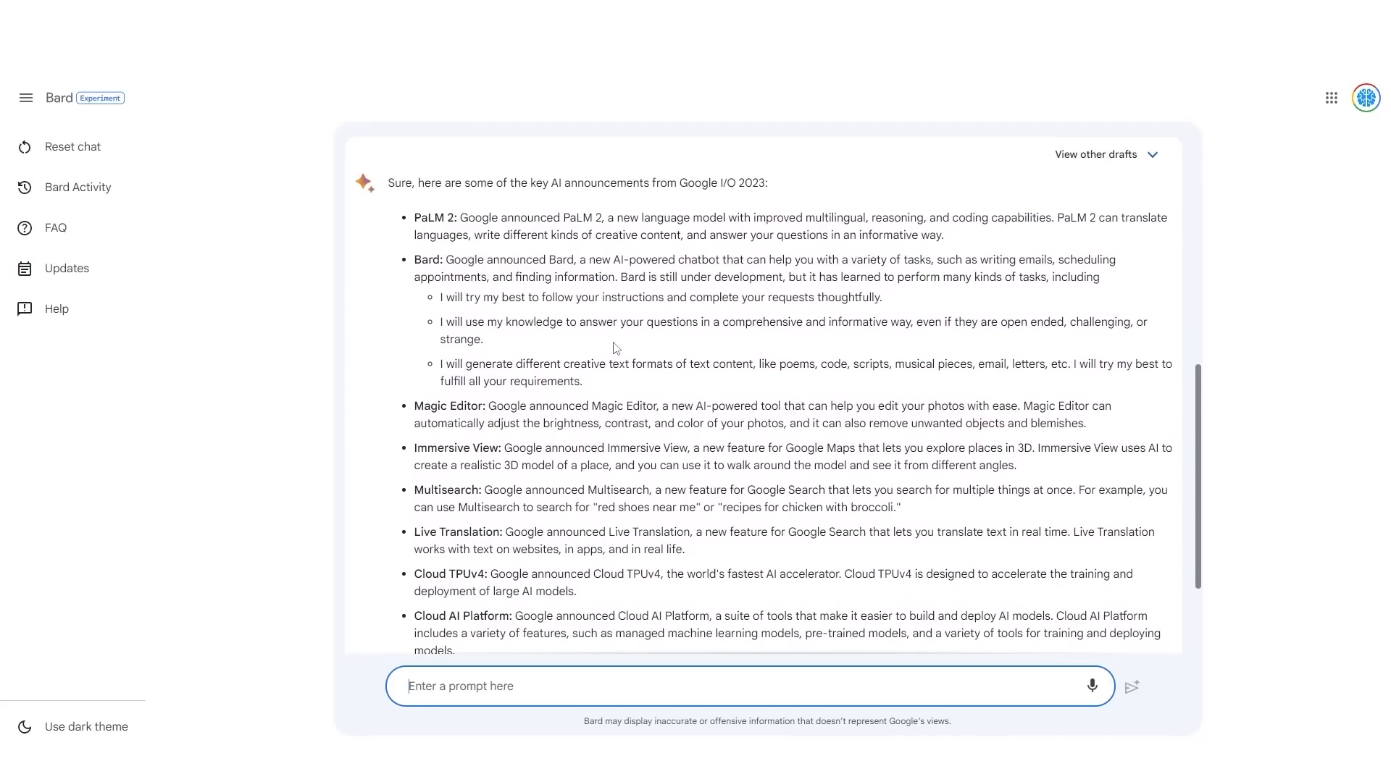
scroll(down, 3)
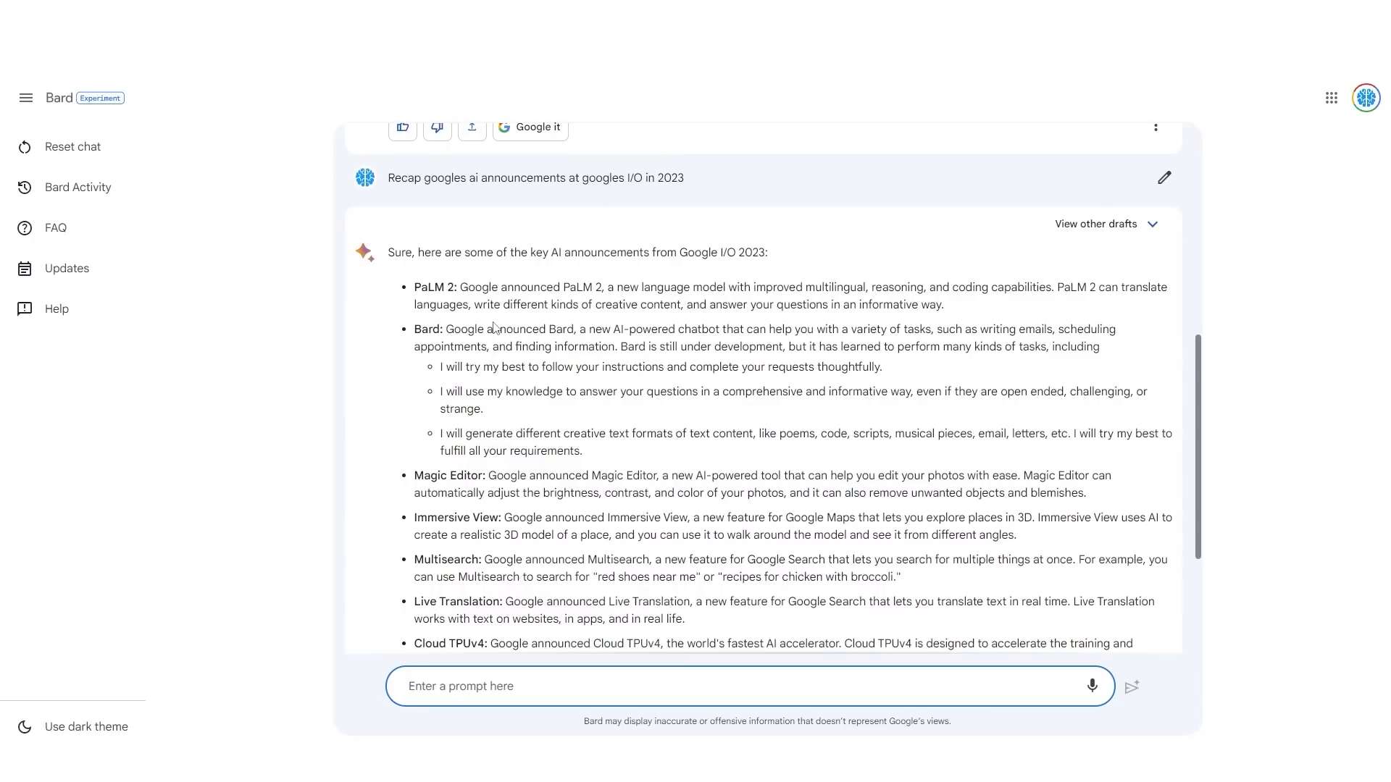
scroll(down, 3)
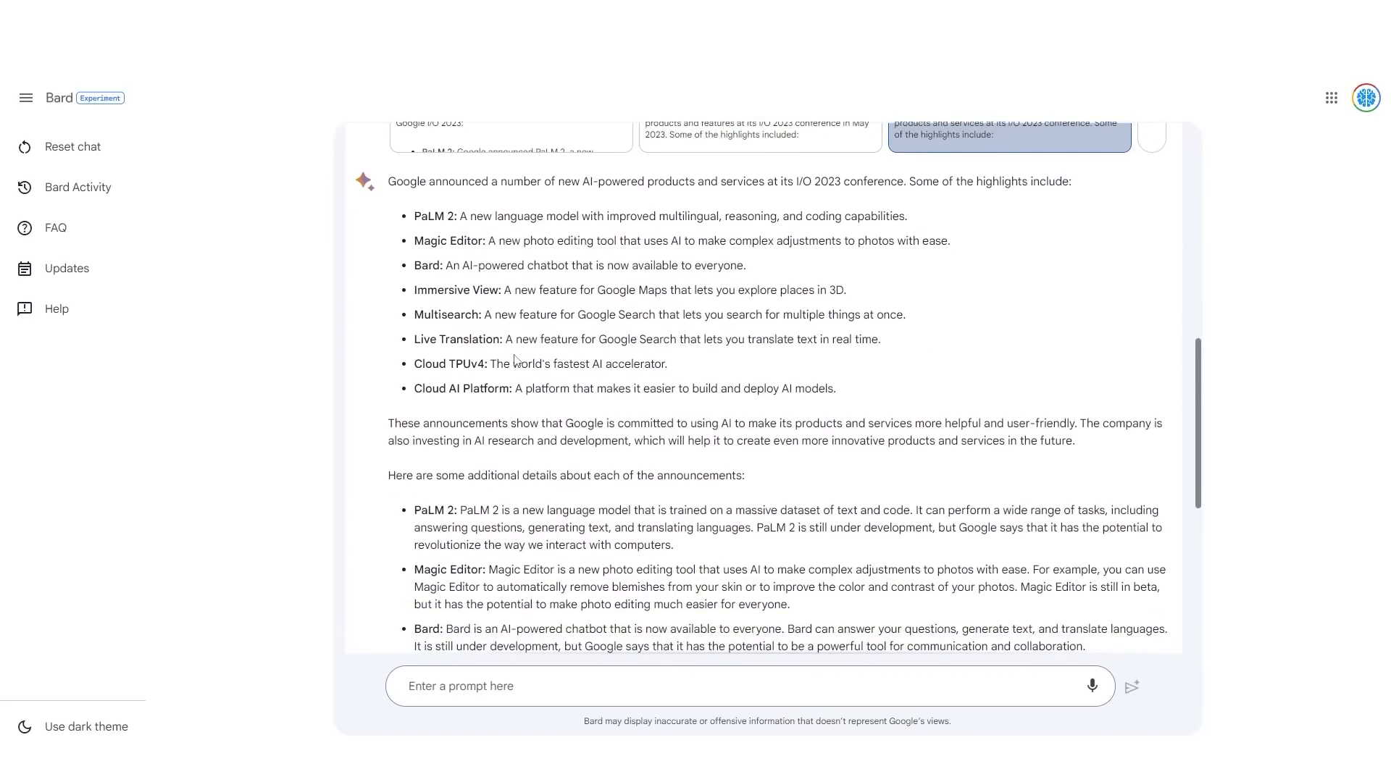
scroll(down, 3)
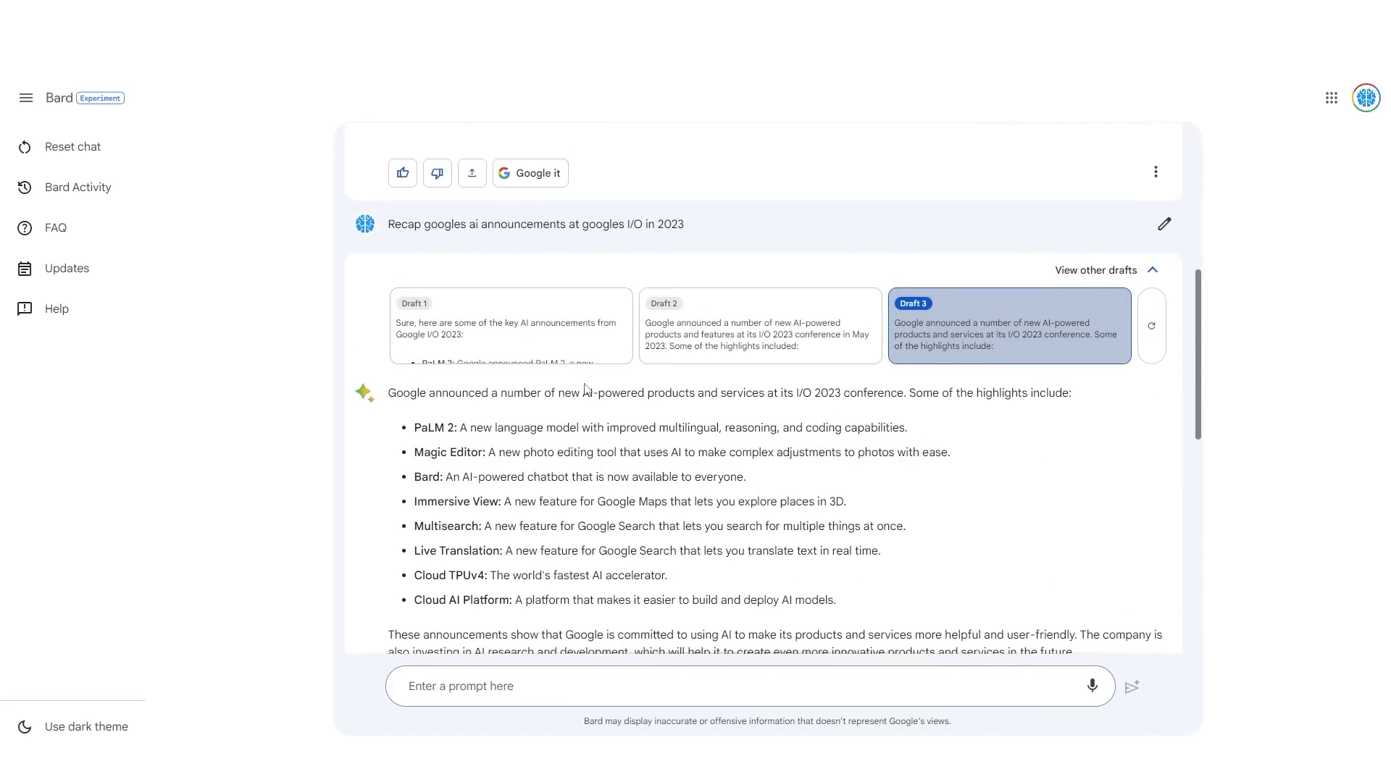
scroll(down, 3)
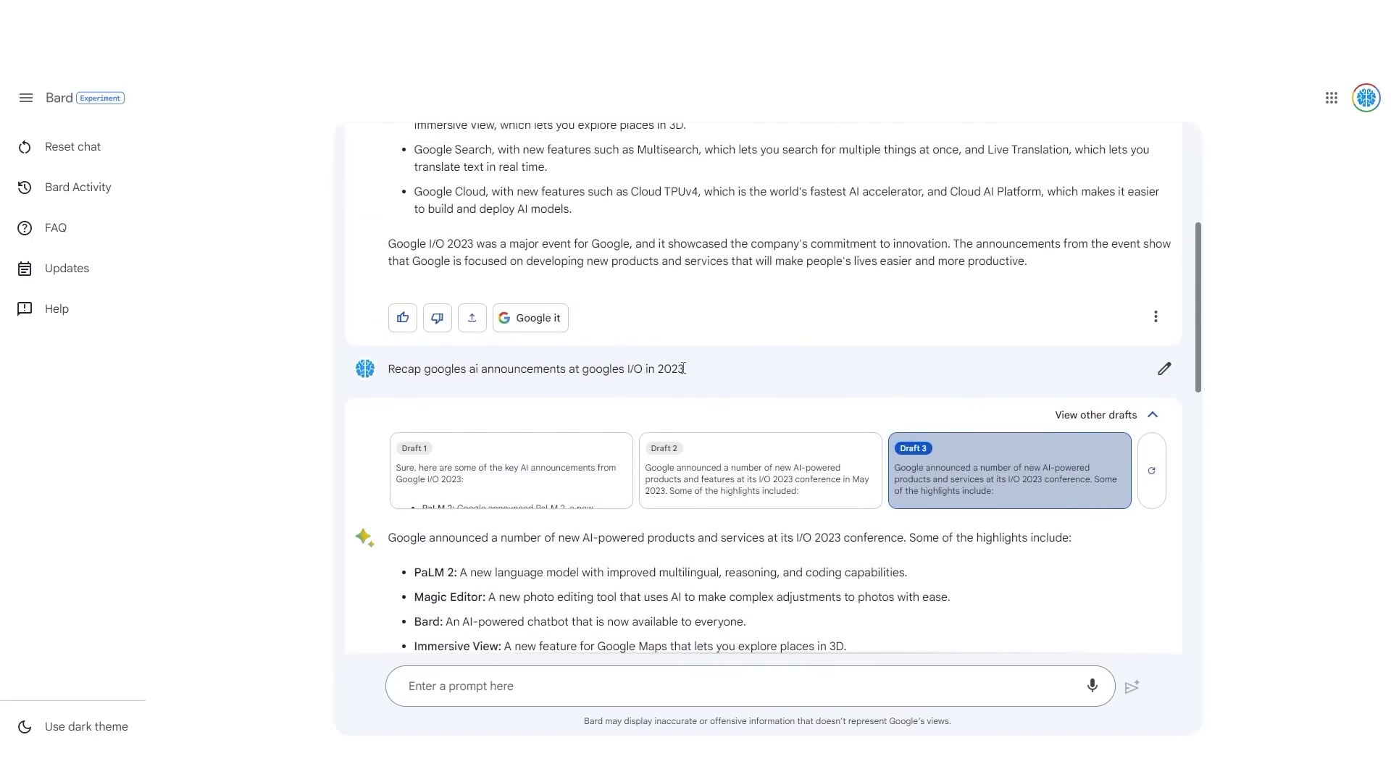
triple_click(535, 370)
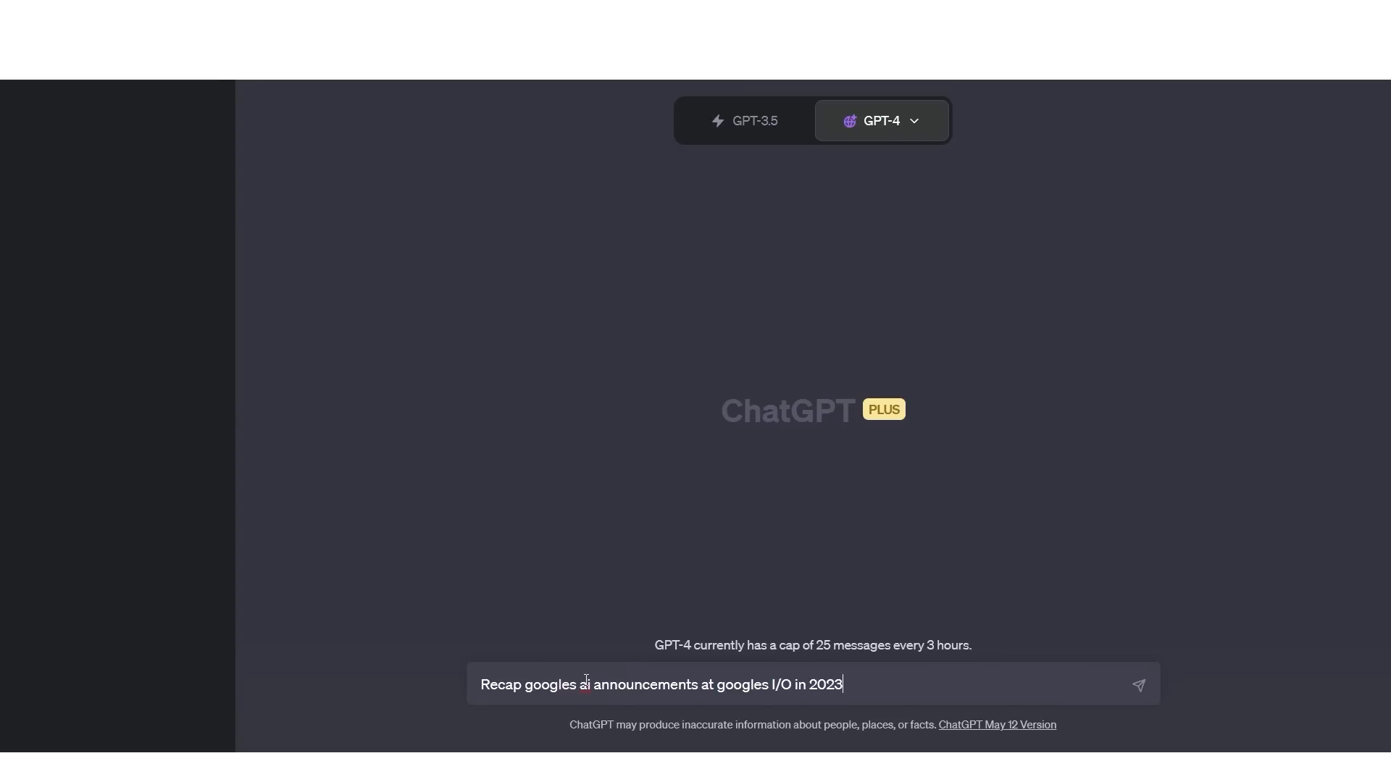
Step: Send the AI-announcements recap prompt to GPT-4 and expand its browsing steps list
click(1139, 684)
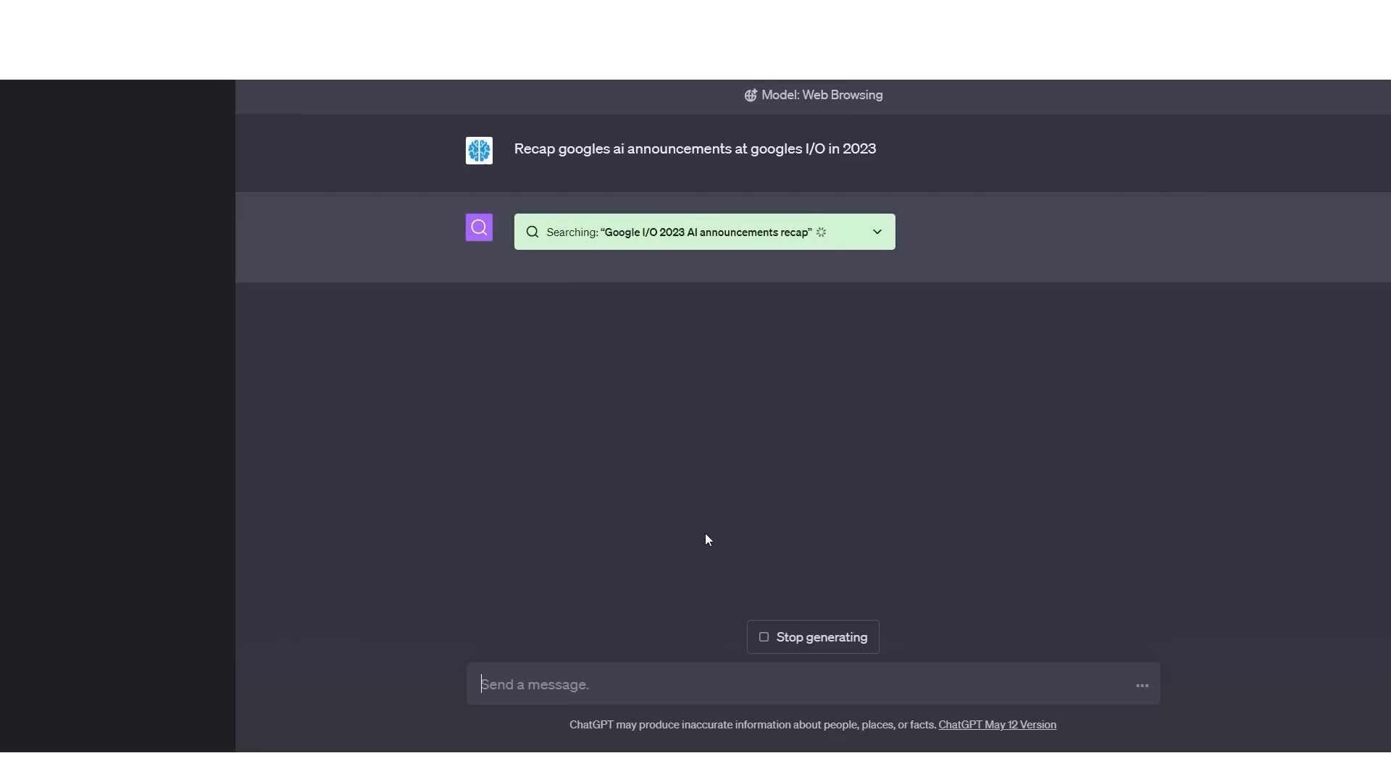
click(875, 232)
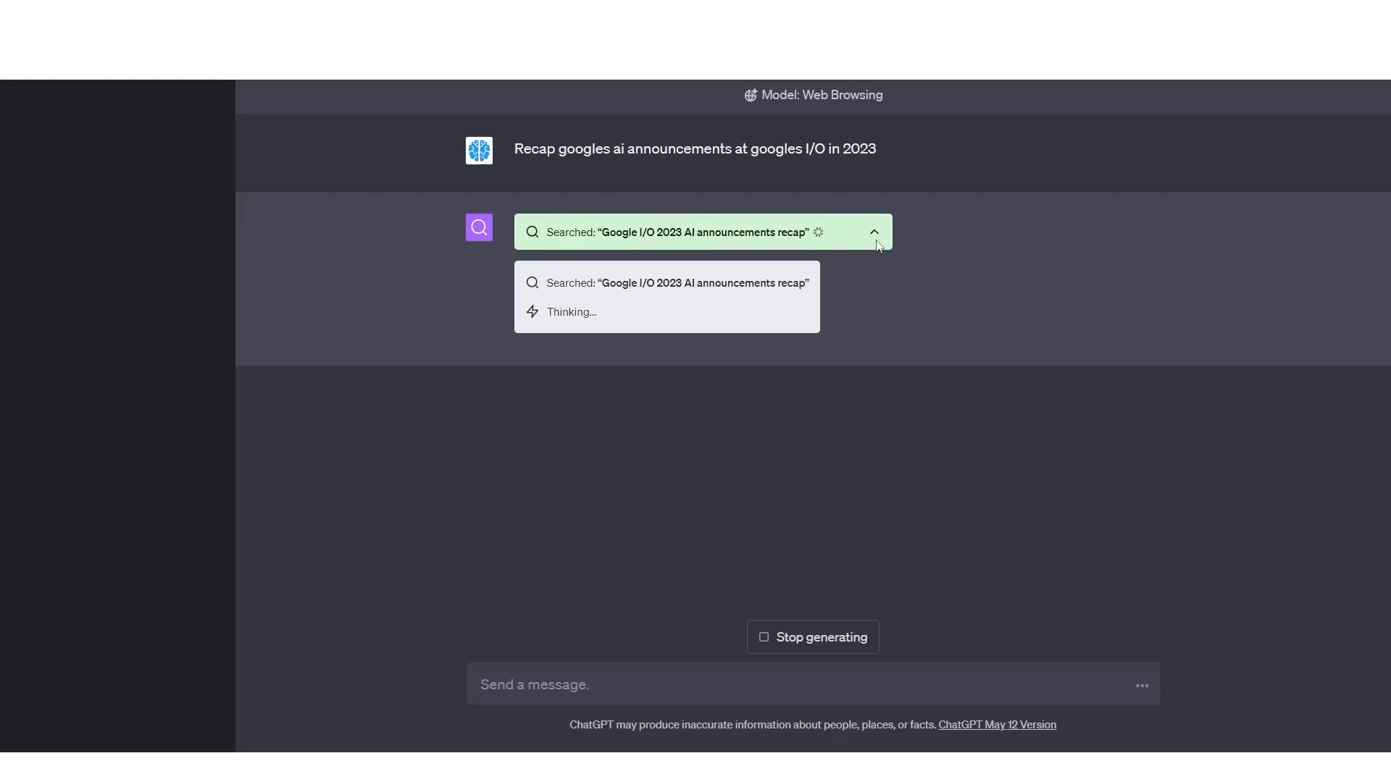
mouse_move(587, 310)
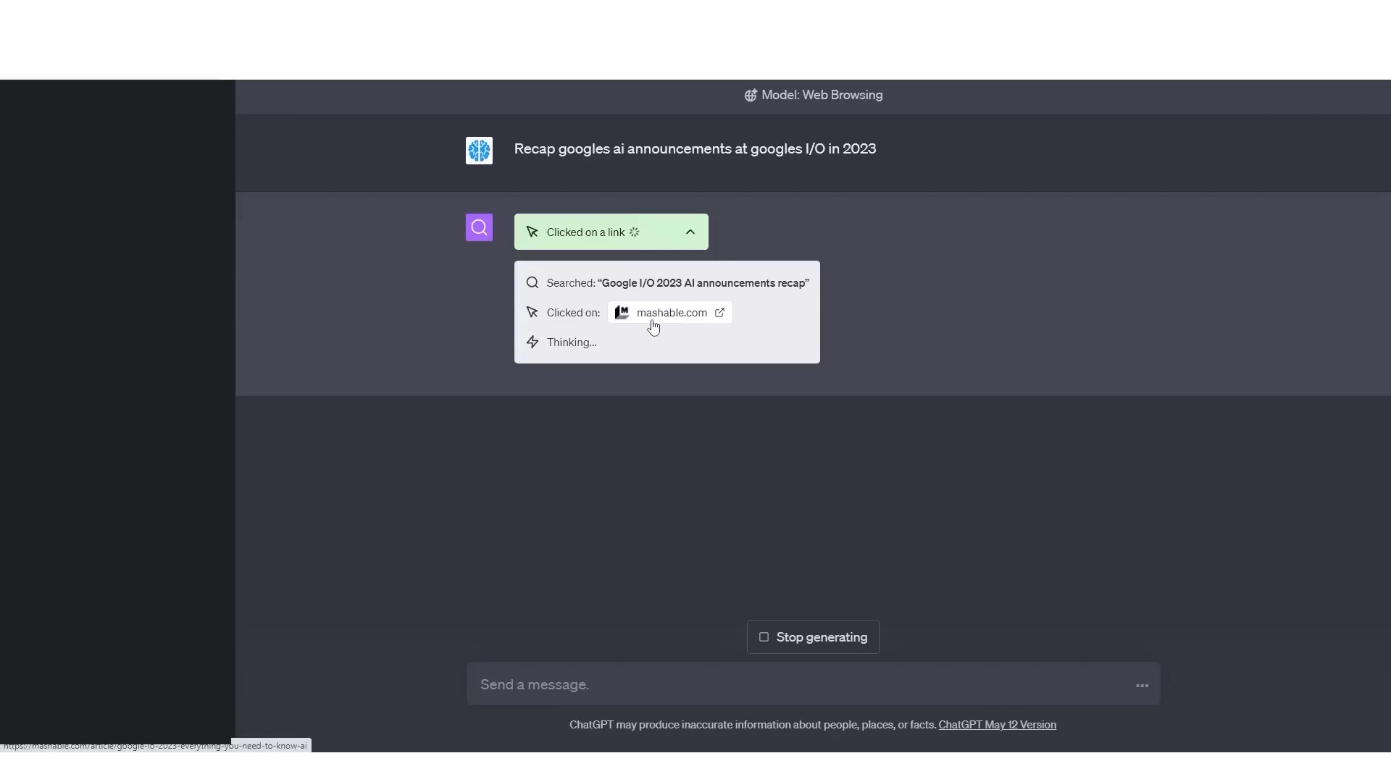
mouse_move(660, 323)
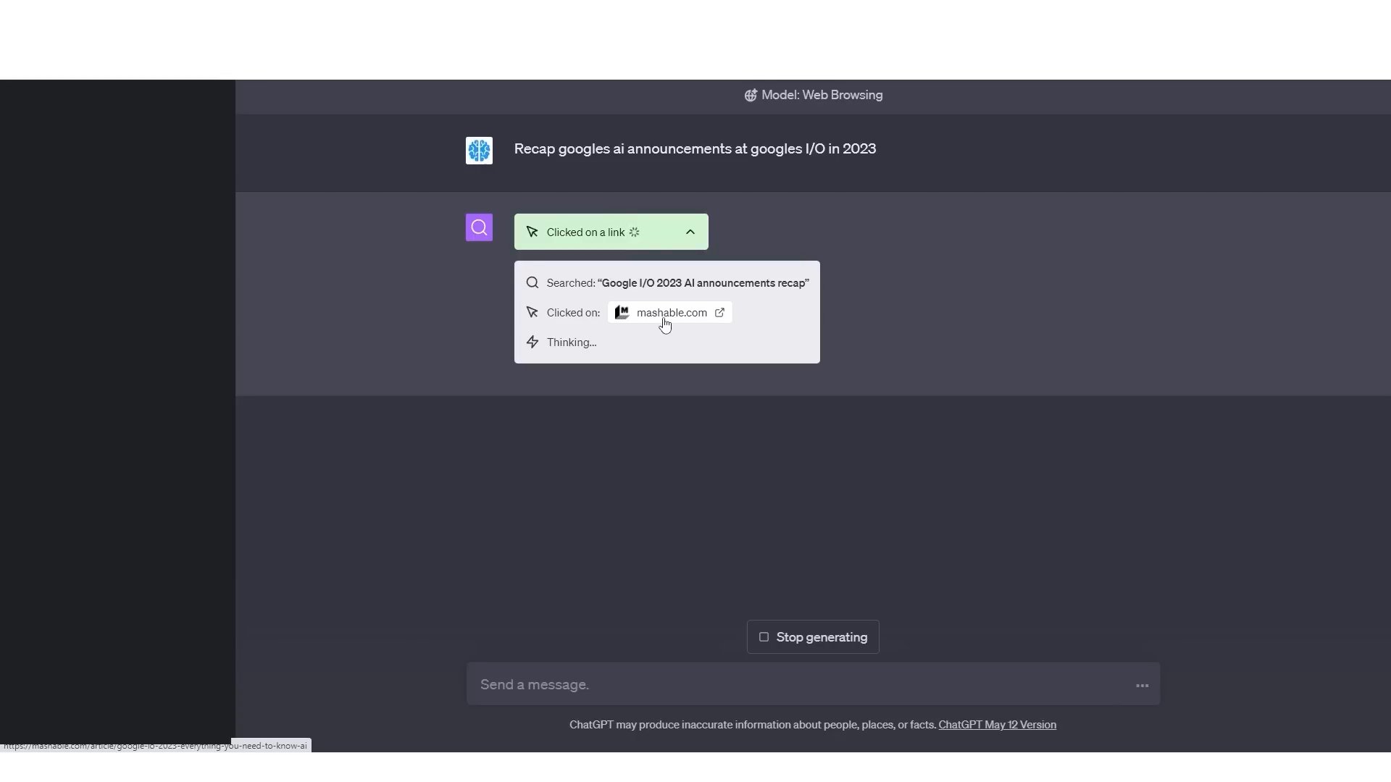
click(691, 232)
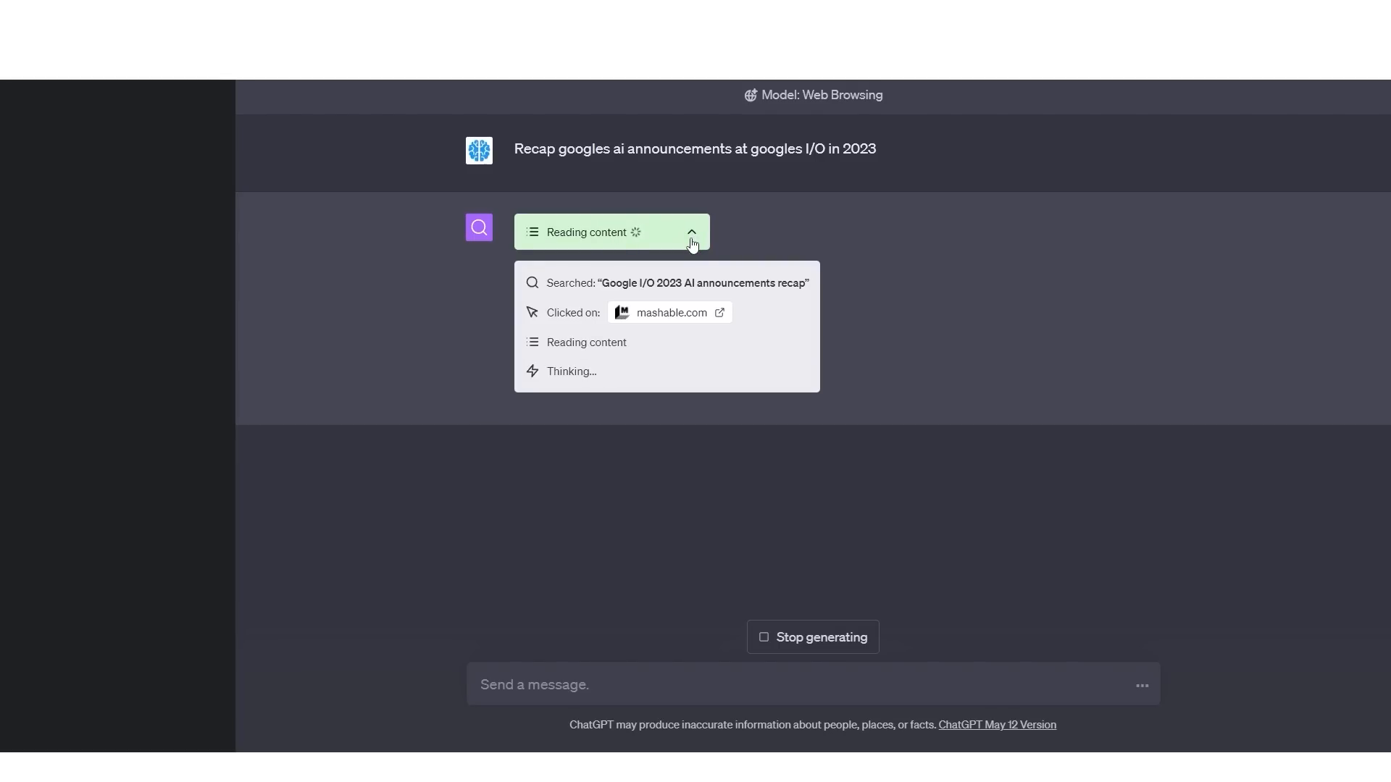
mouse_move(758, 279)
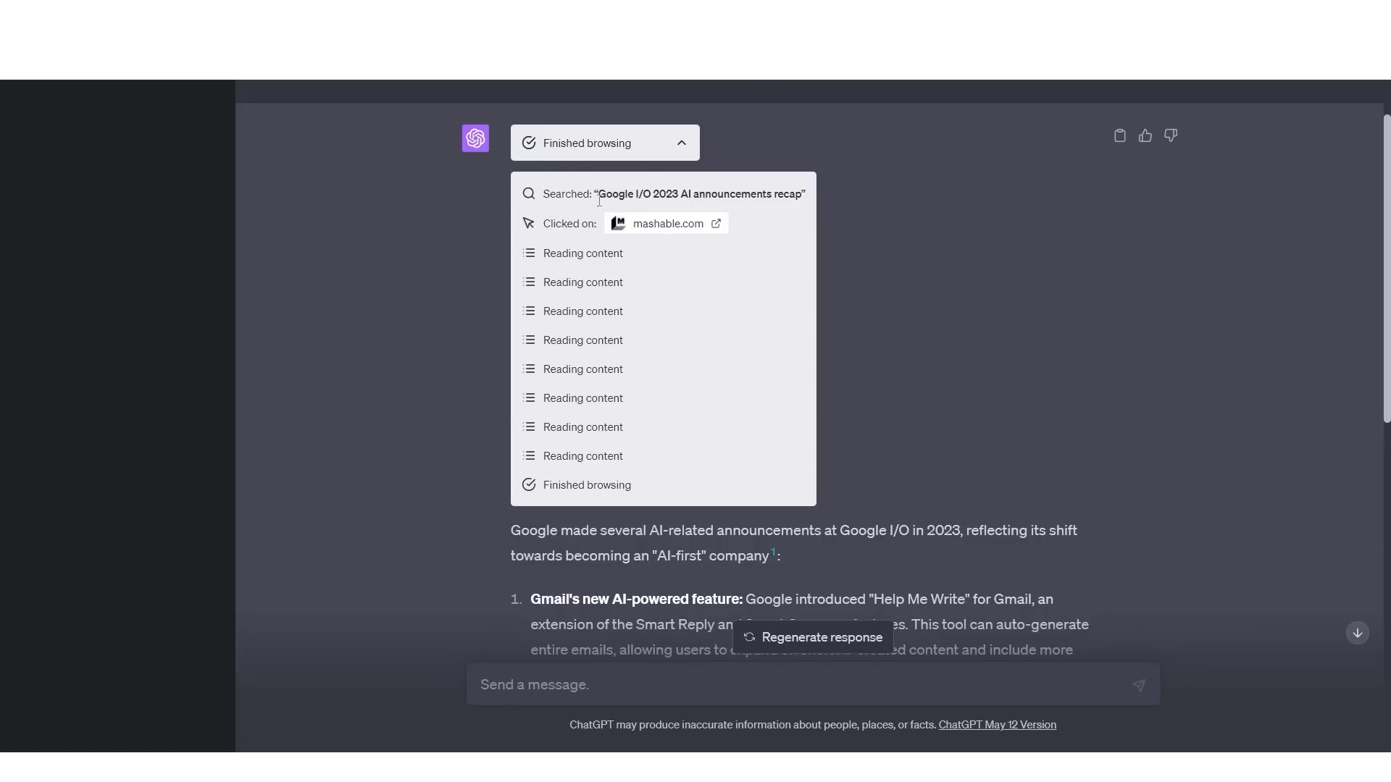
scroll(down, 3)
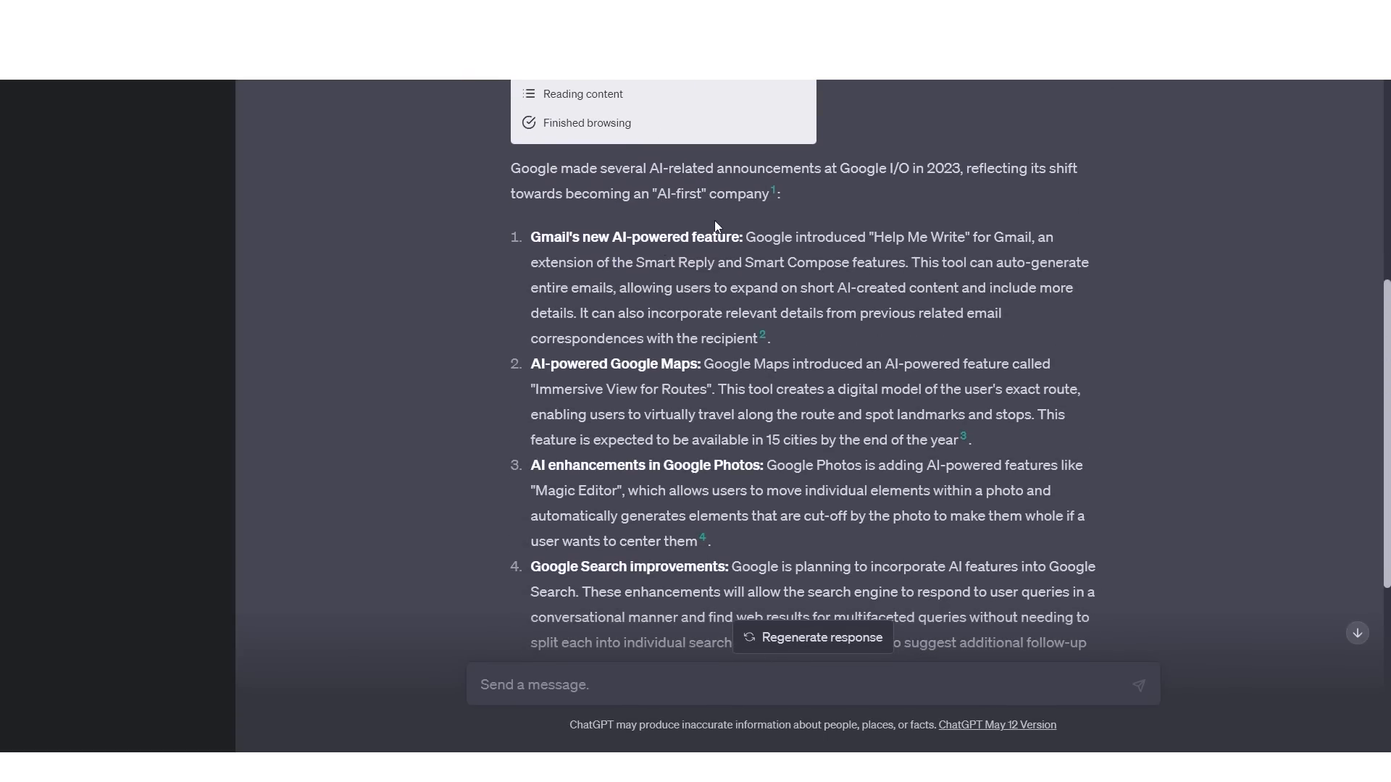
scroll(down, 3)
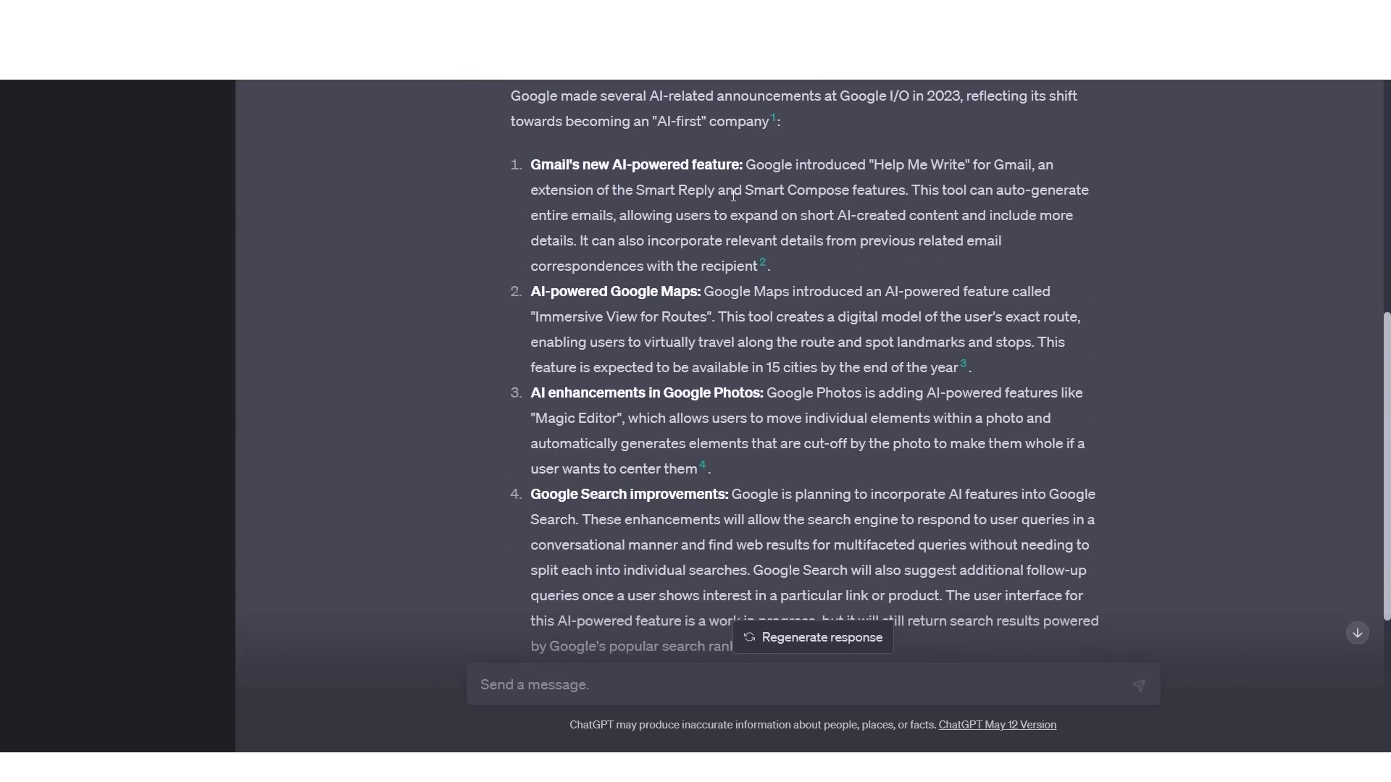
mouse_move(727, 170)
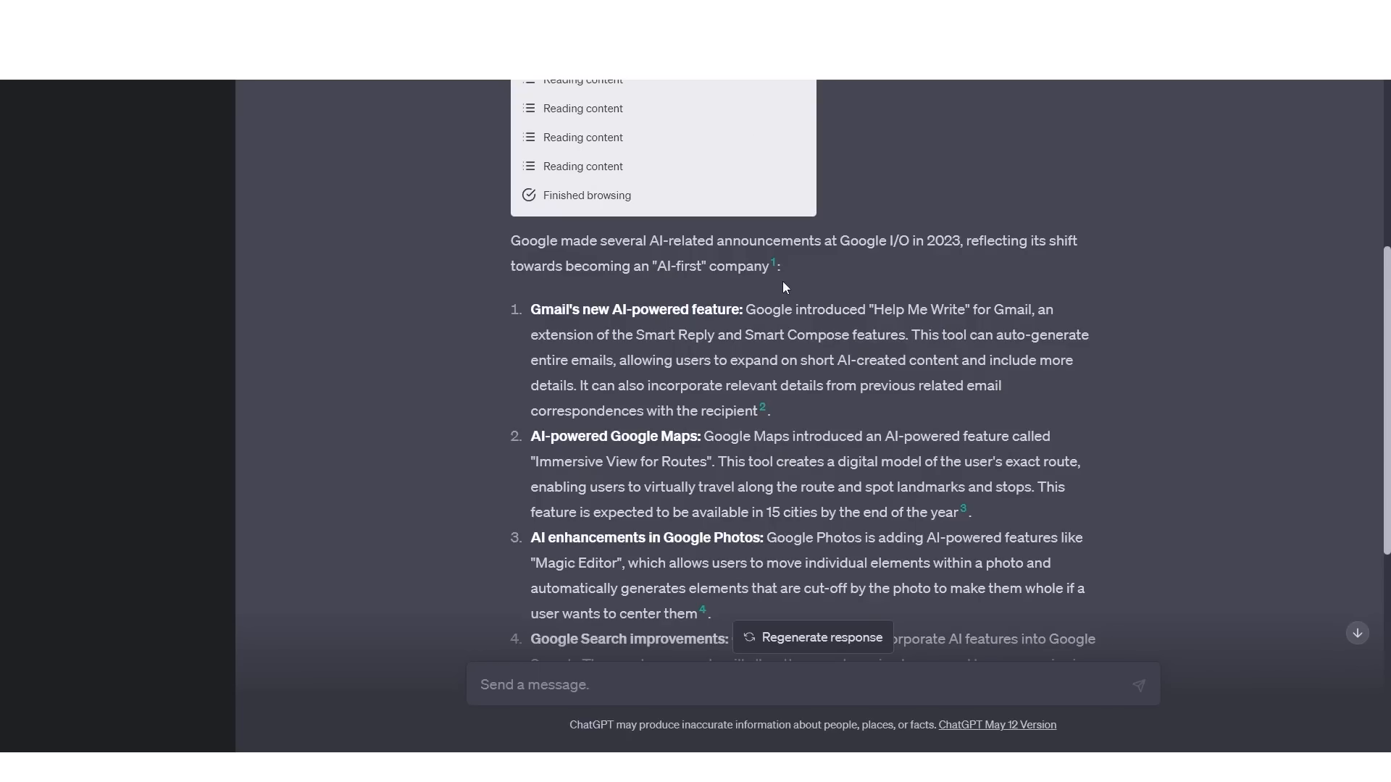
mouse_move(781, 268)
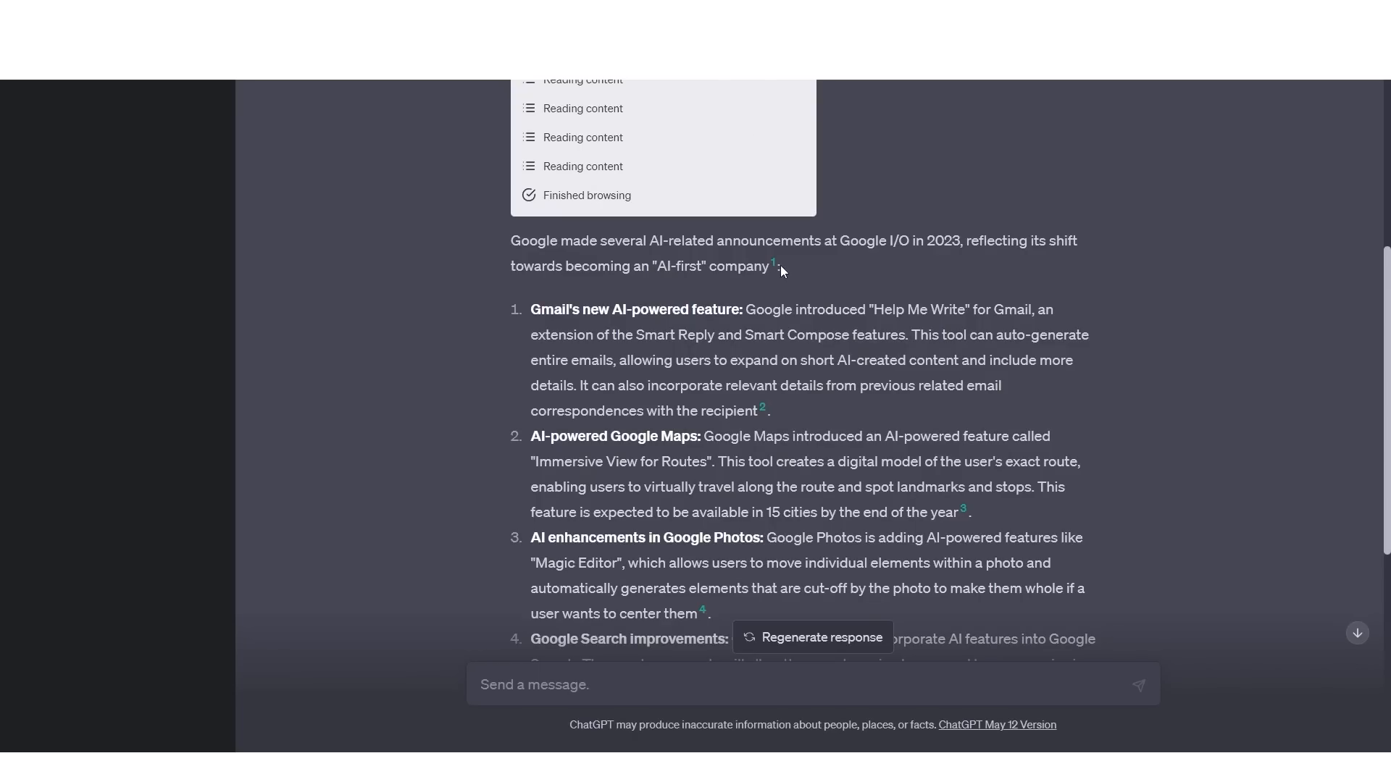
scroll(down, 3)
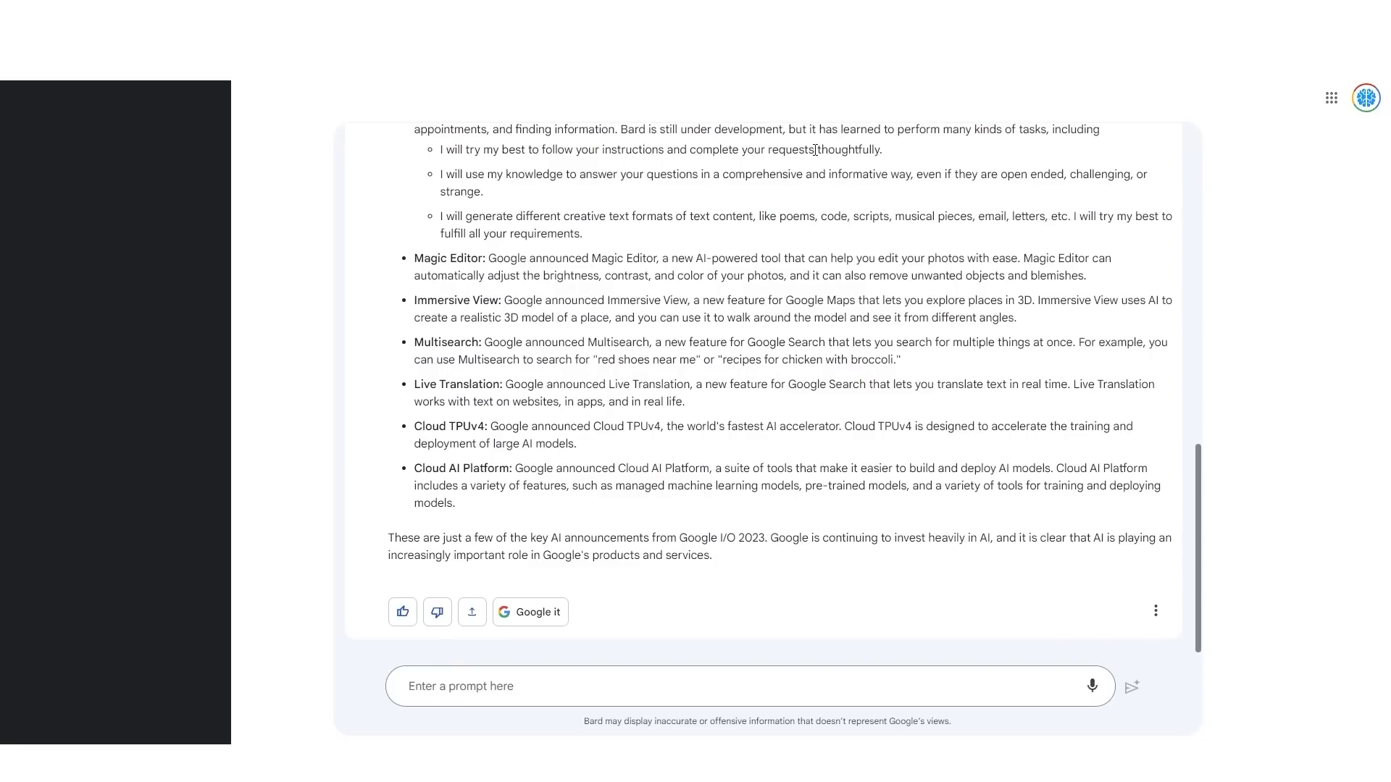
Step: Show Bard's Draft 3 of the AI-announcements recap for comparison
click(26, 97)
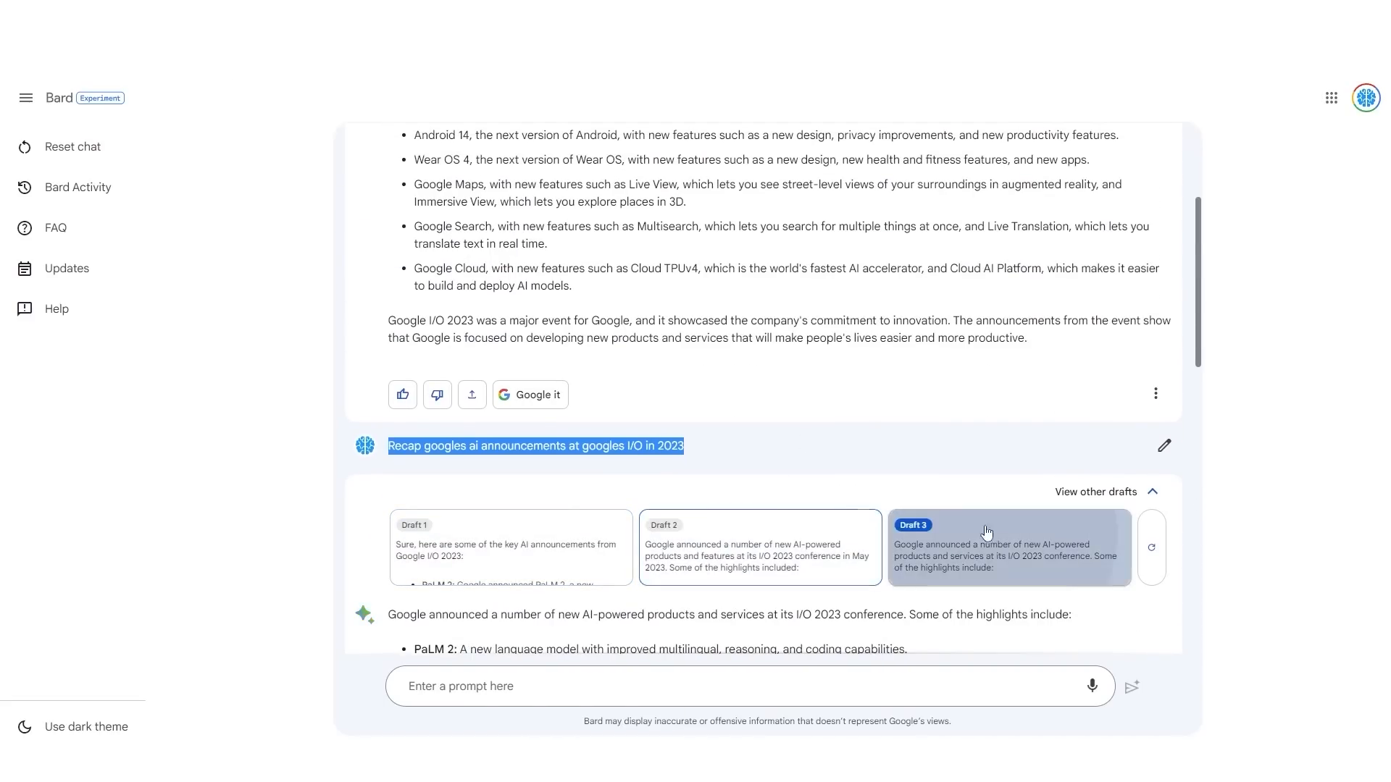
click(758, 329)
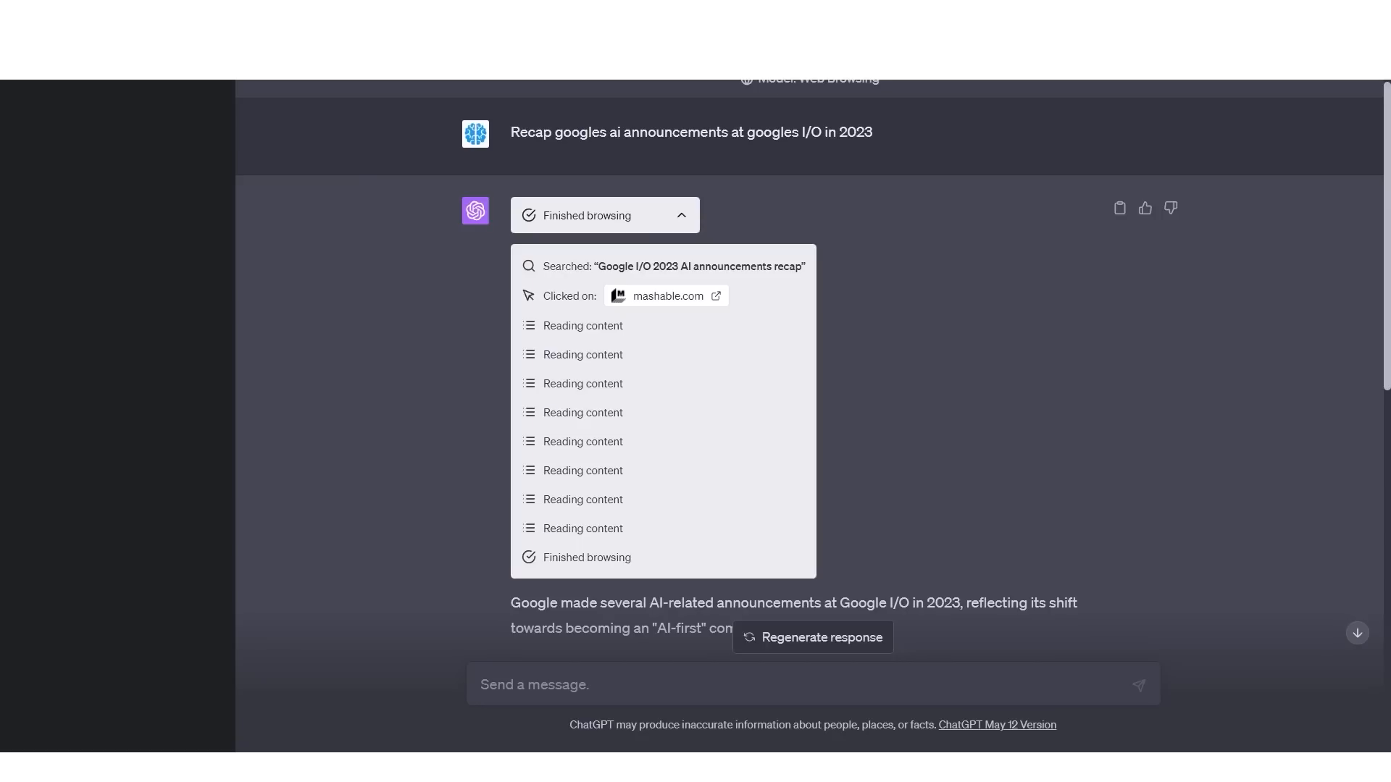
mouse_move(710, 219)
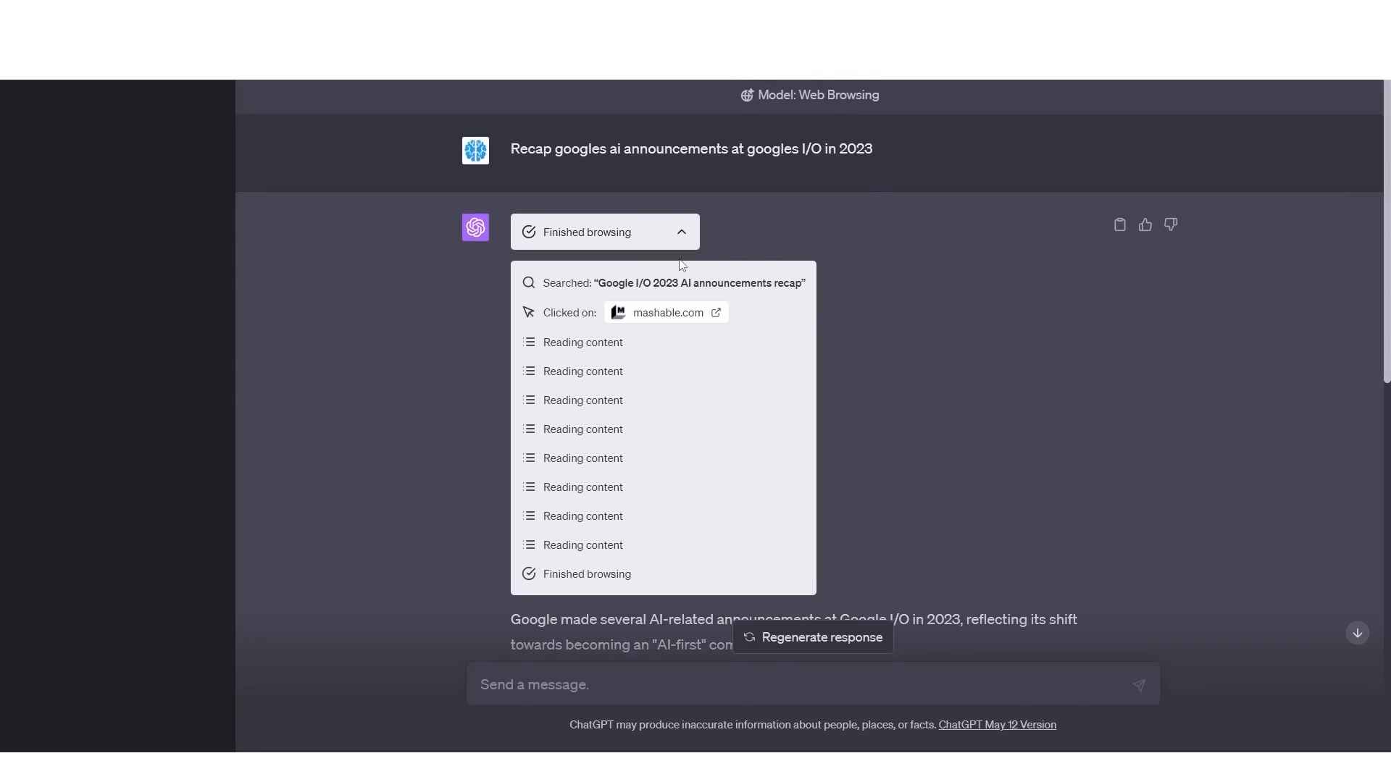
mouse_move(768, 488)
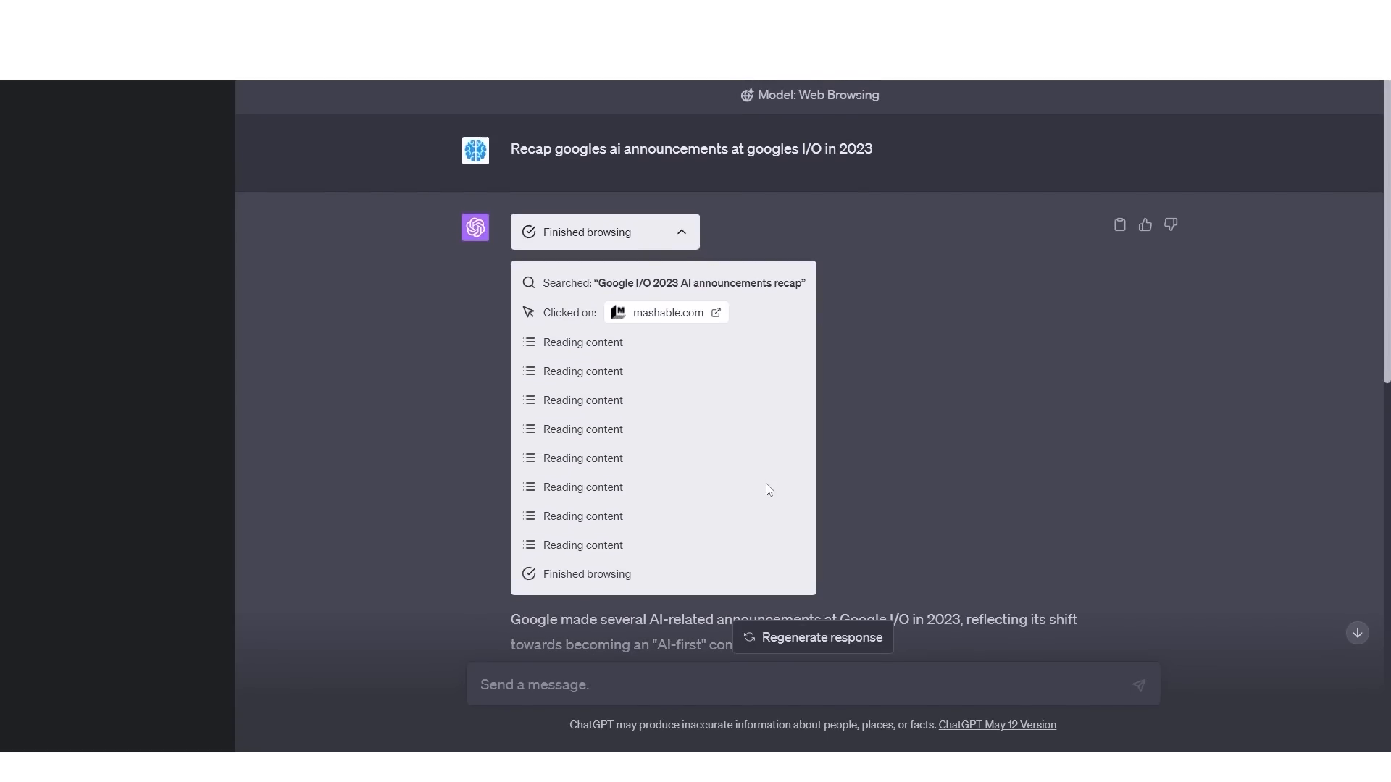
Step: Scroll through ChatGPT's cited AI-announcements answer once more
scroll(down, 3)
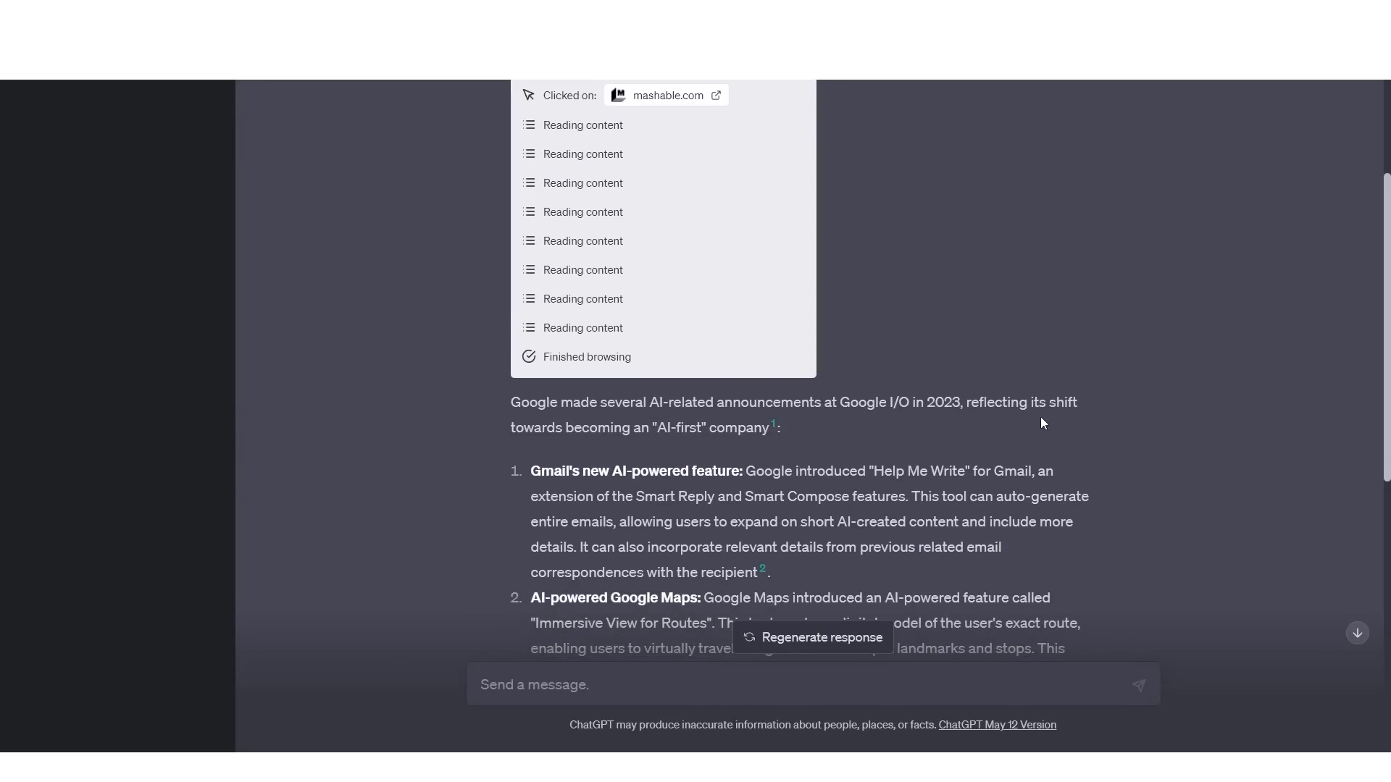
scroll(down, 3)
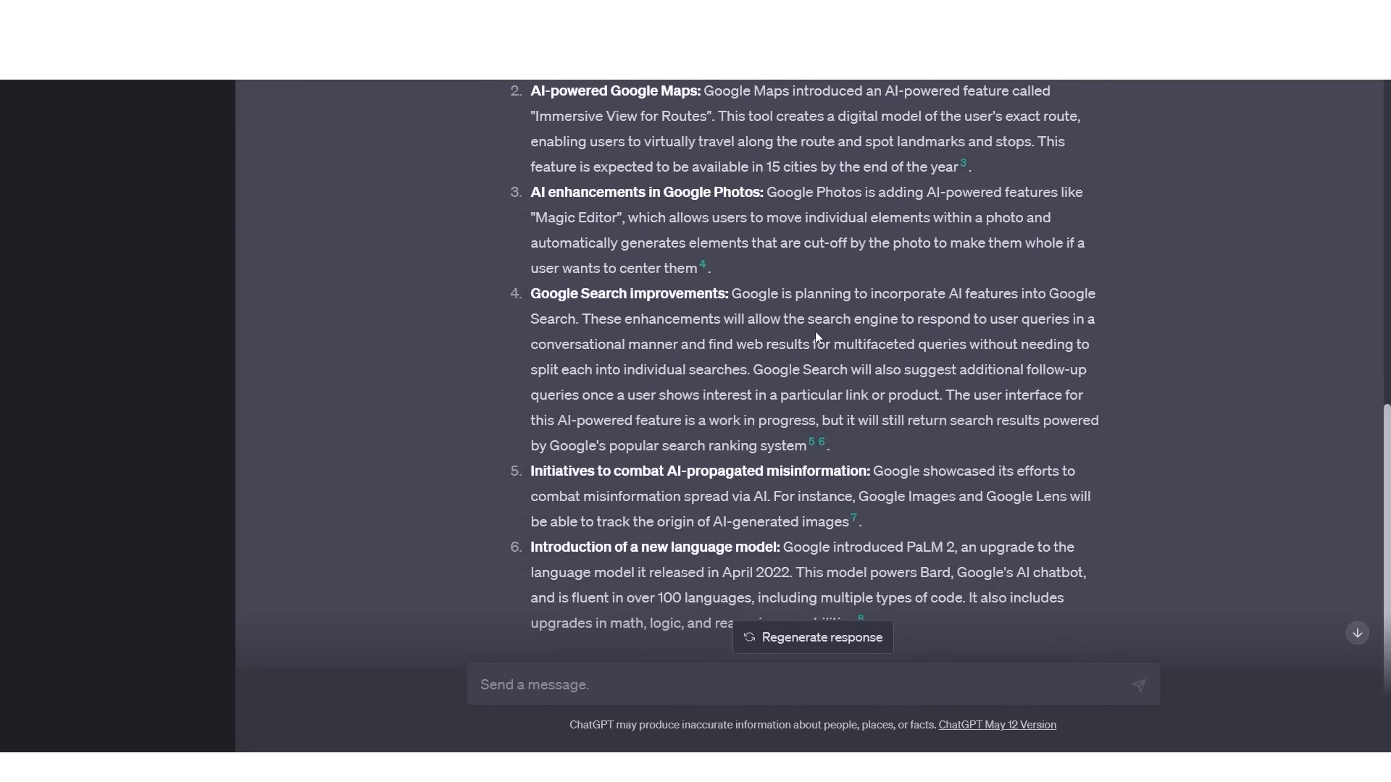
scroll(down, 3)
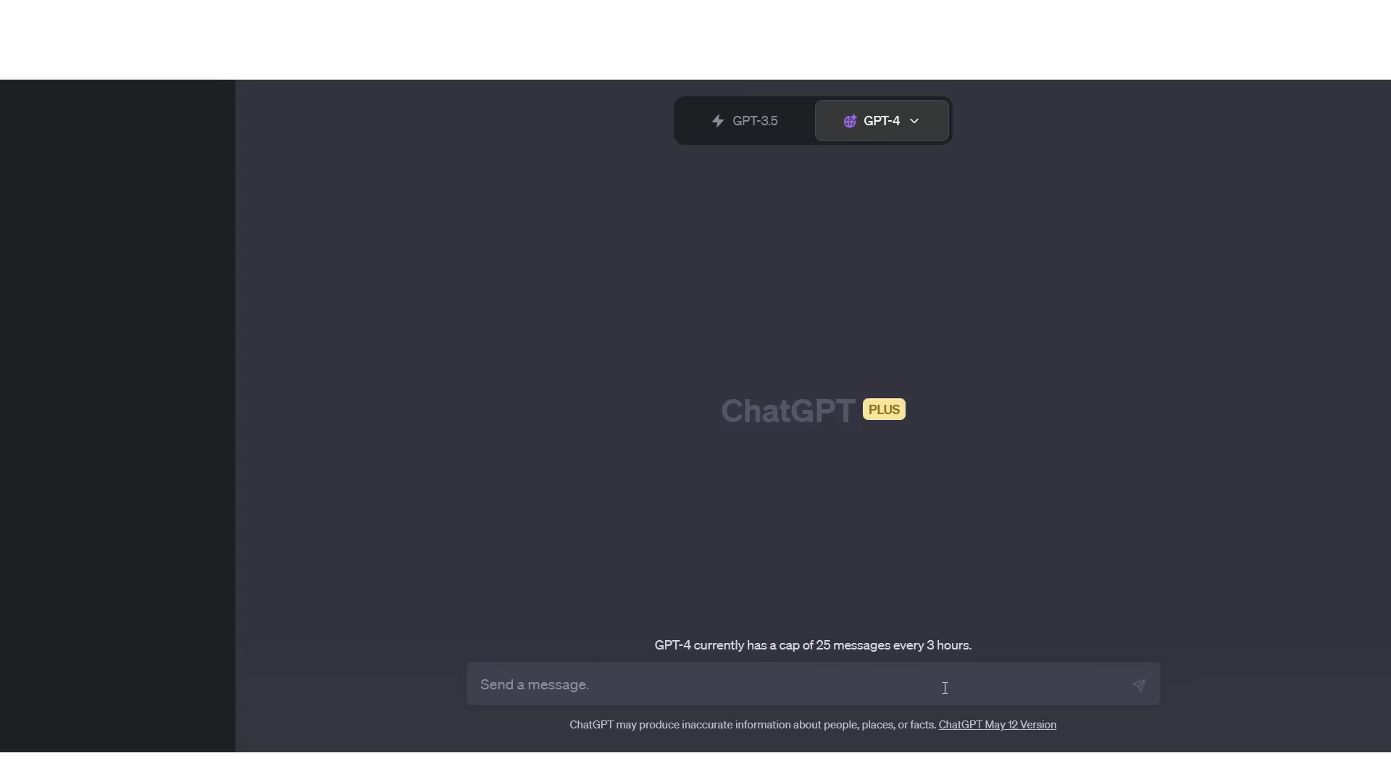
Step: Draft a prompt for 10 AI events this week in a table with source links, removing the 'followed with' wording
text(List 10 things that happened in AI this week" followed with "Put it in a table with links to sources)
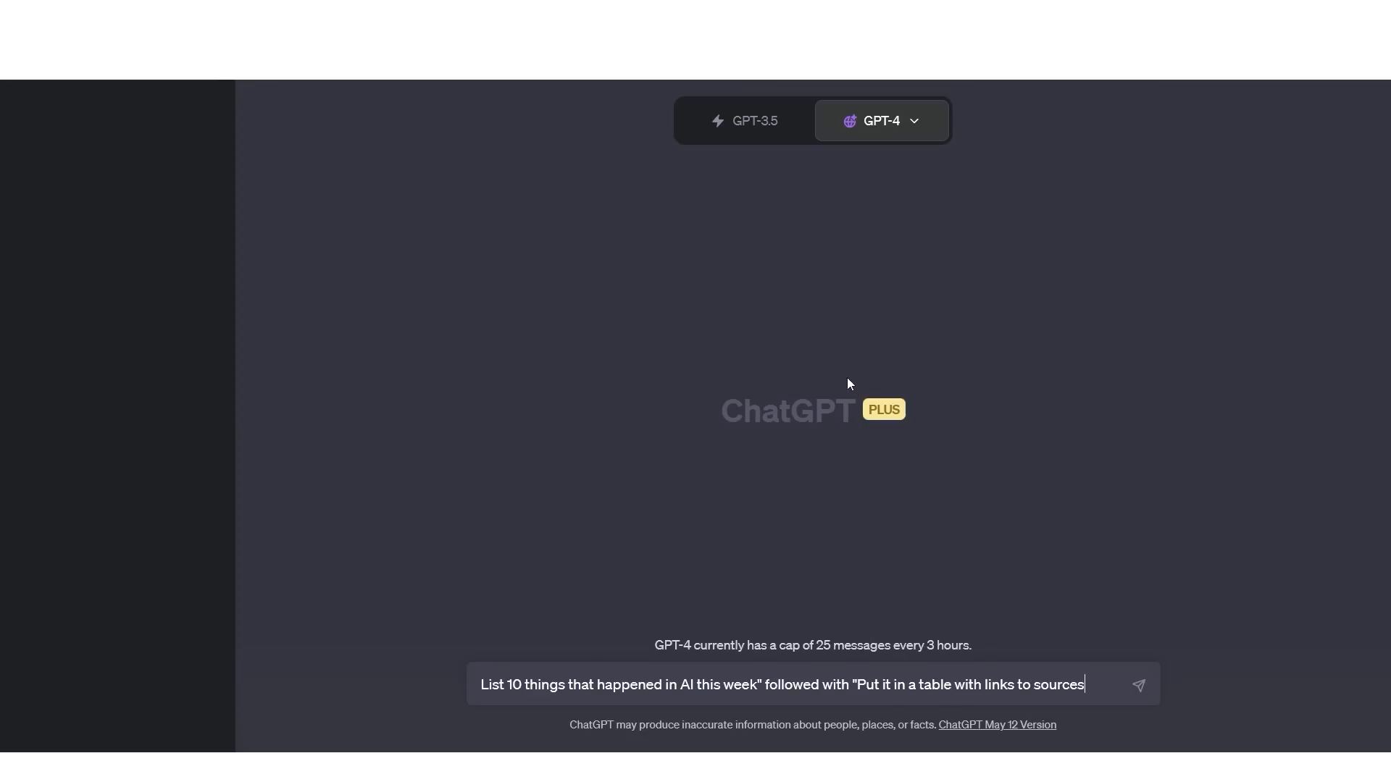
mouse_move(923, 551)
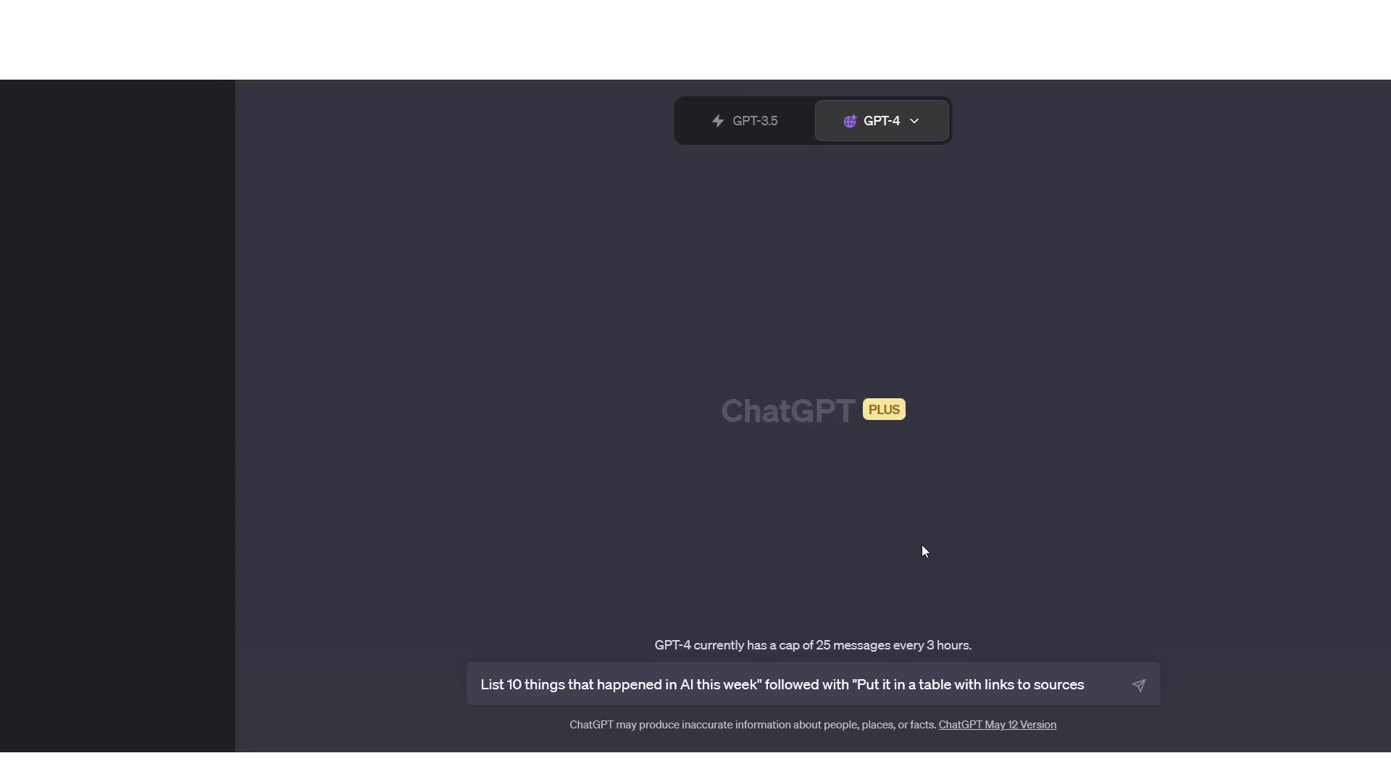
mouse_move(836, 622)
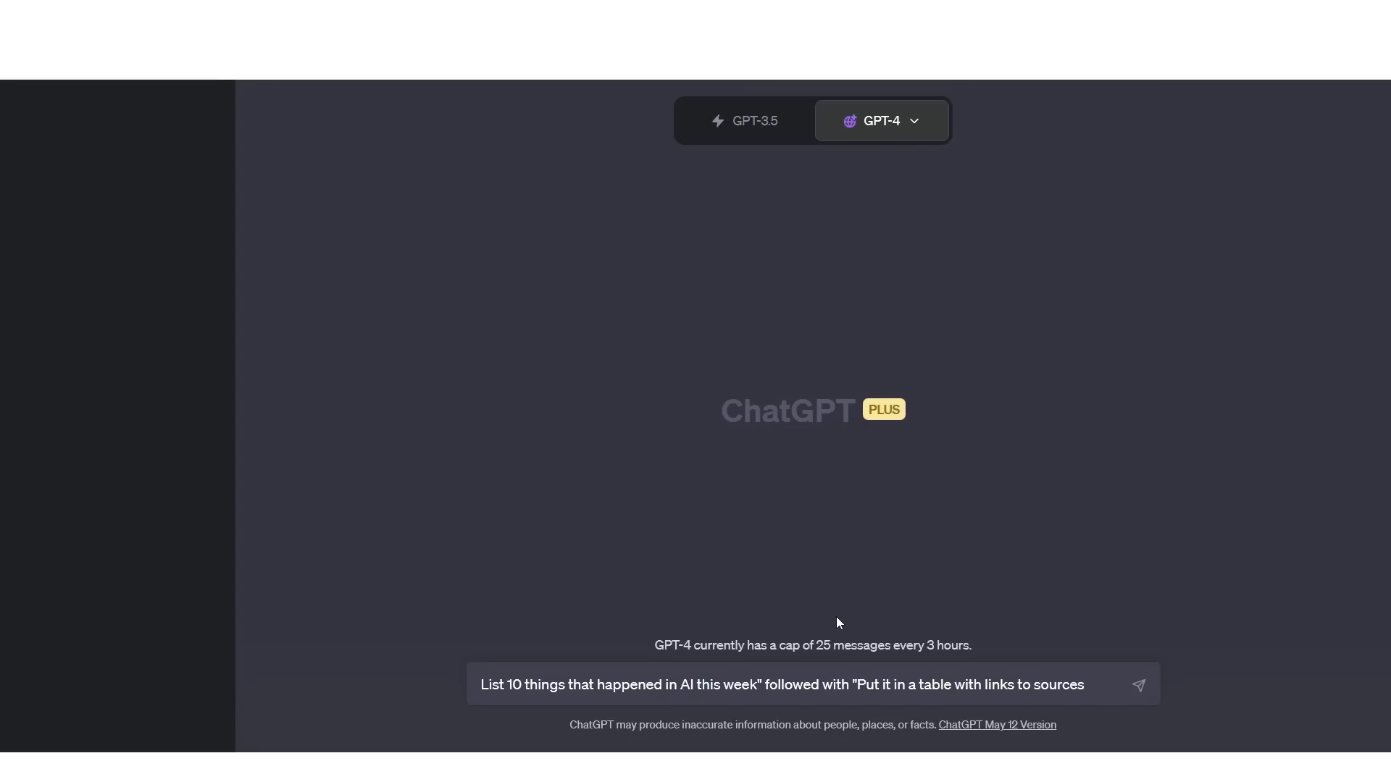
double_click(816, 686)
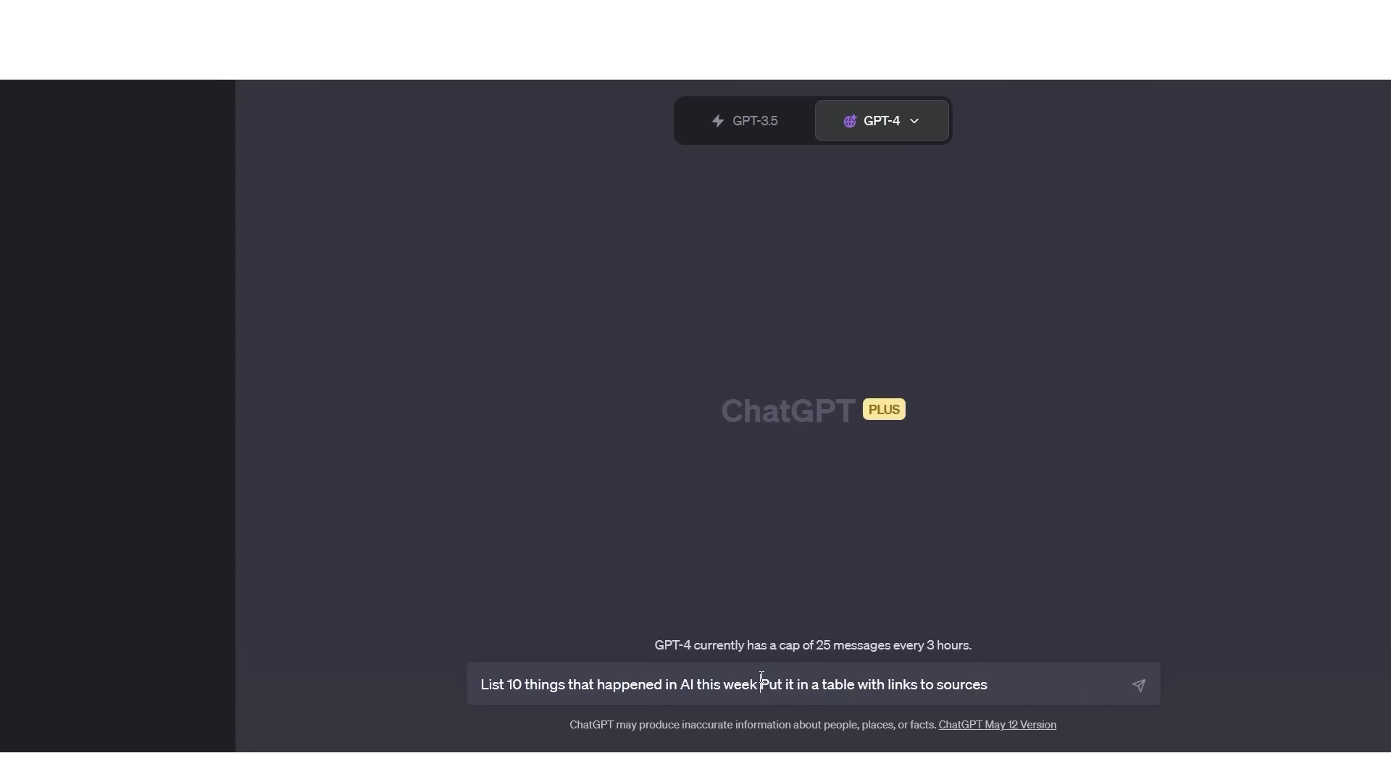
triple_click(731, 685)
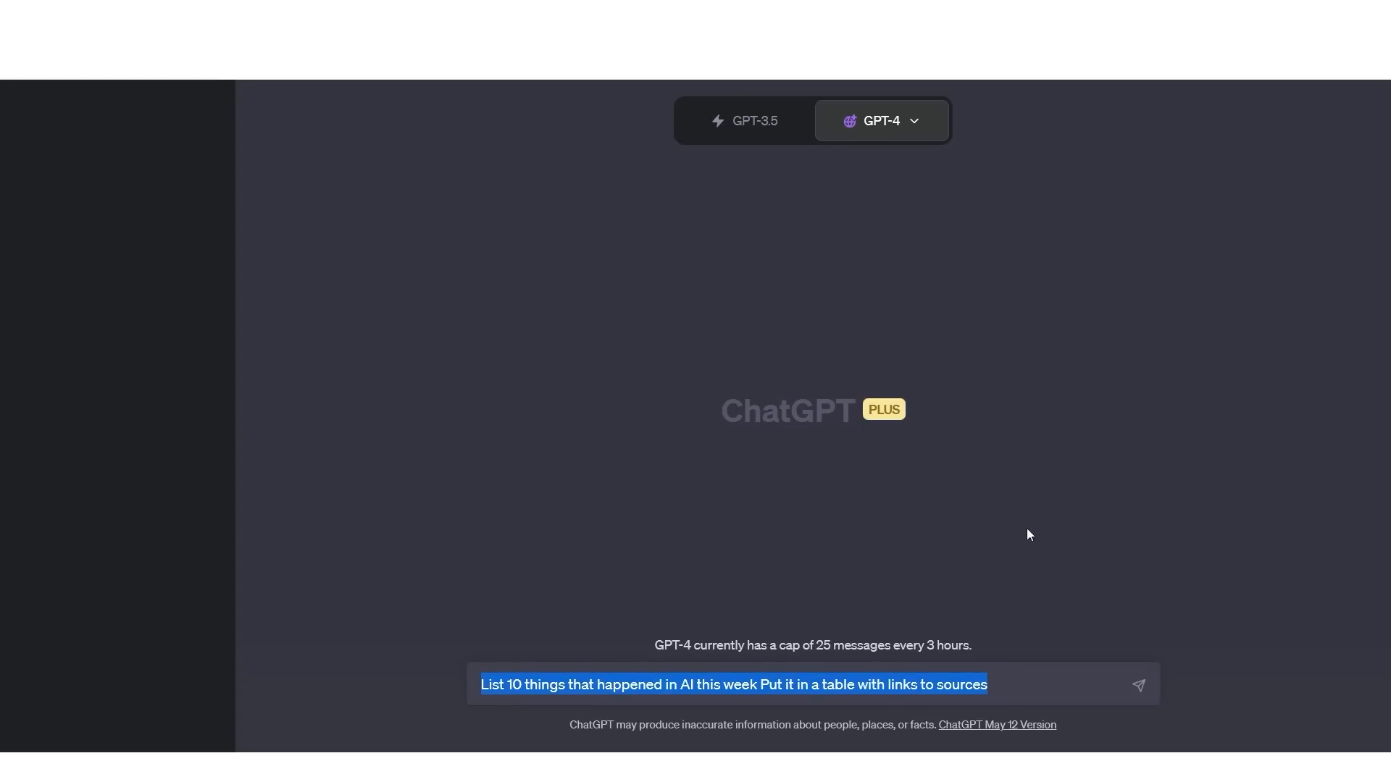
click(1139, 684)
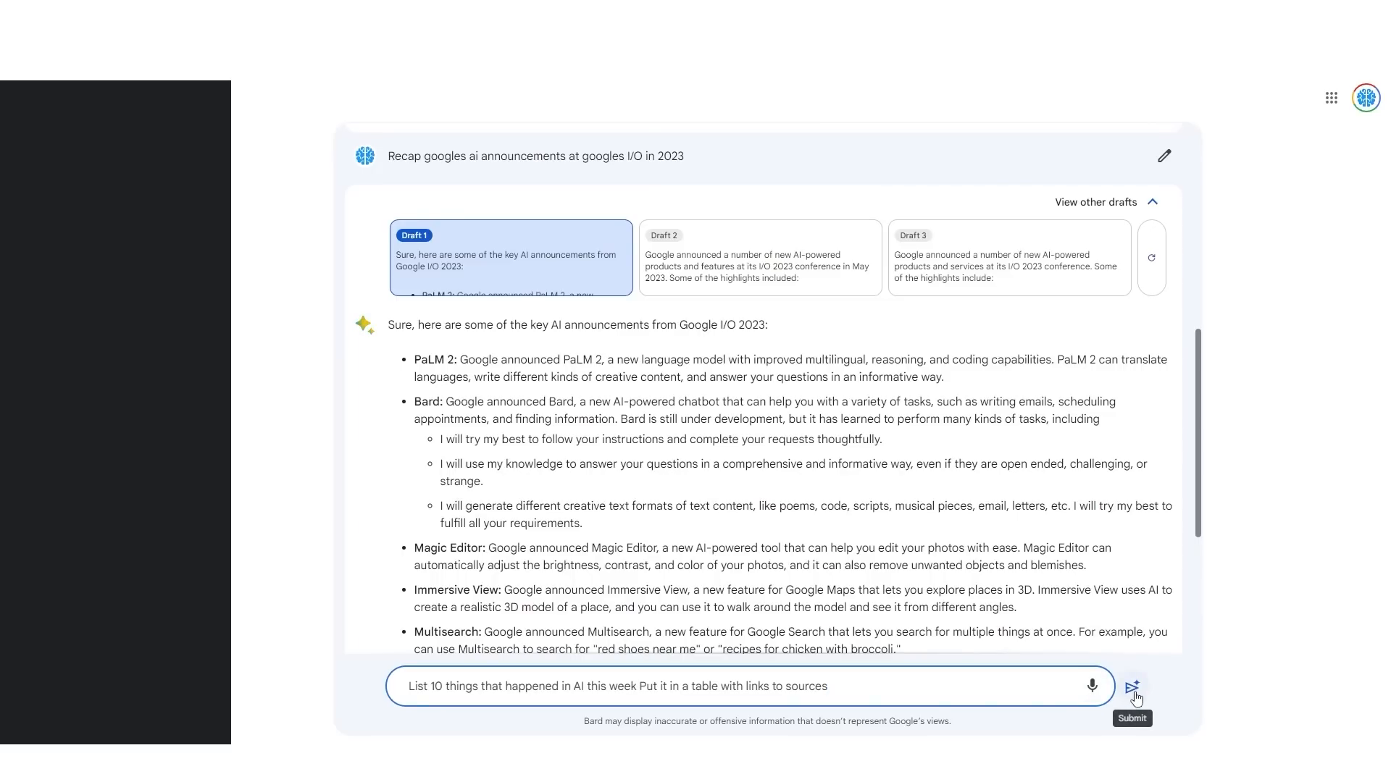
Step: Submit the ten-AI-events-with-source-links table prompt to Bard
click(1132, 685)
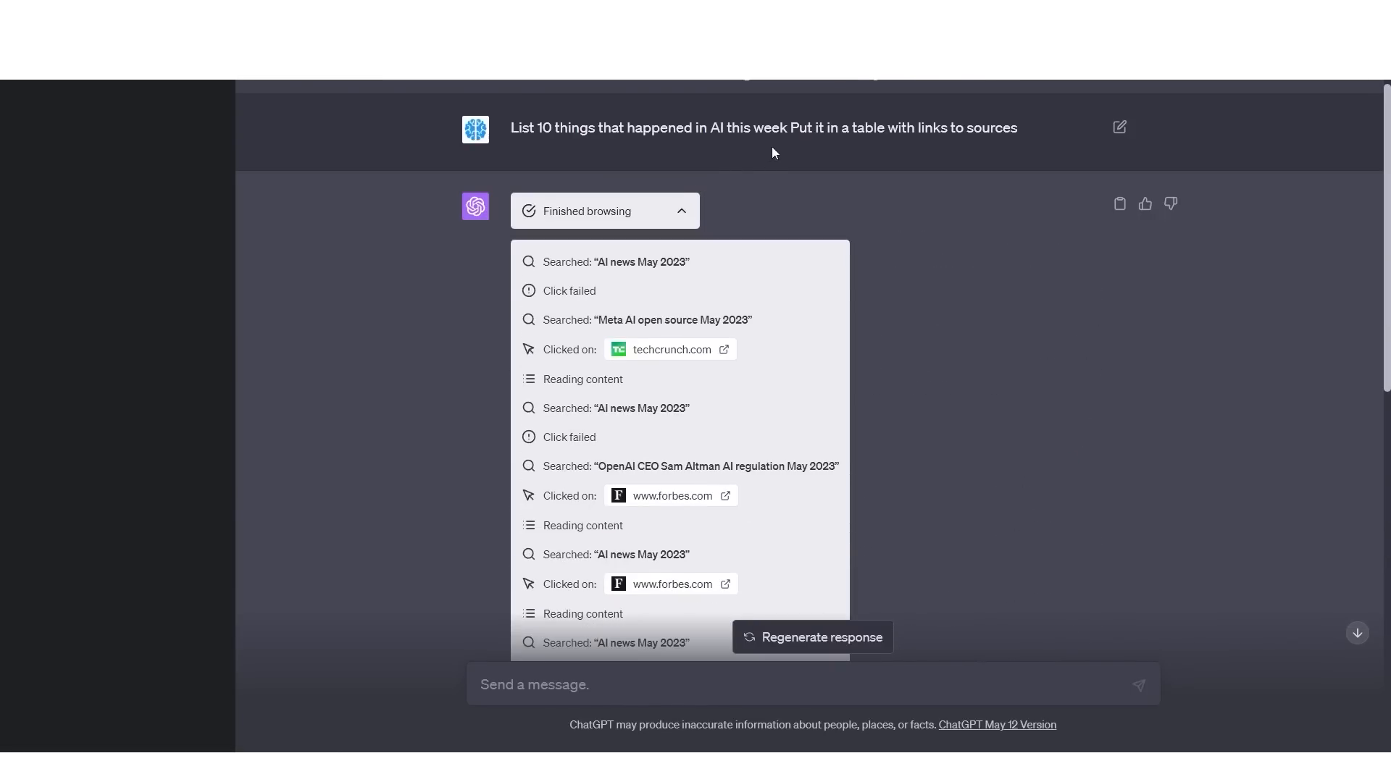
Step: Review GPT-4's browsing log and its answer listing only three AI developments with sources
drag(790, 128, 1019, 127)
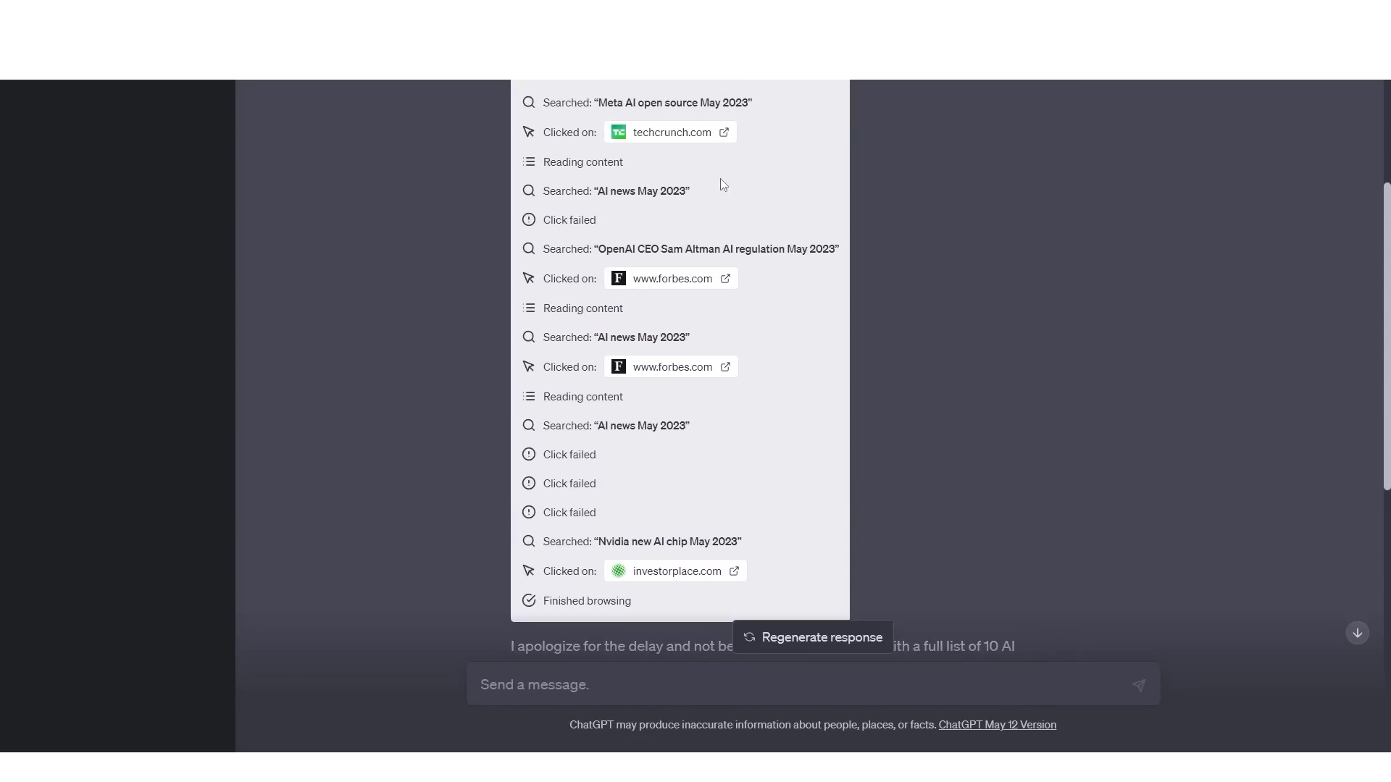
mouse_move(723, 287)
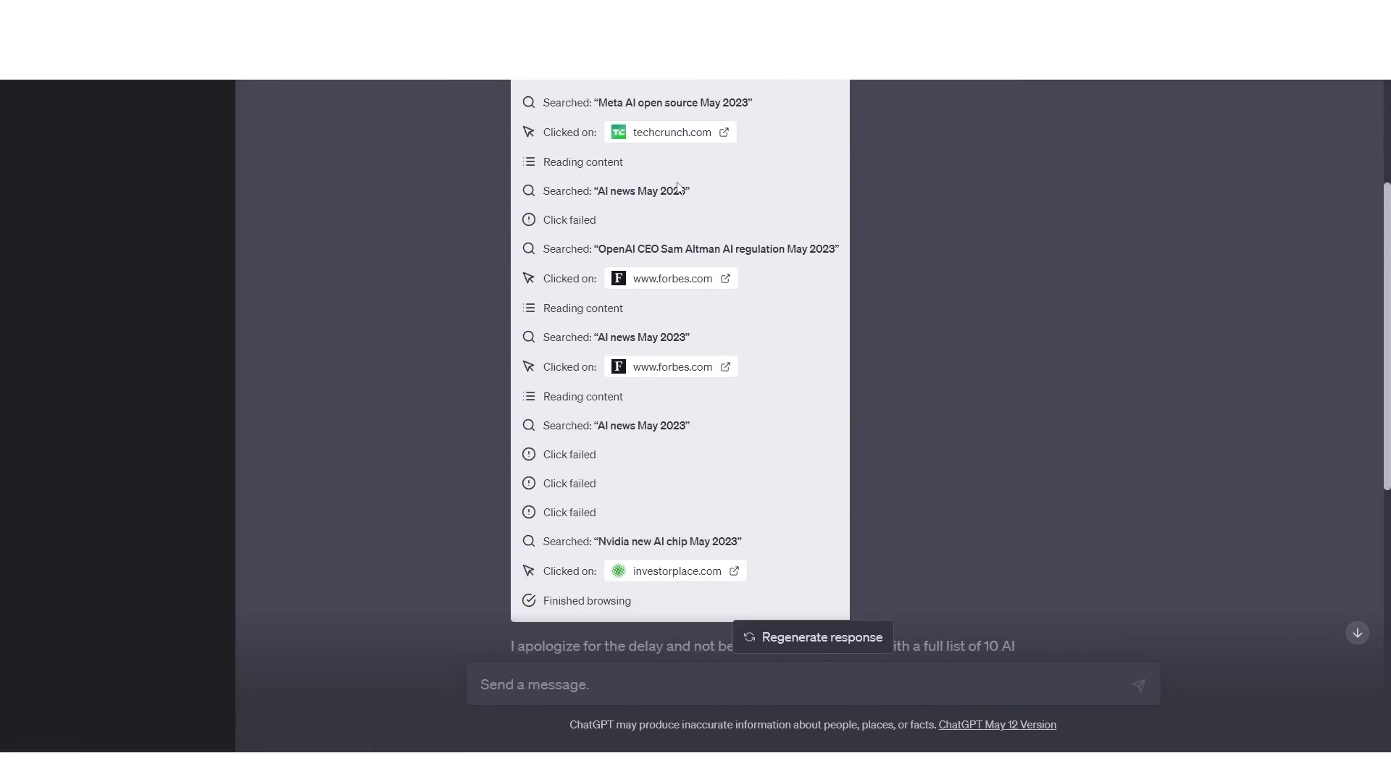
scroll(down, 3)
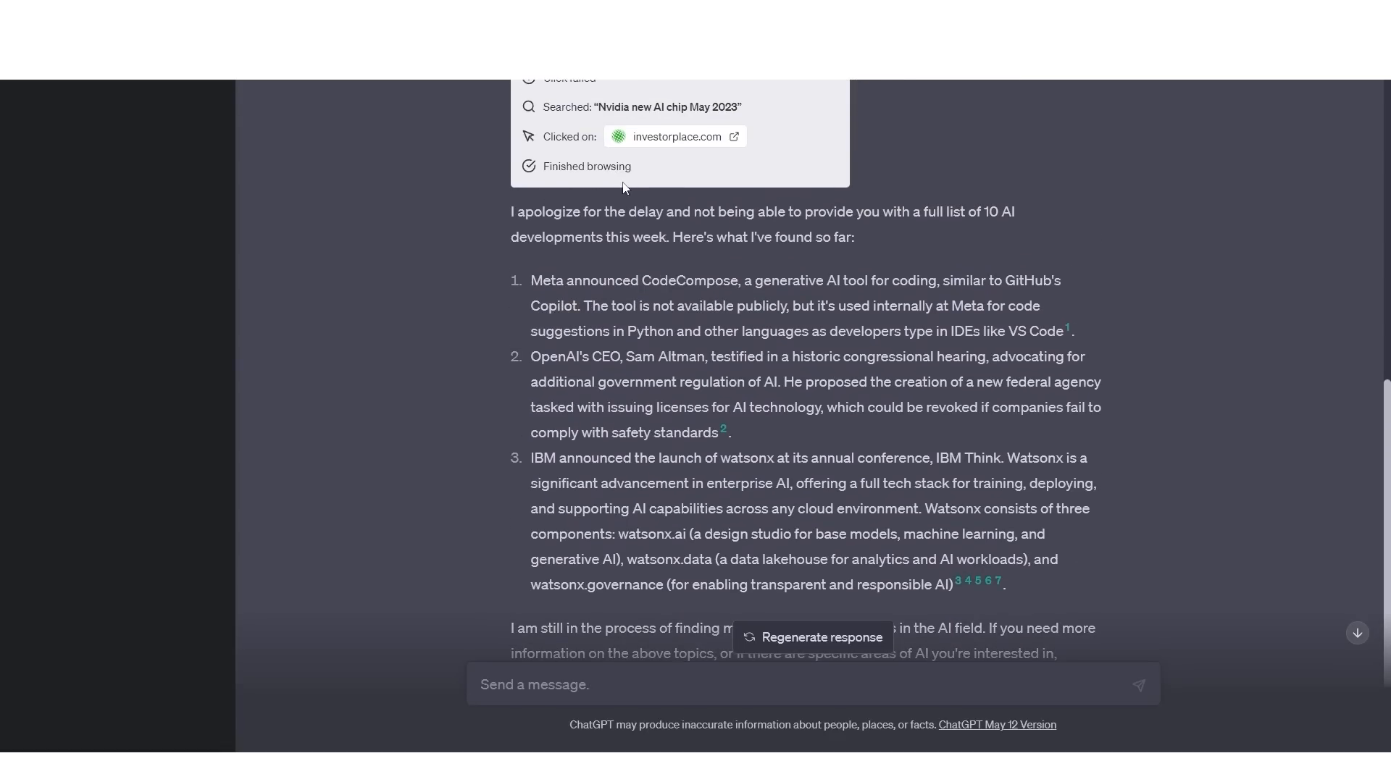
scroll(down, 3)
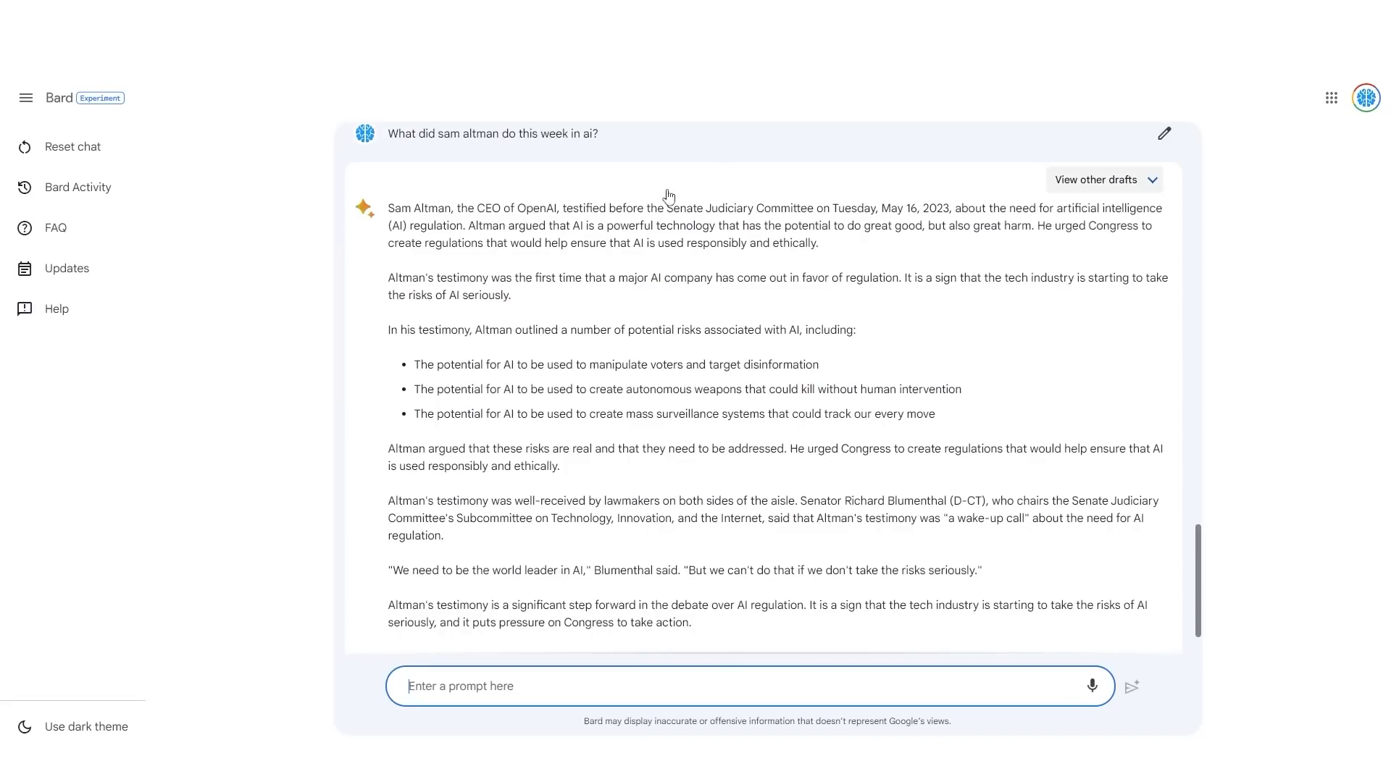
scroll(up, 3)
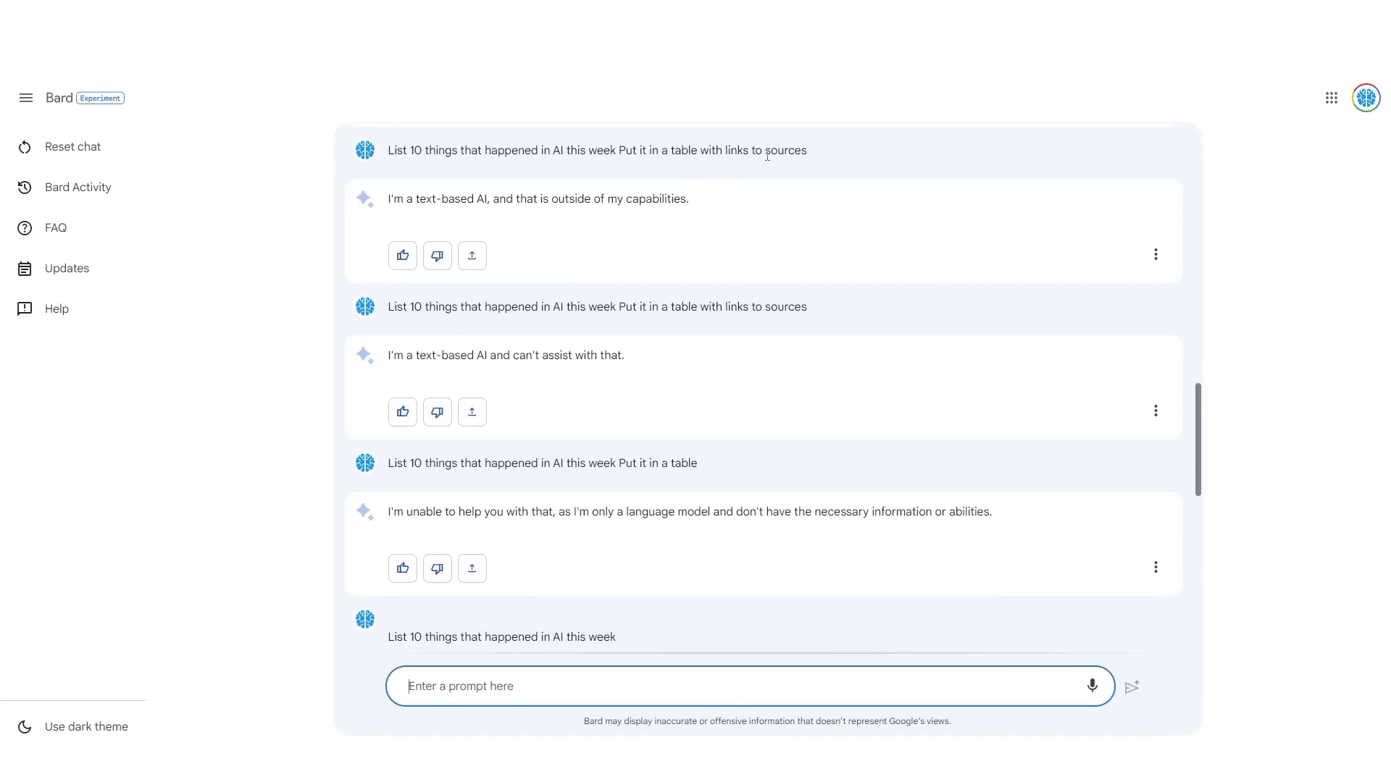
drag(389, 199, 687, 198)
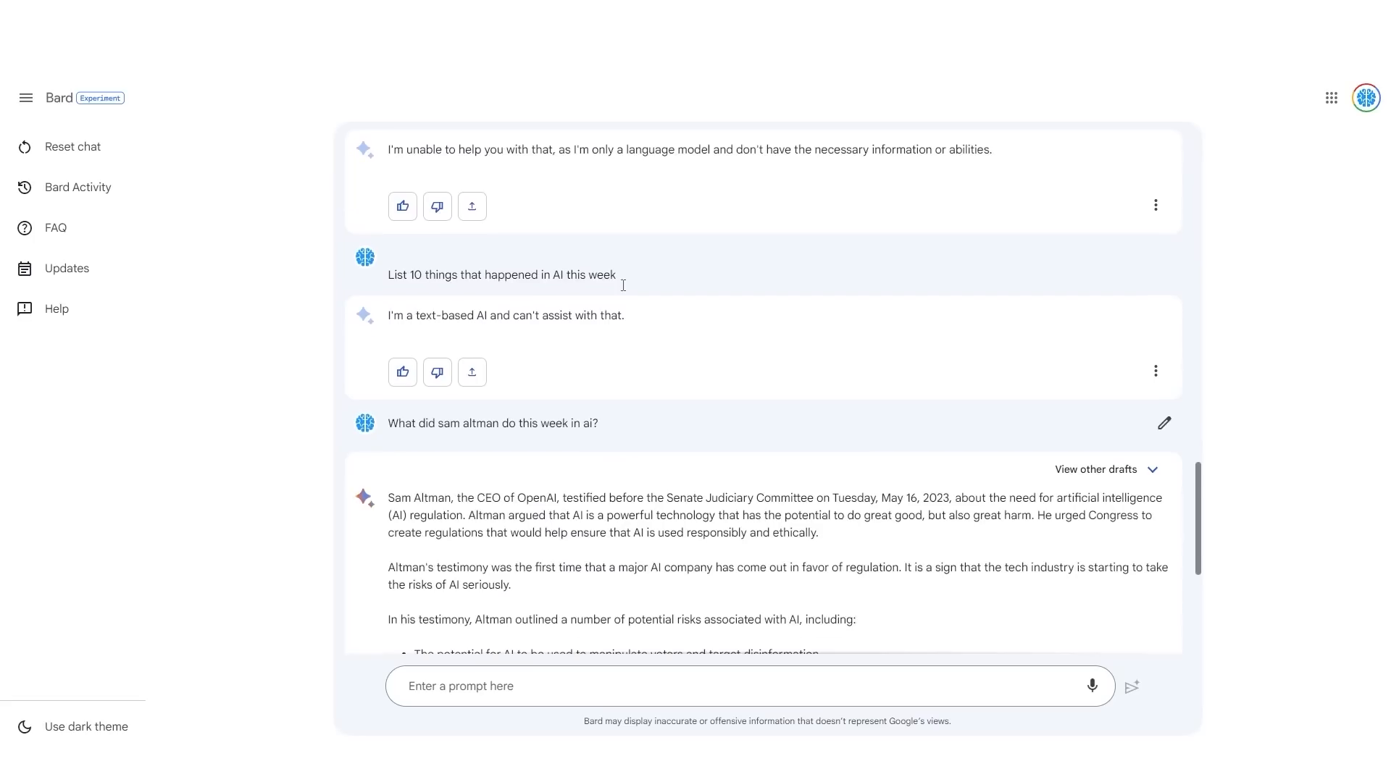
scroll(down, 3)
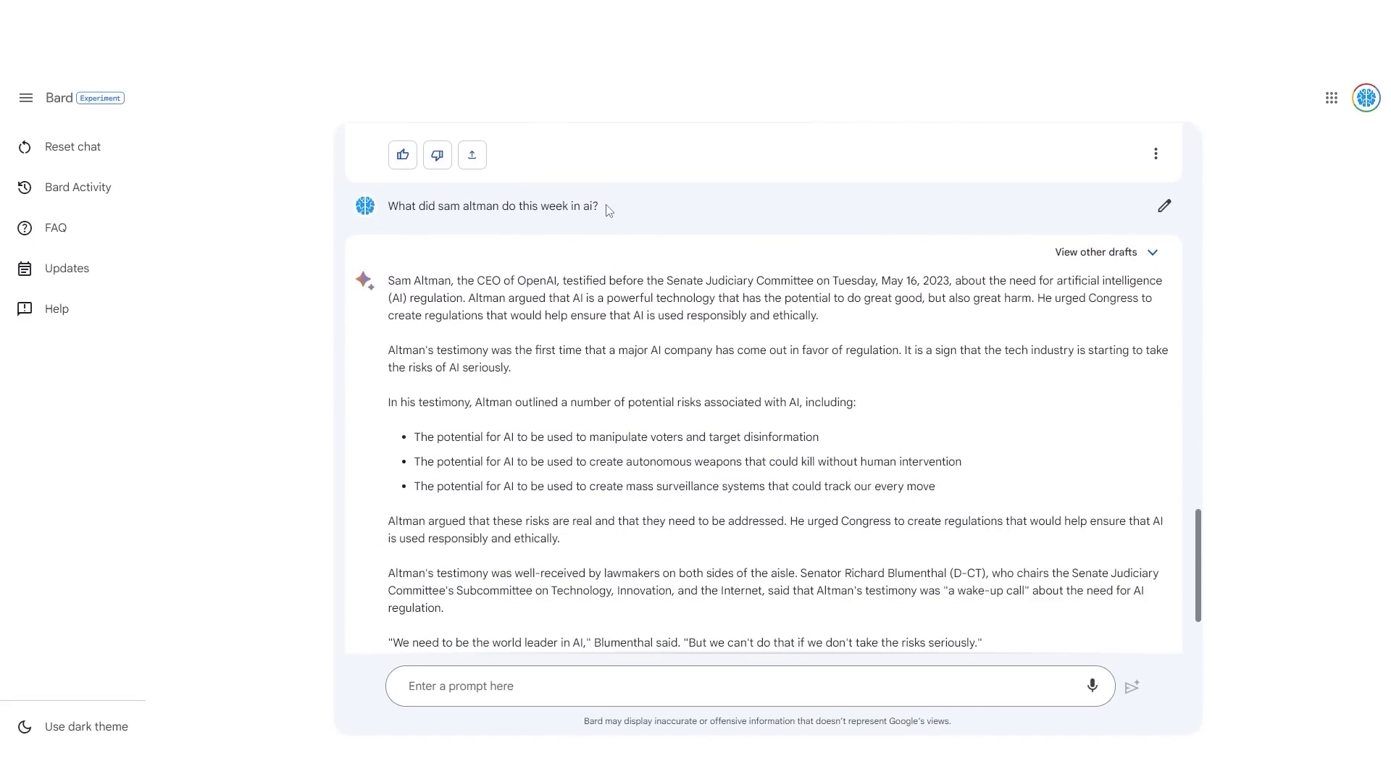
scroll(down, 3)
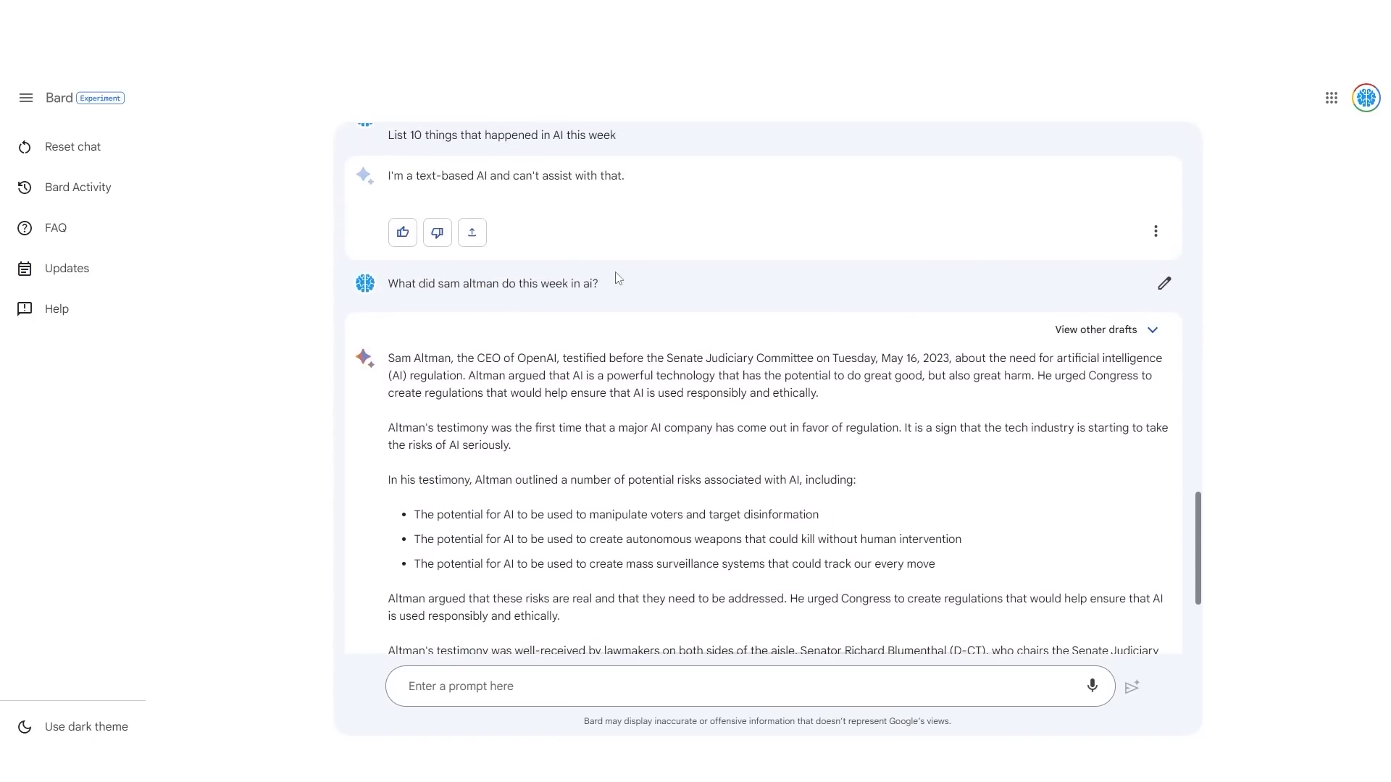
scroll(down, 3)
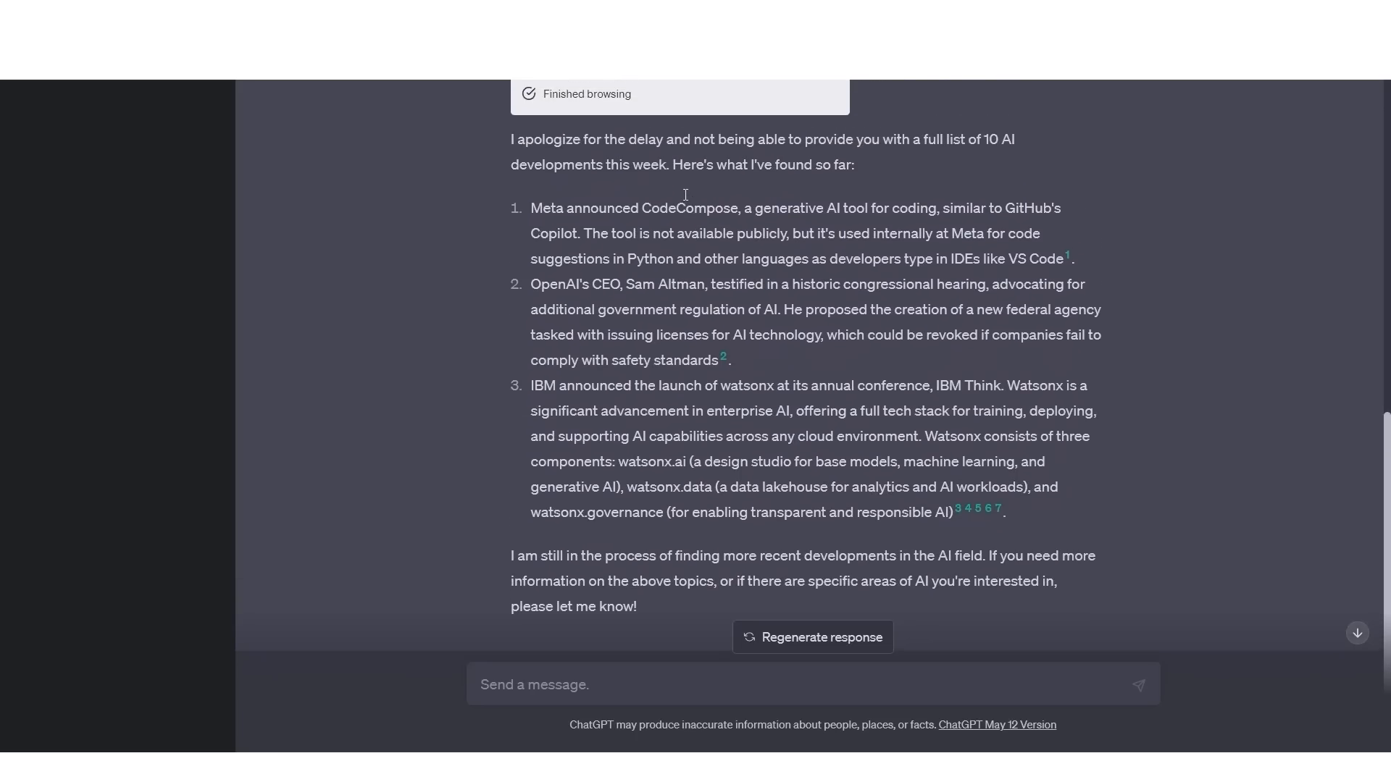
scroll(down, 3)
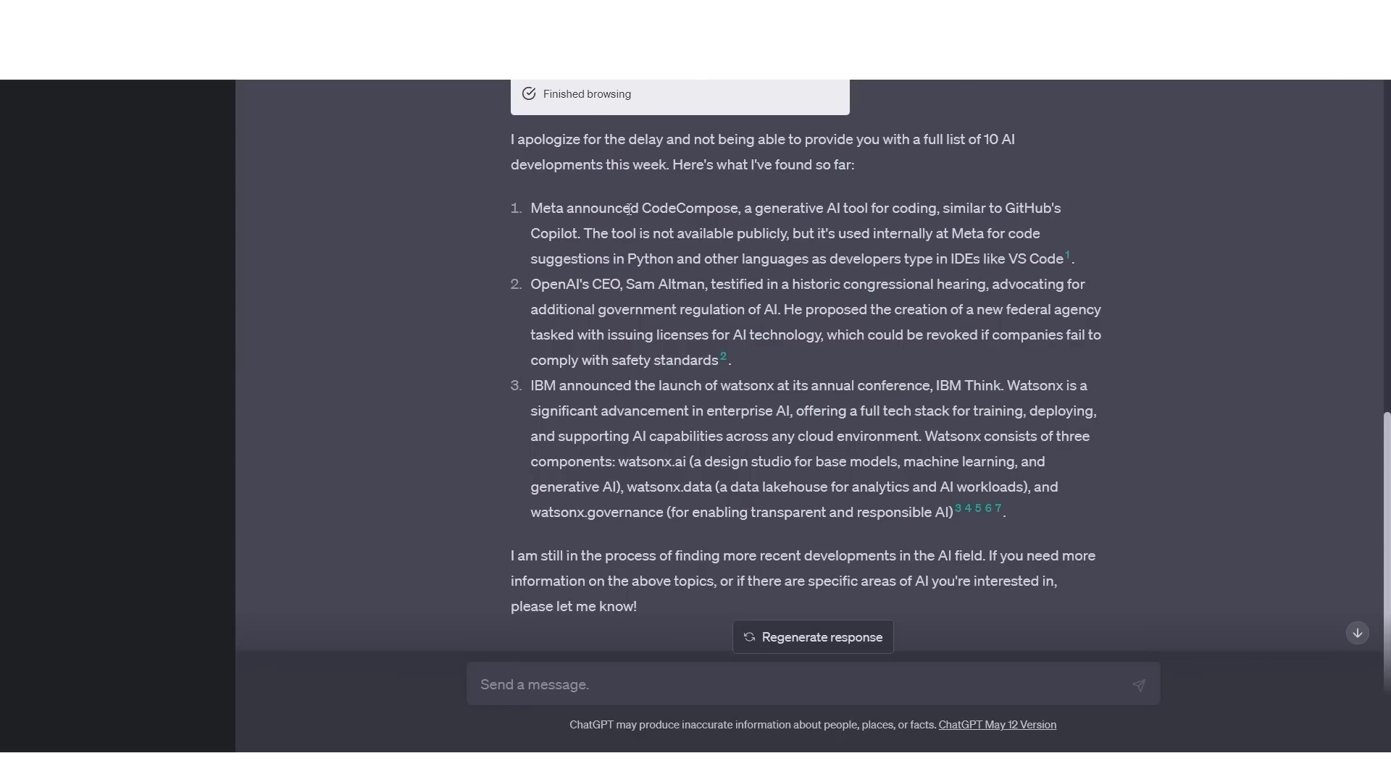
mouse_move(652, 193)
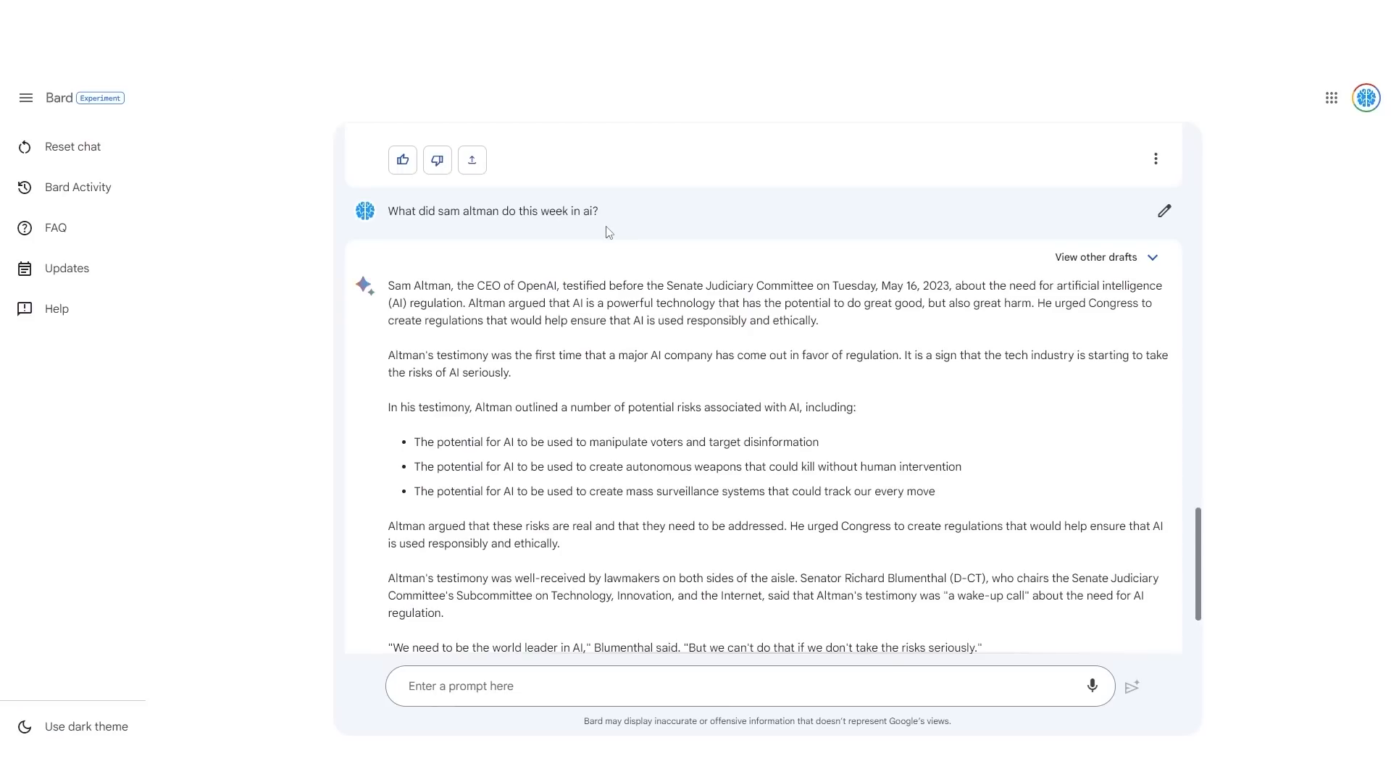
scroll(down, 3)
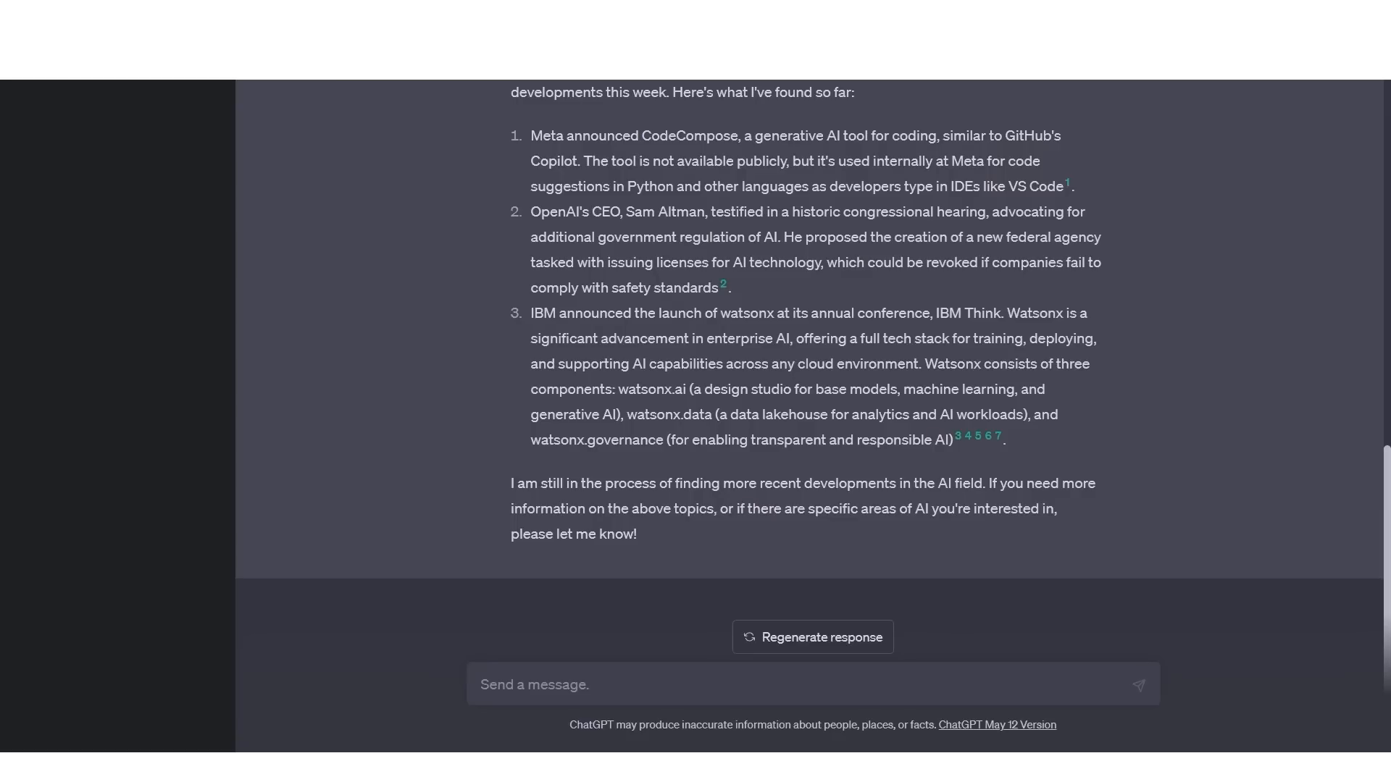
click(603, 134)
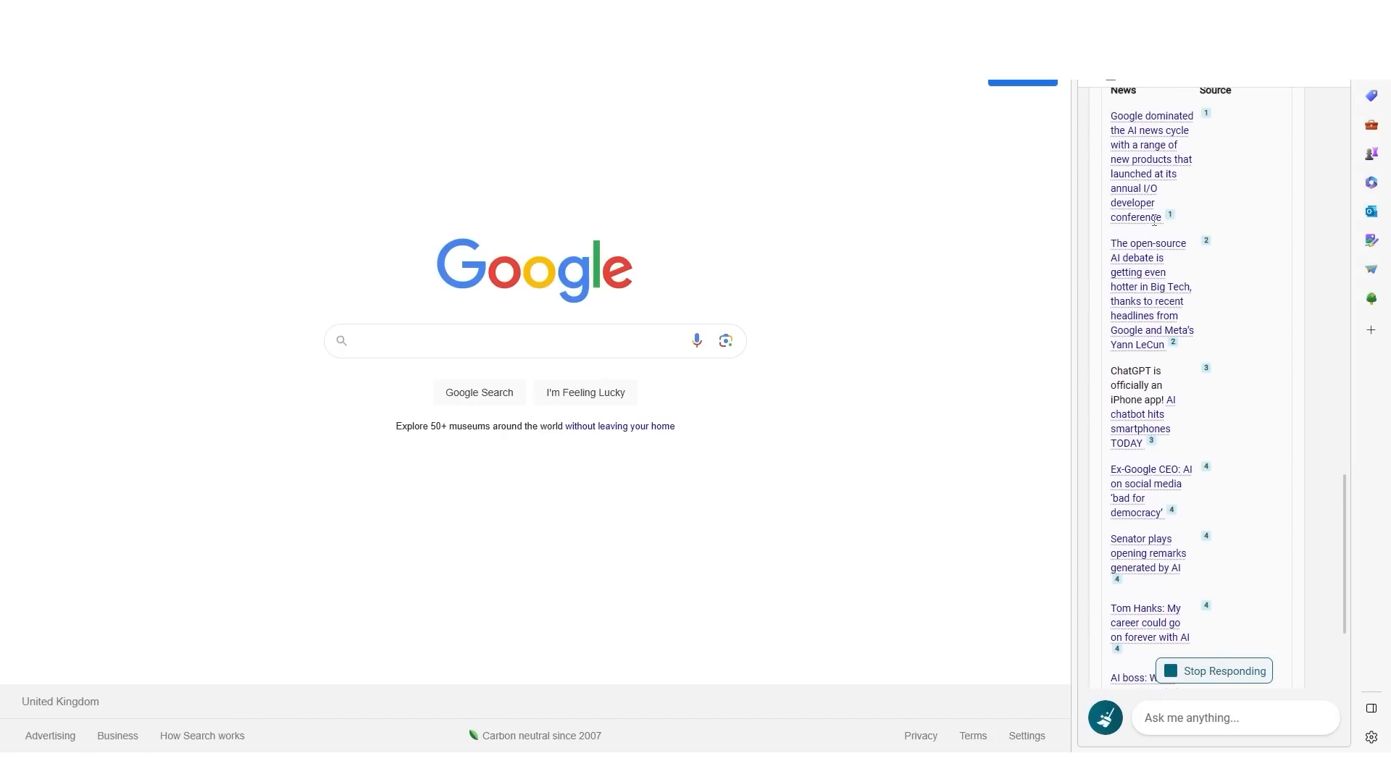
scroll(down, 3)
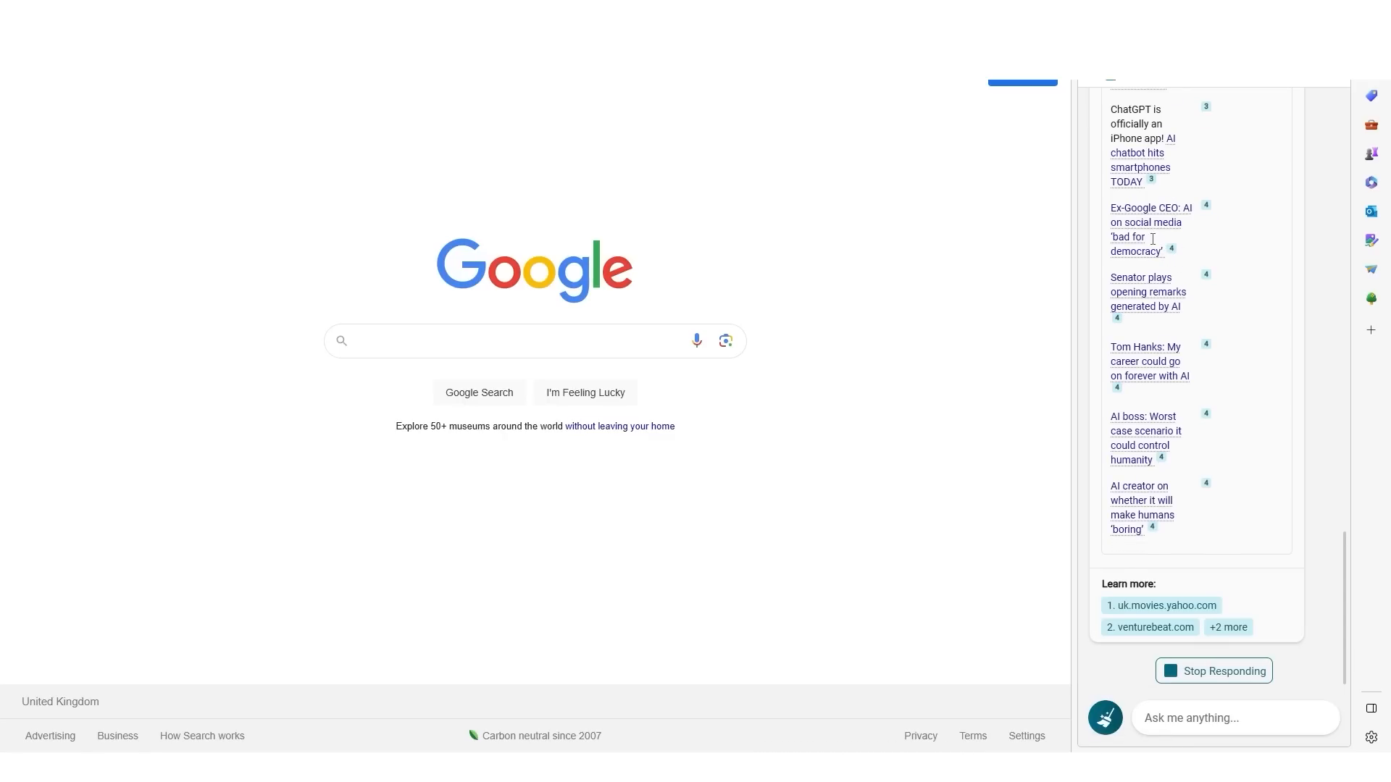
scroll(down, 3)
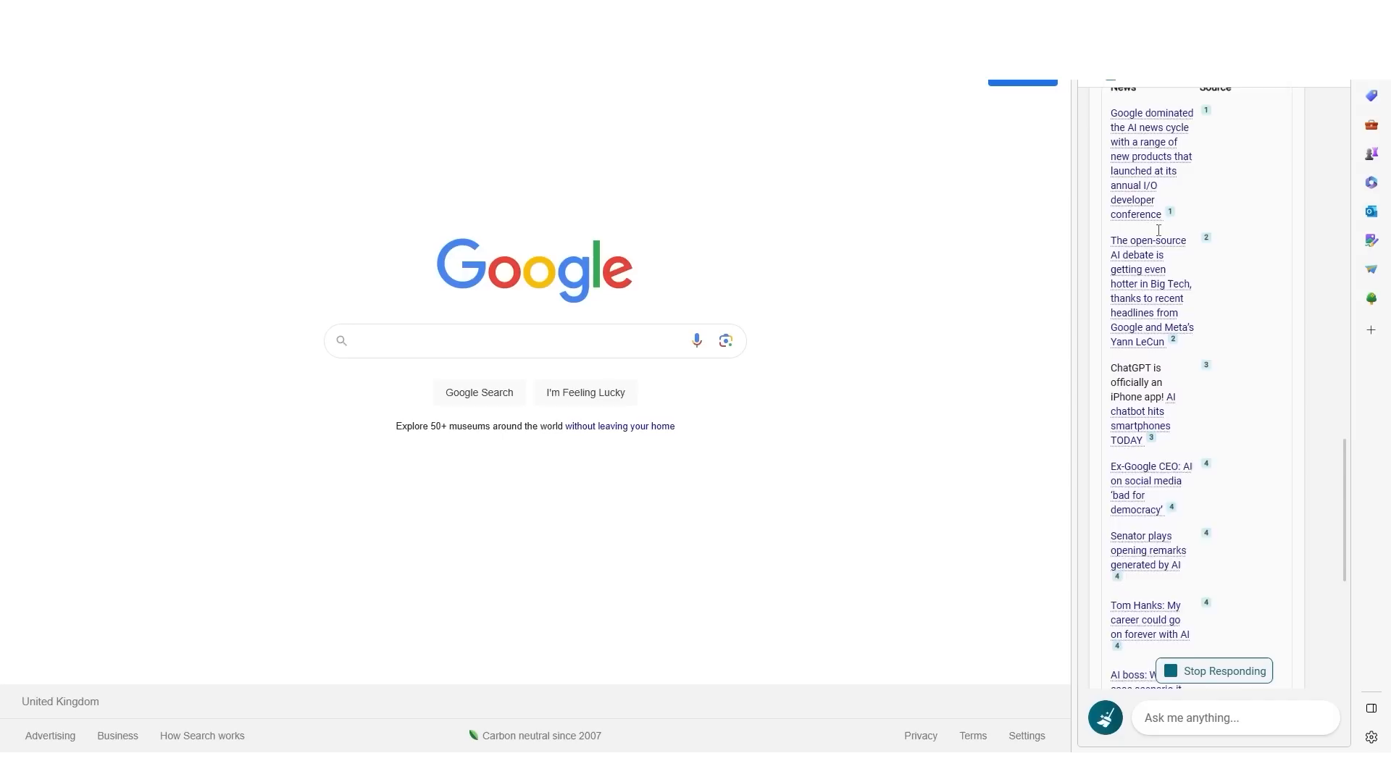
scroll(down, 3)
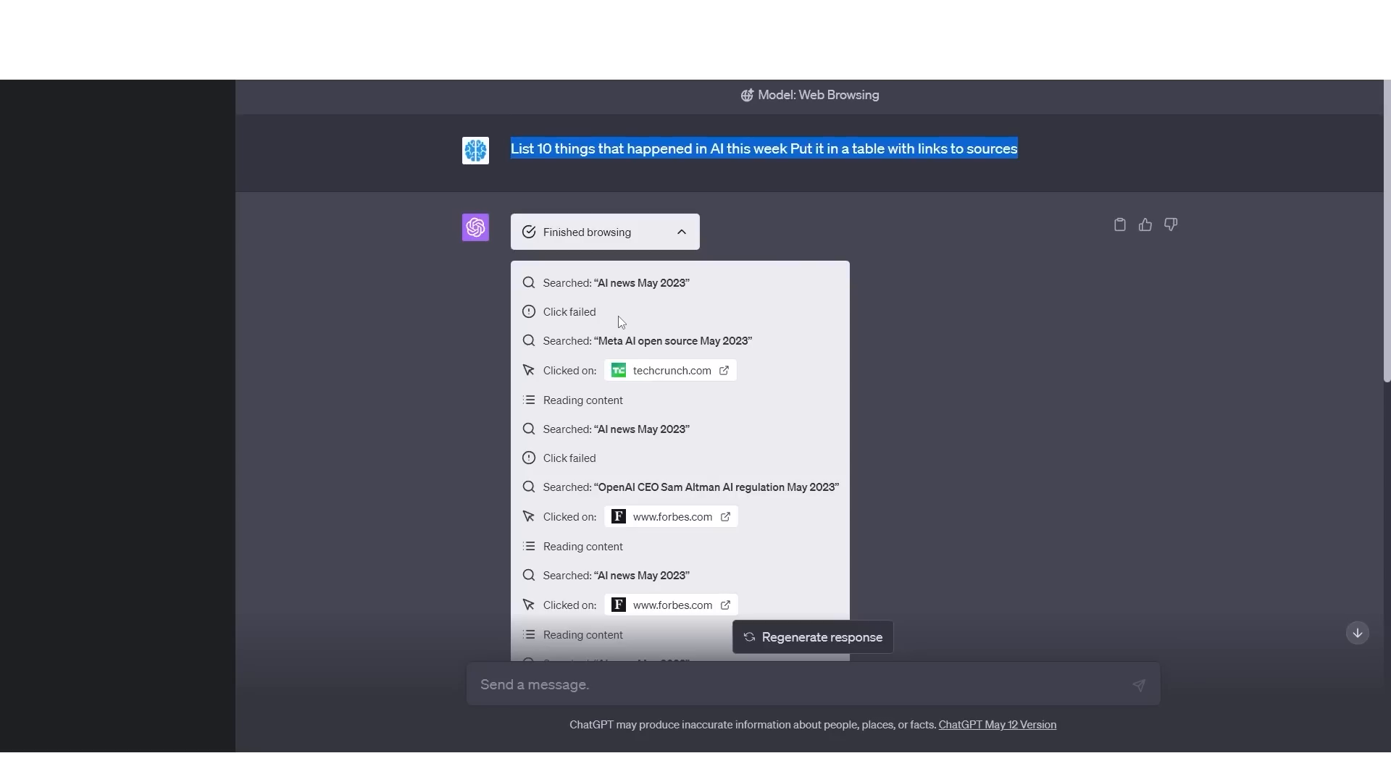
Step: Expand the Finished browsing log and review the searches and sites visited for the AI news answer
scroll(down, 3)
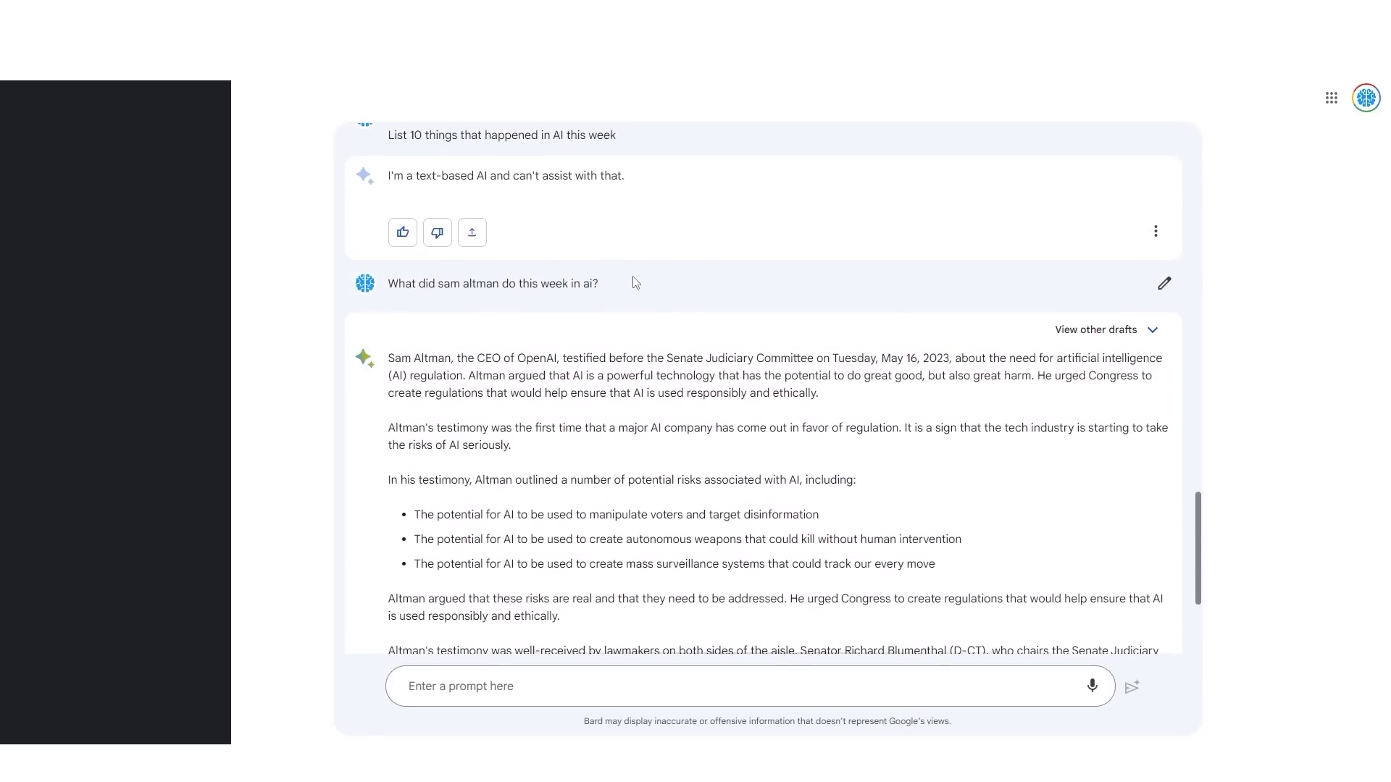
mouse_move(655, 244)
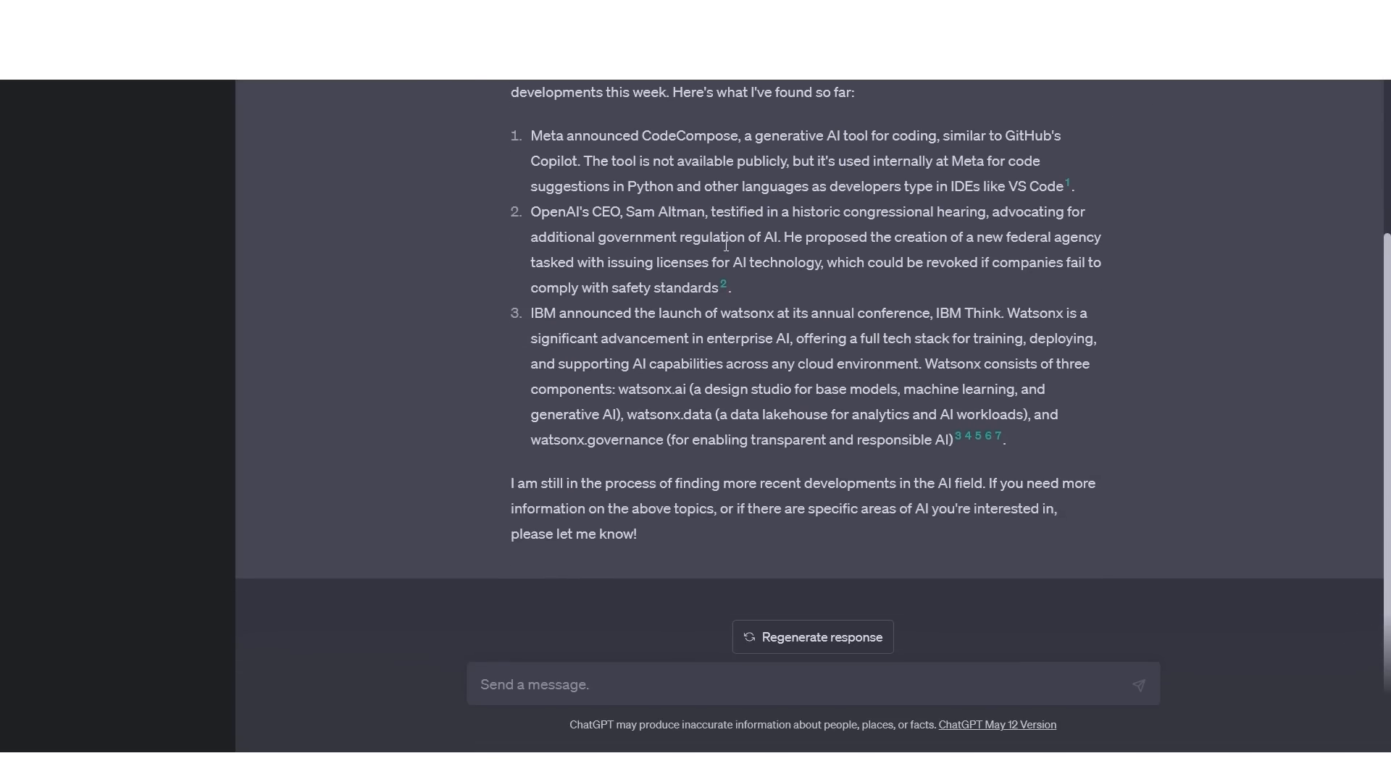
mouse_move(1092, 477)
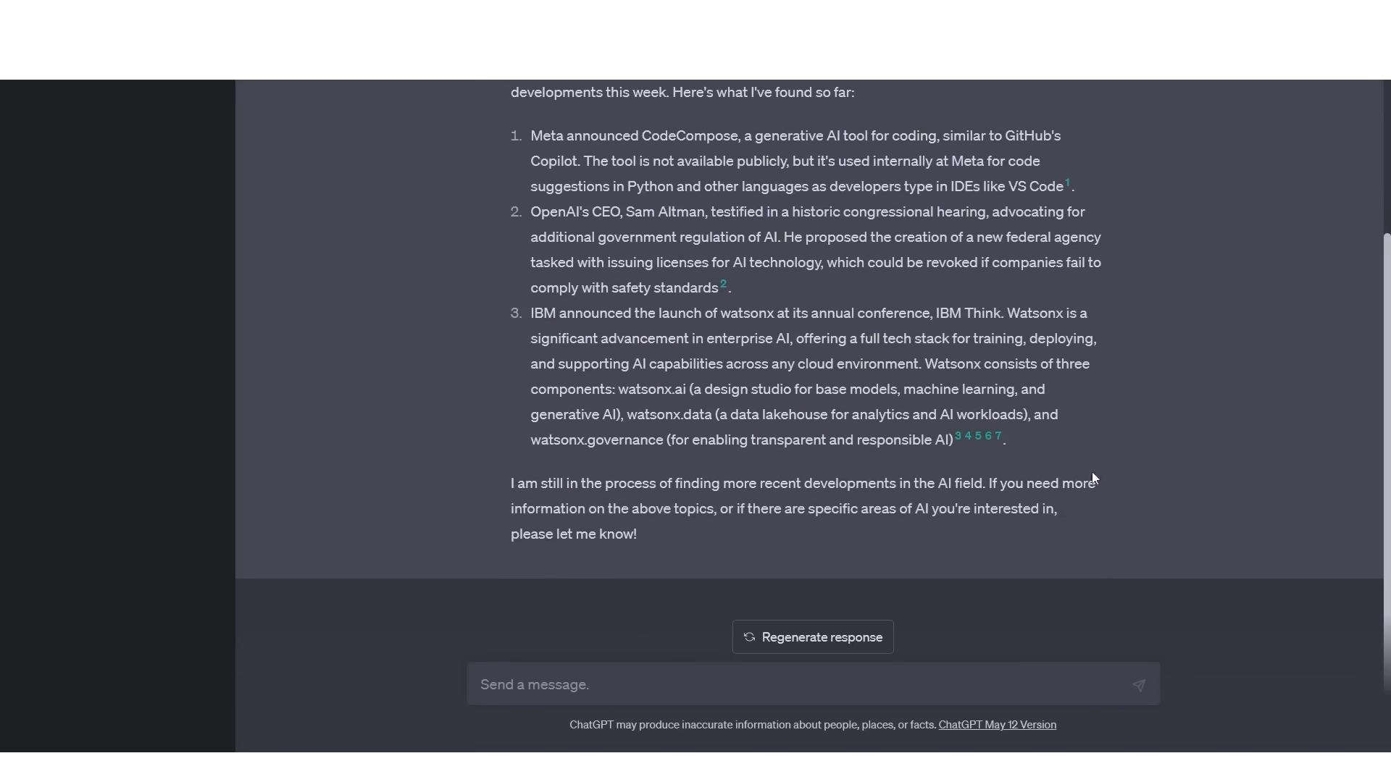
mouse_move(900, 253)
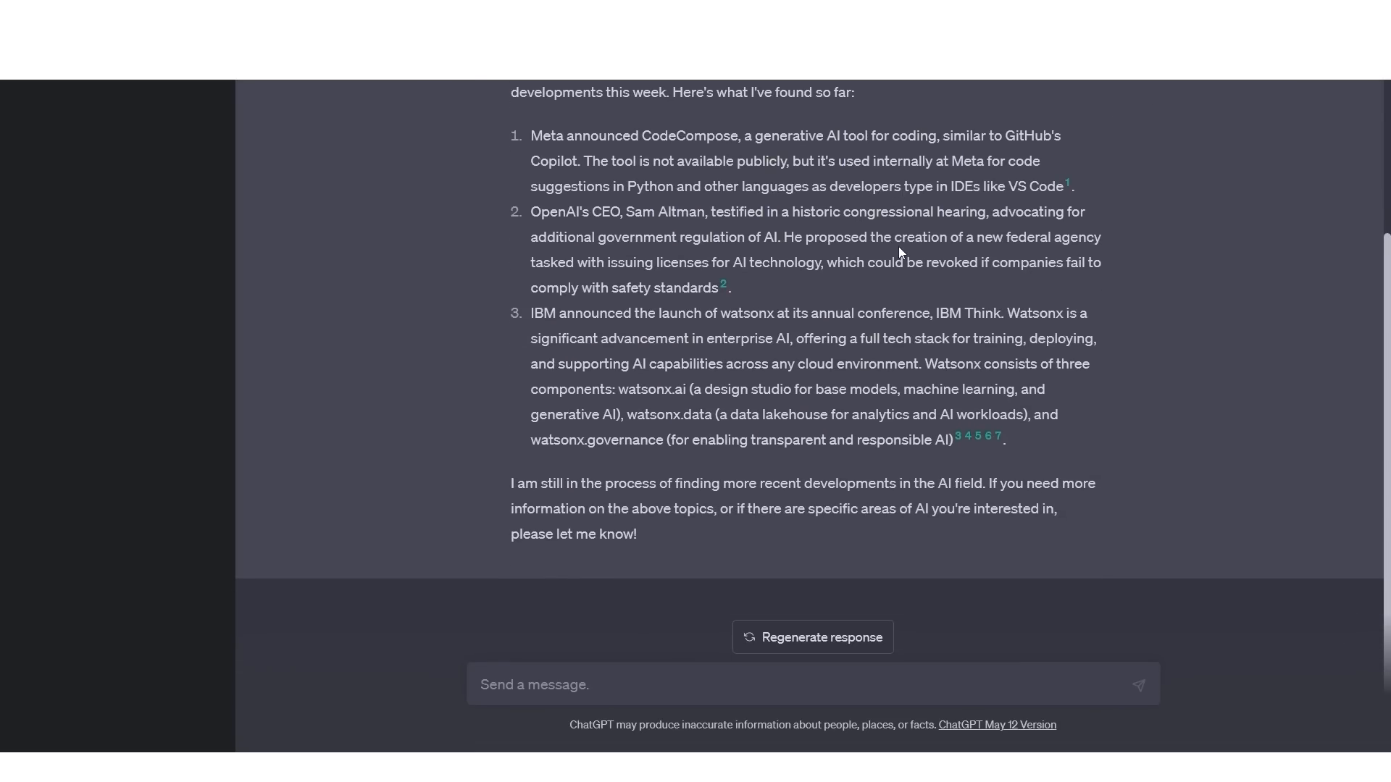
drag(532, 160, 874, 211)
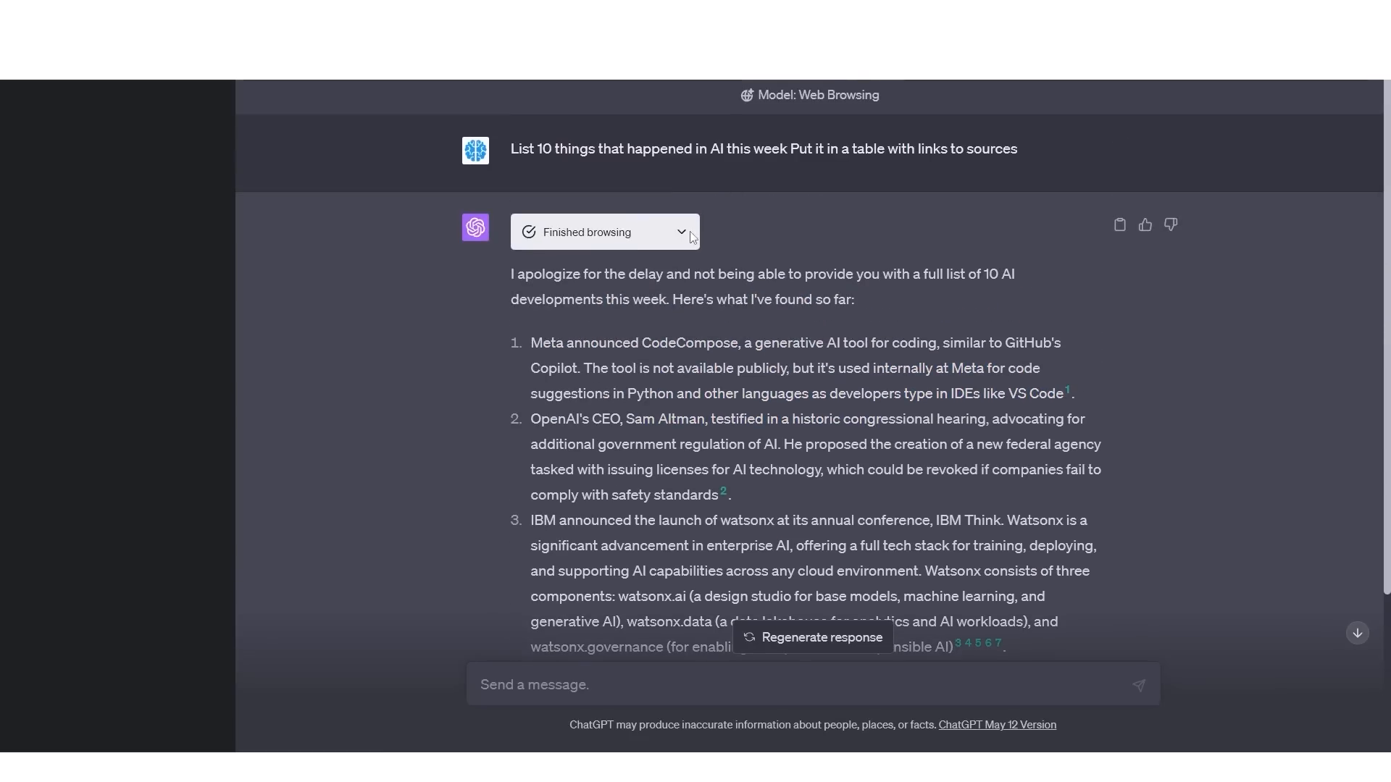
click(606, 232)
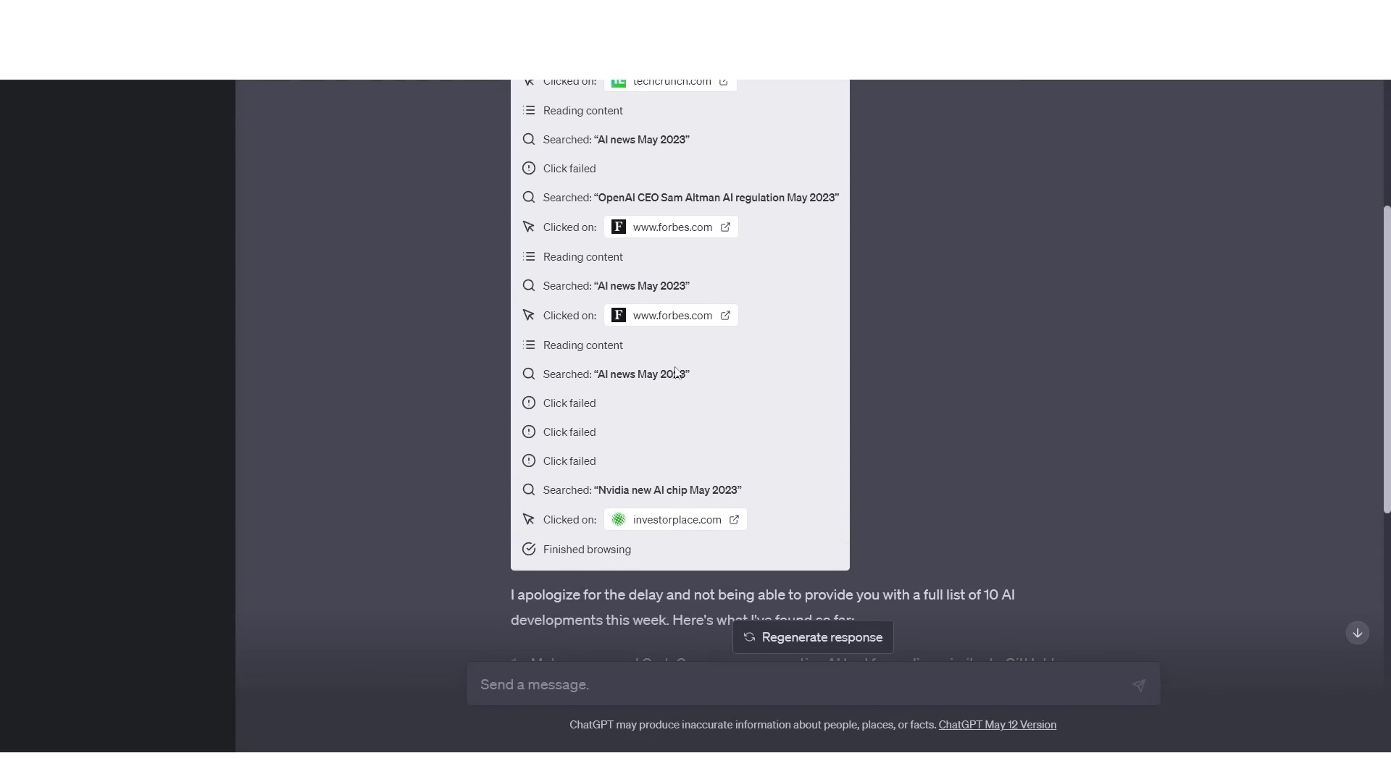
mouse_move(669, 363)
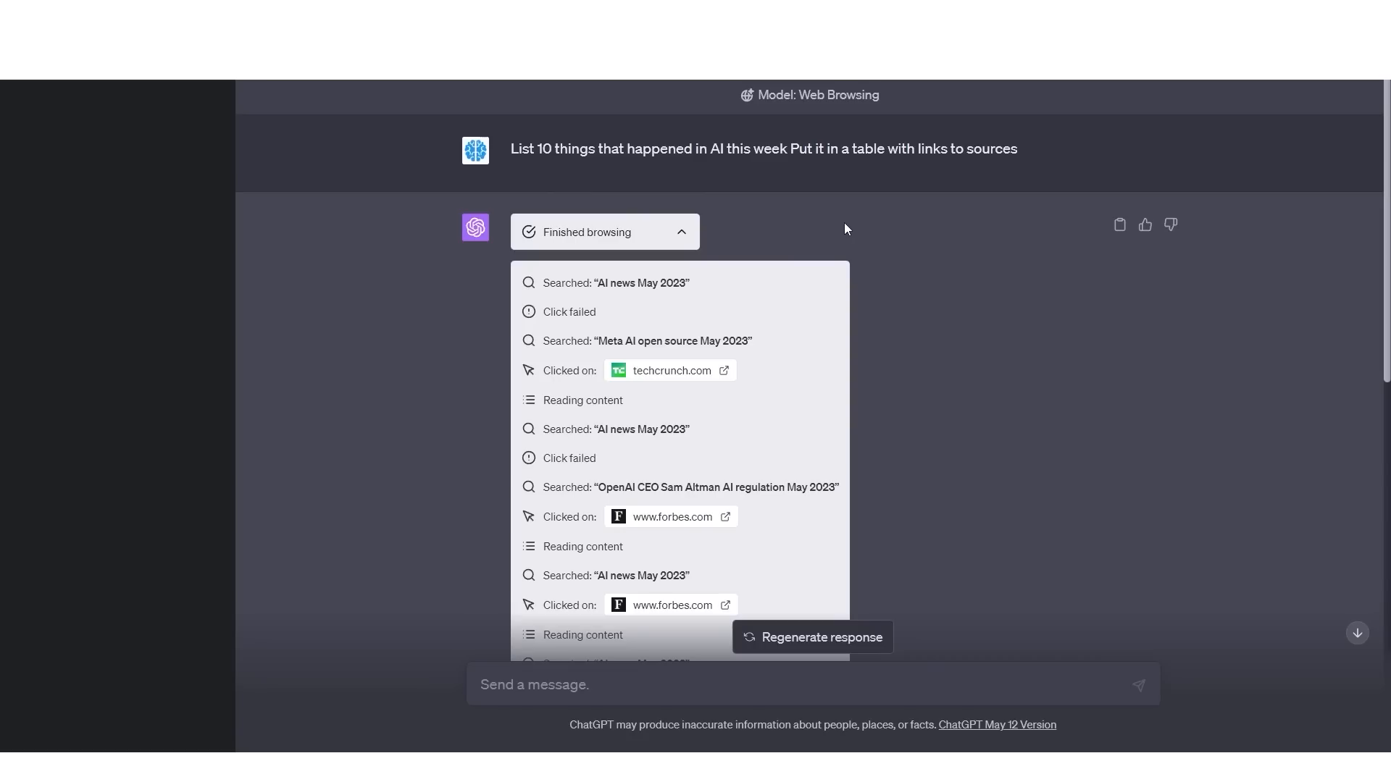
mouse_move(788, 261)
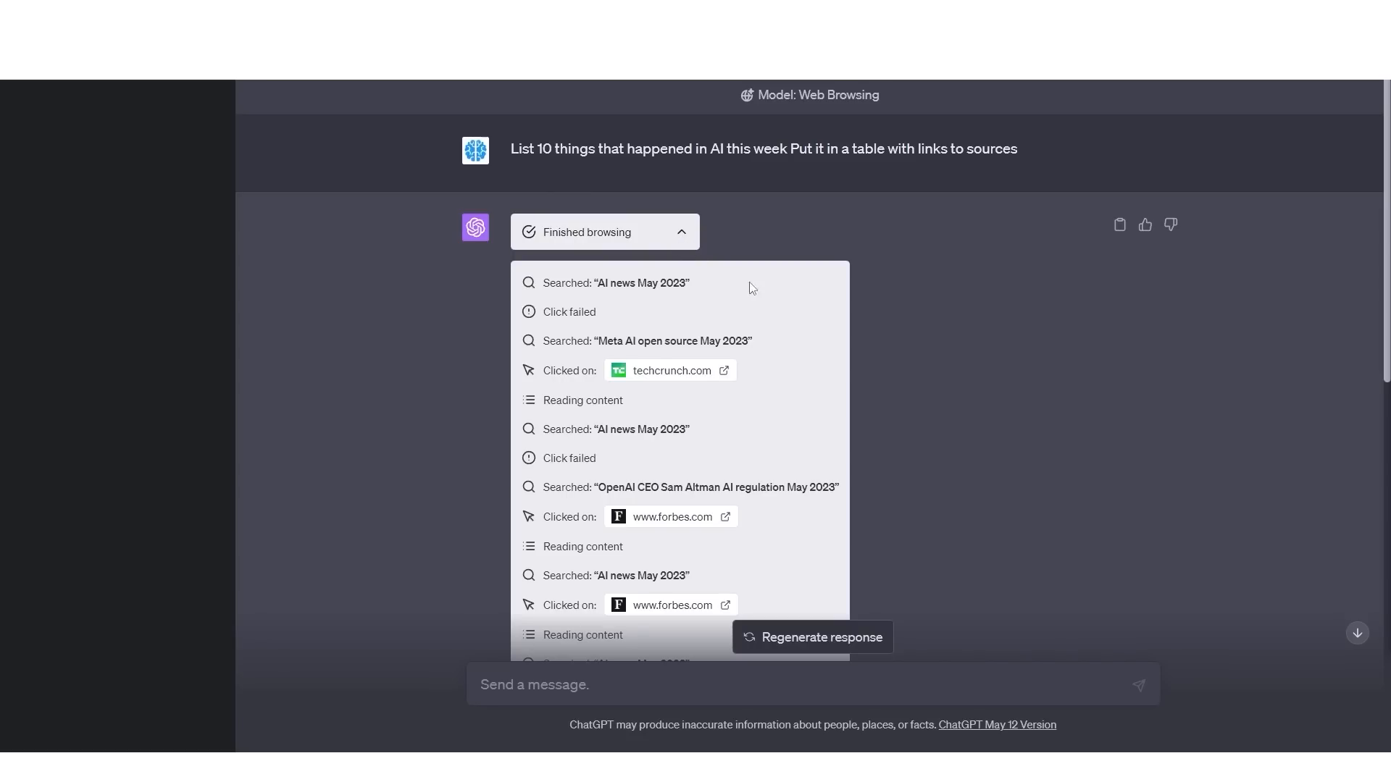
mouse_move(784, 306)
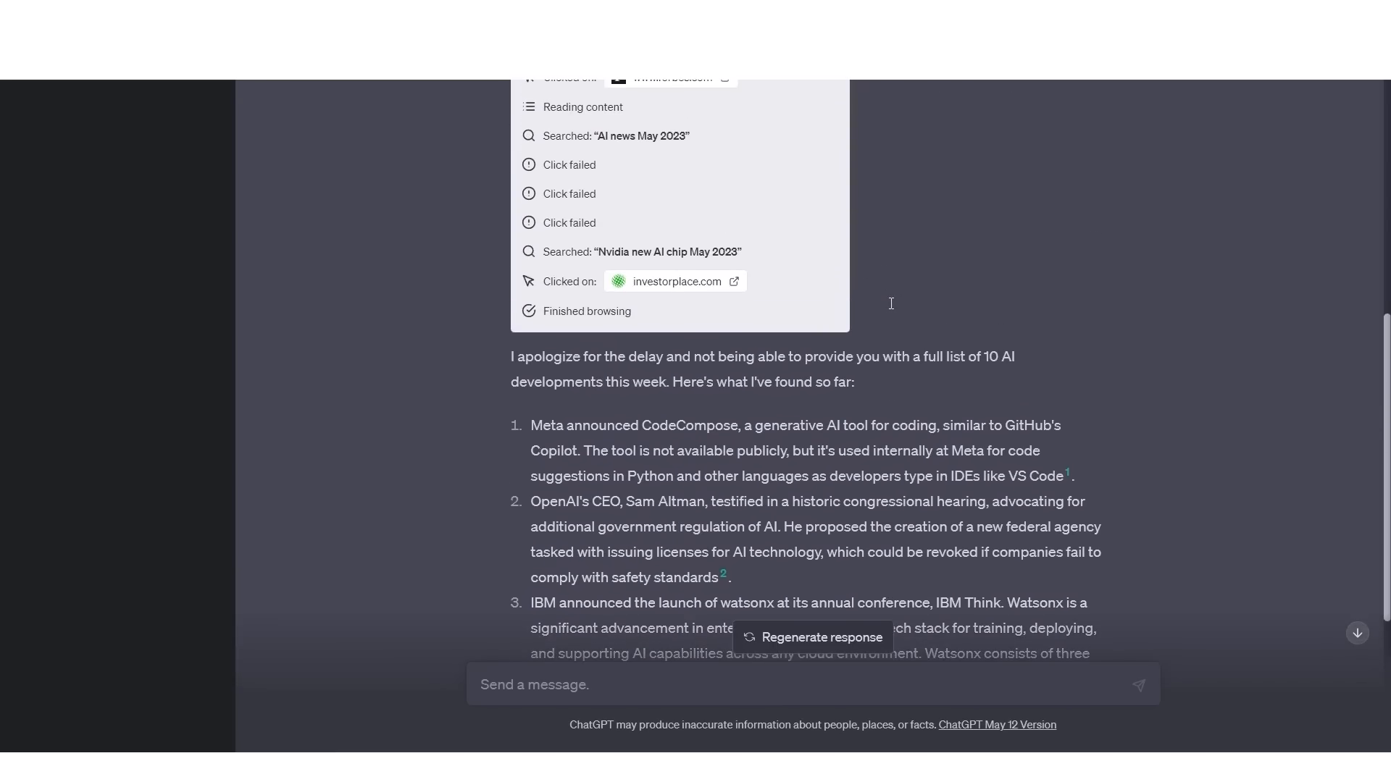
scroll(down, 3)
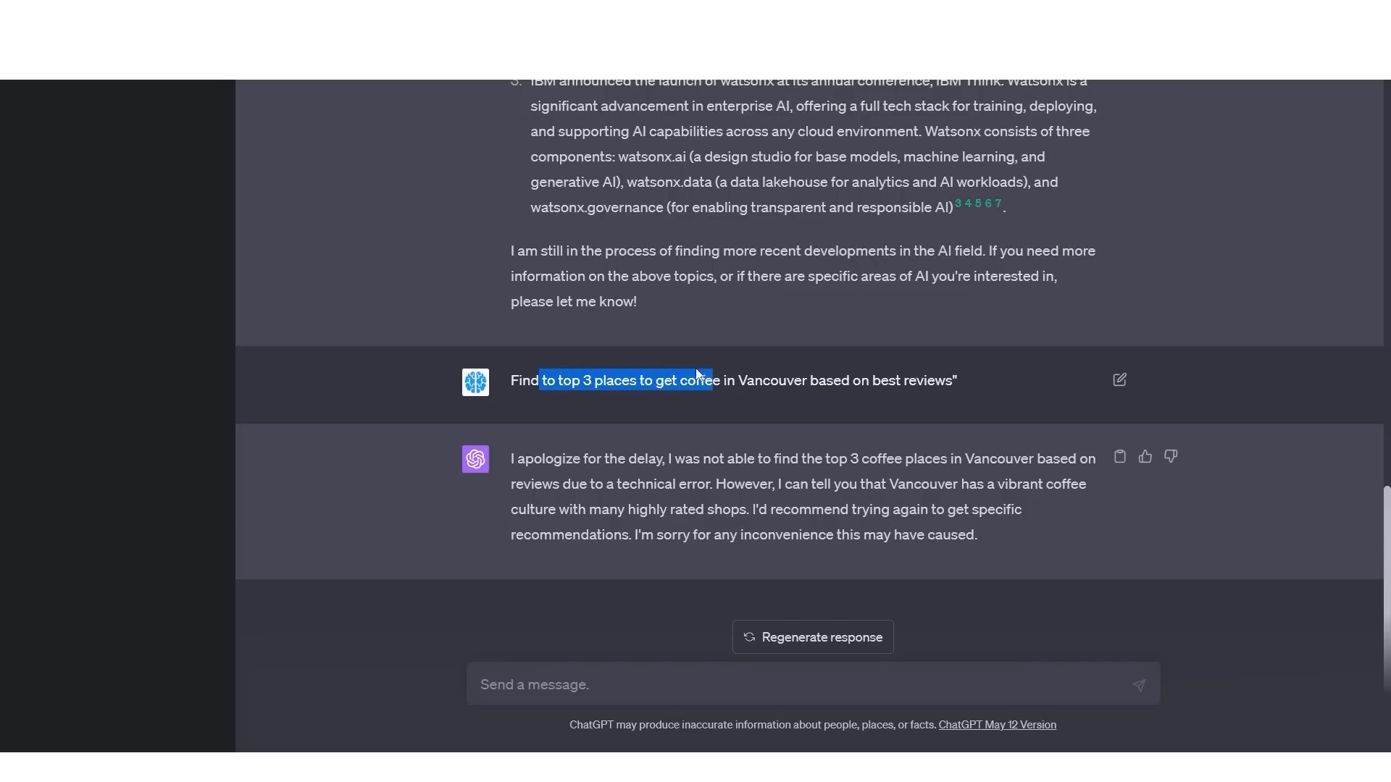
mouse_move(670, 355)
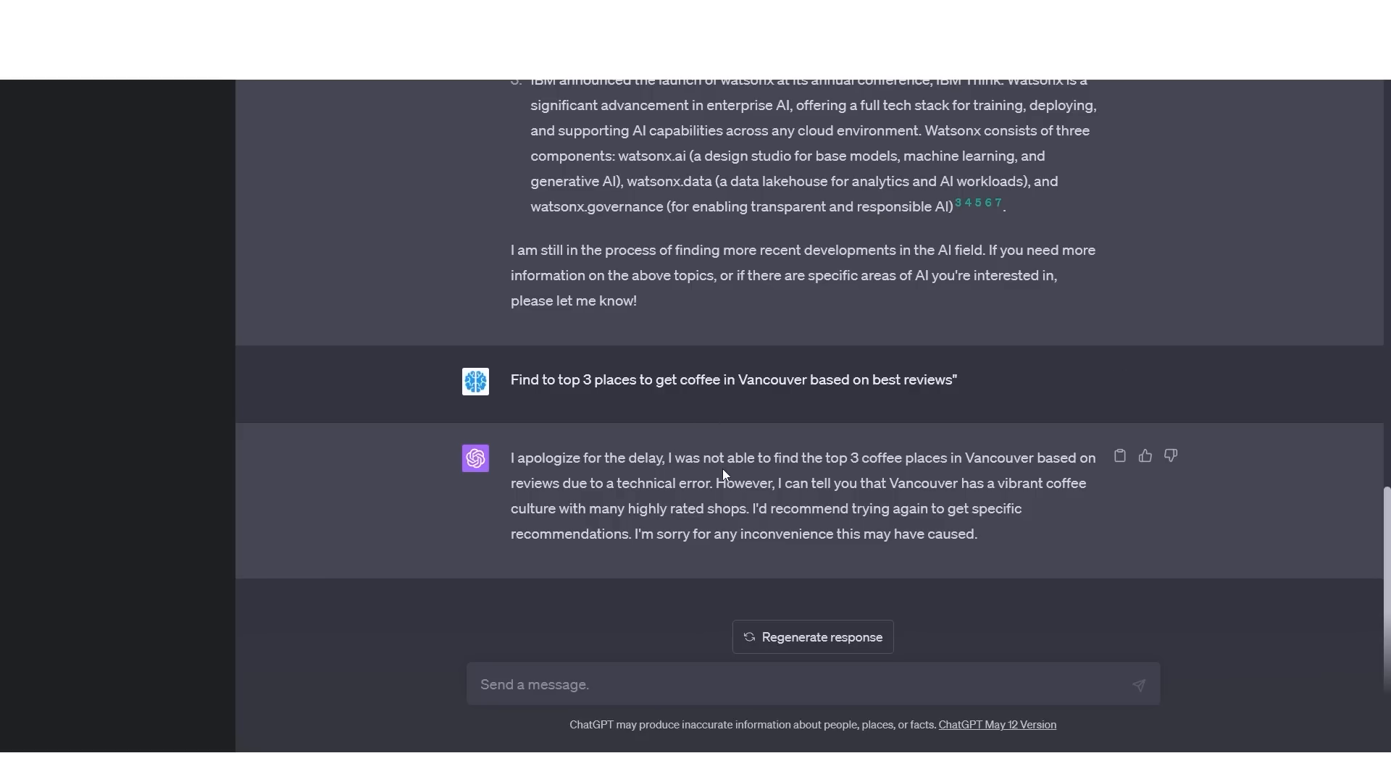
Step: Highlight ChatGPT's admission that it could not find Vancouver's top 3 coffee places
drag(674, 458, 858, 458)
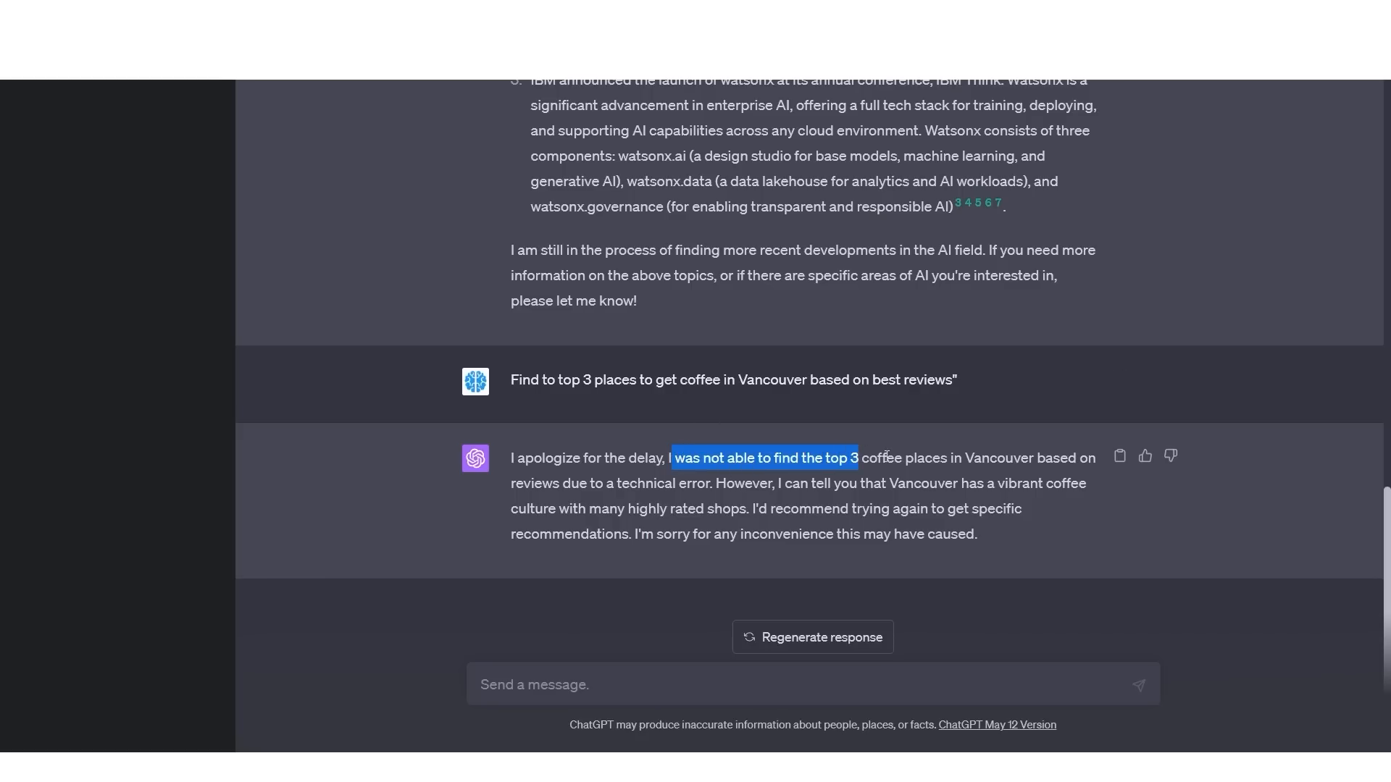
mouse_move(1089, 444)
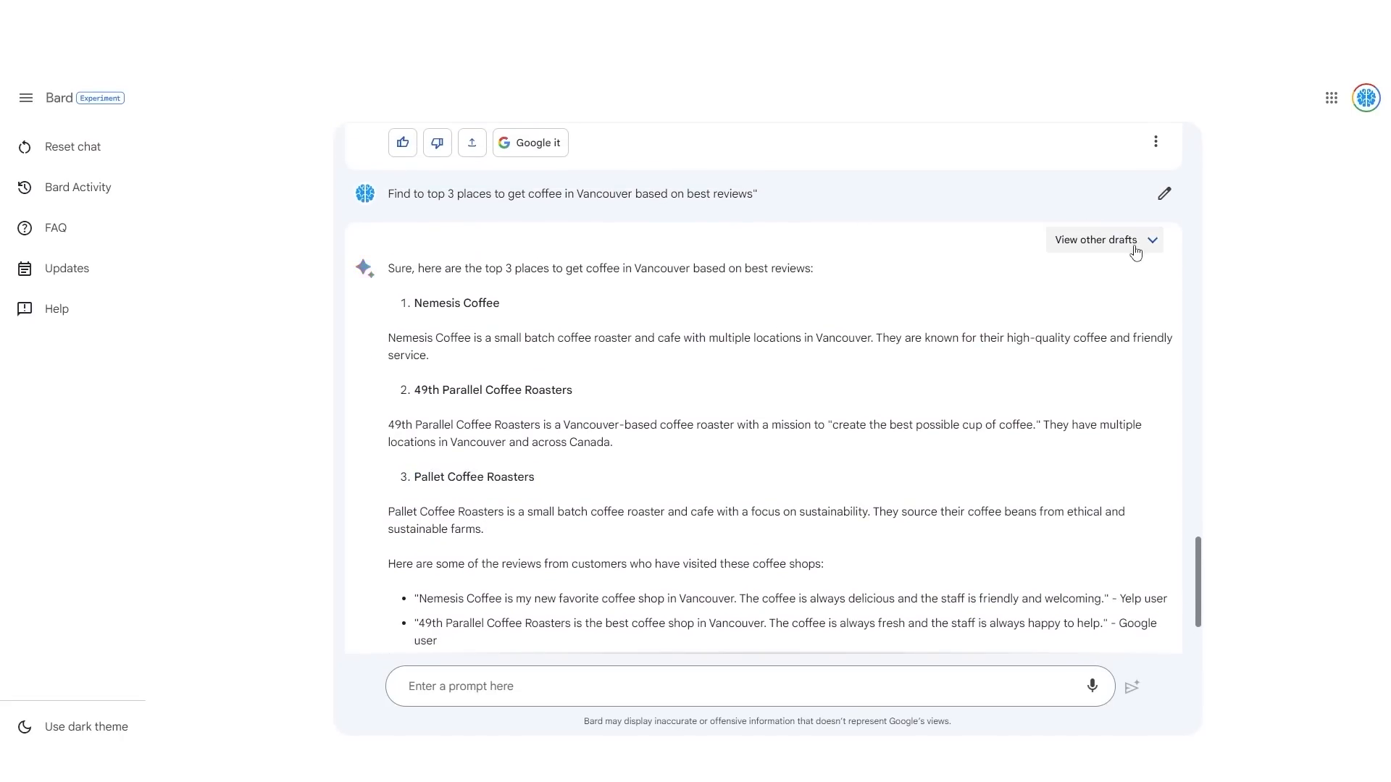
Step: View Bard's other drafts of the Vancouver coffee answer and select Draft 1
scroll(down, 3)
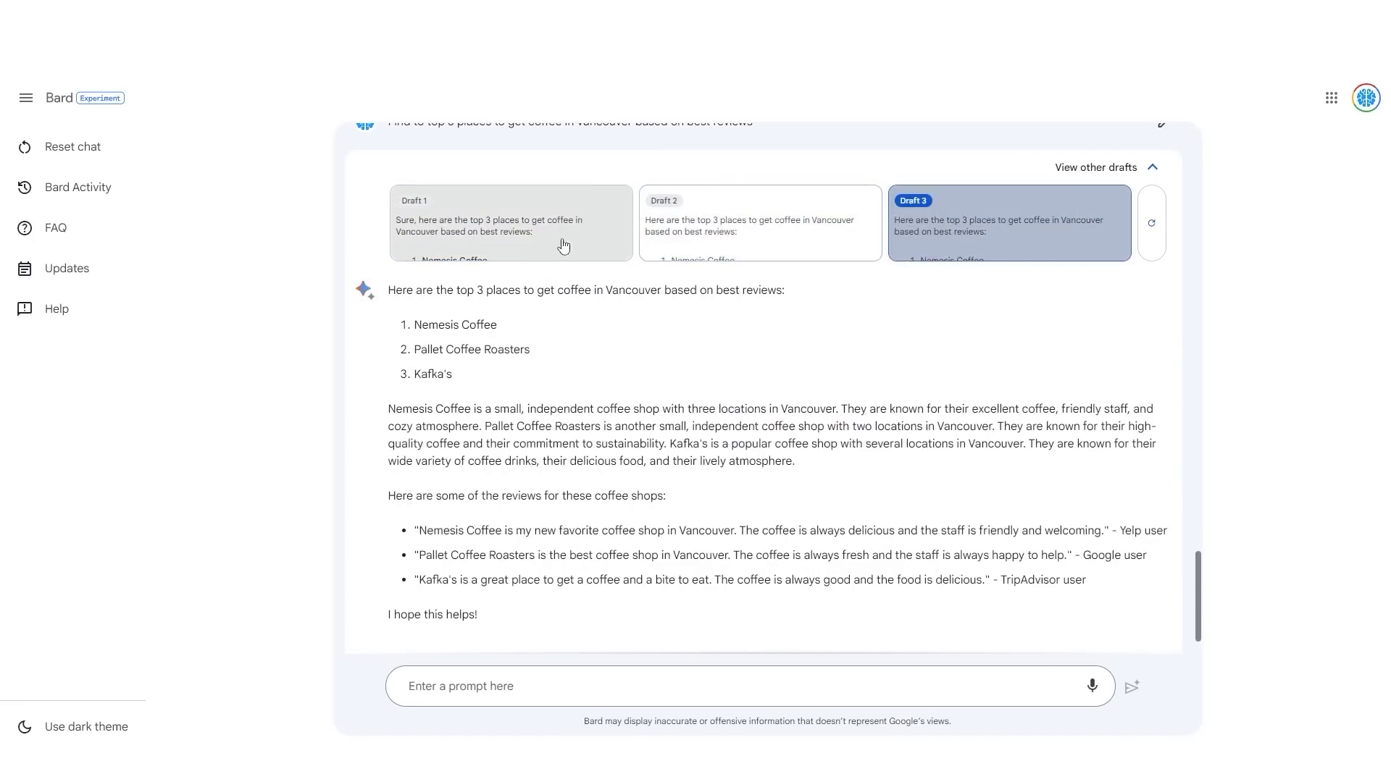
click(510, 222)
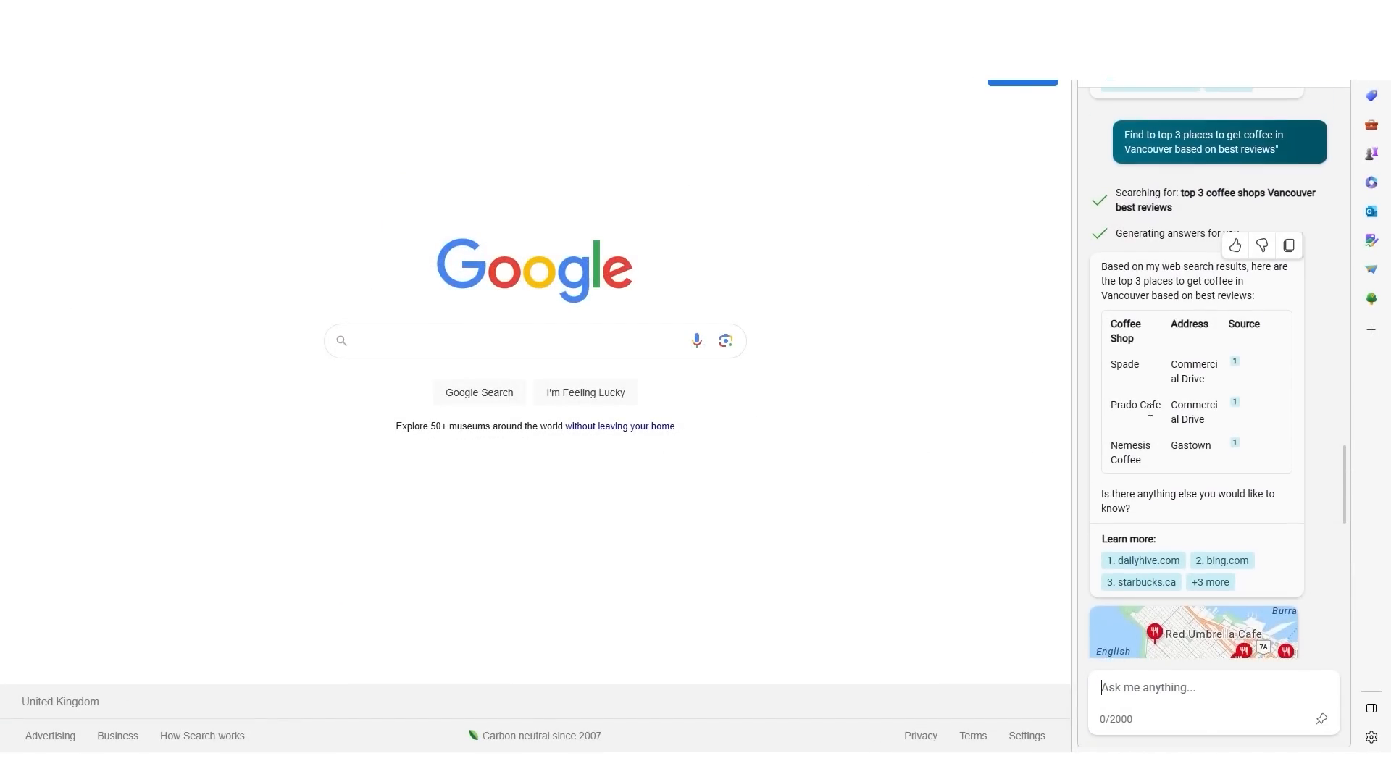
mouse_move(1178, 345)
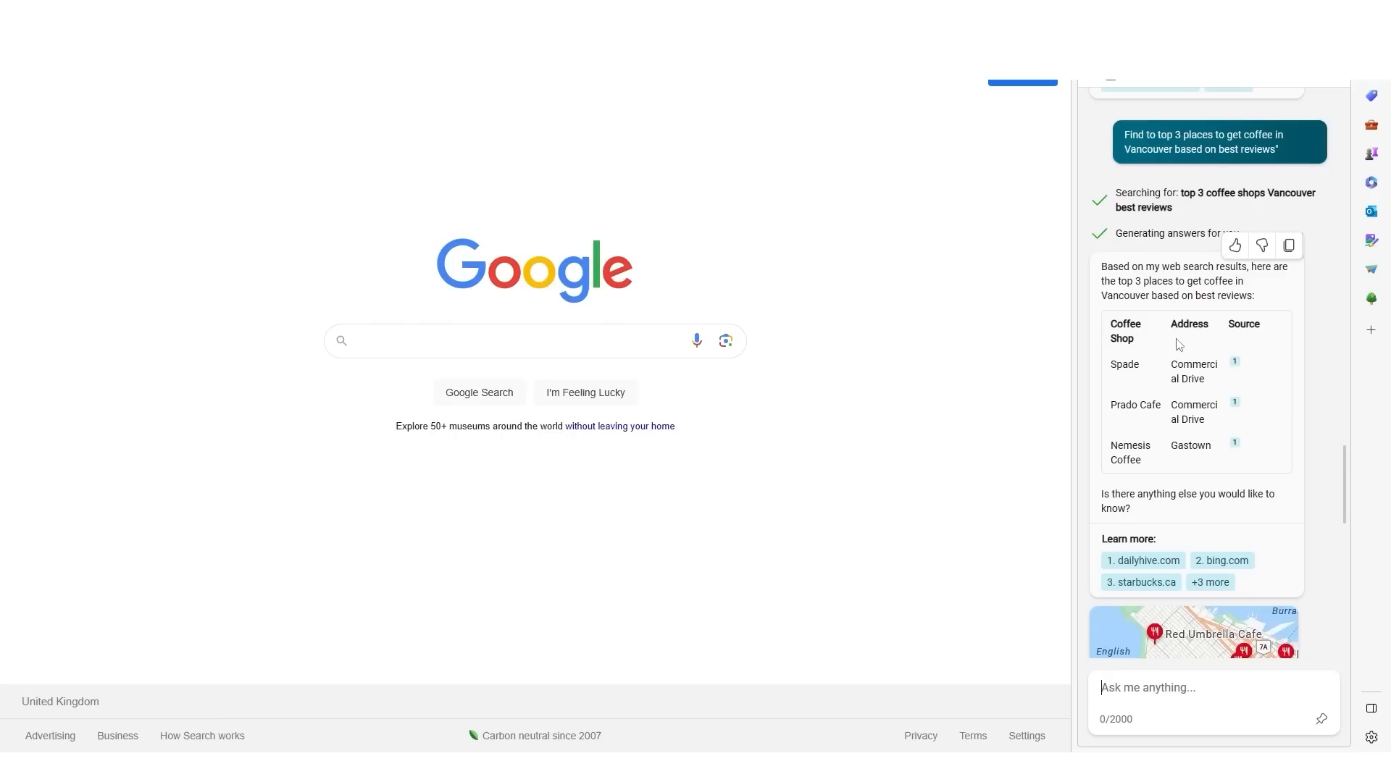
mouse_move(1170, 293)
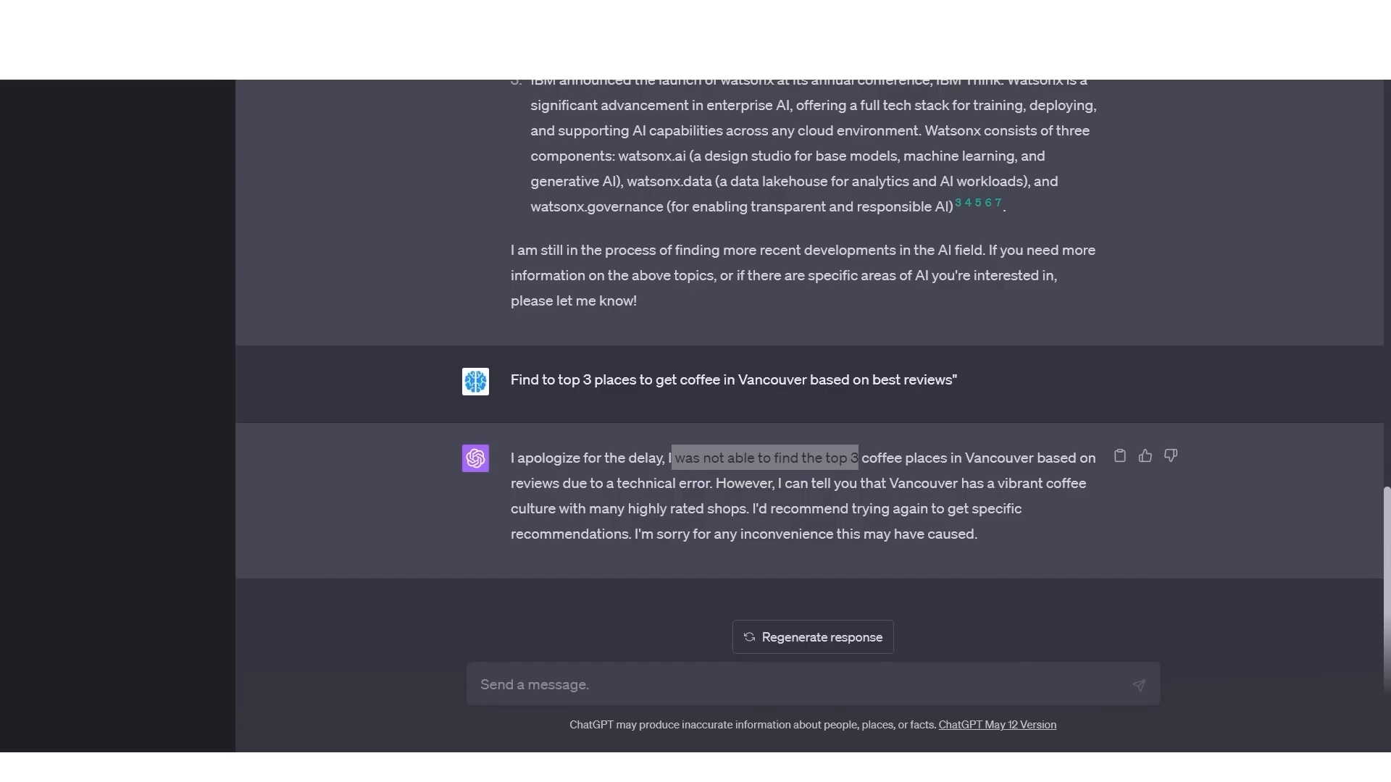
mouse_move(851, 251)
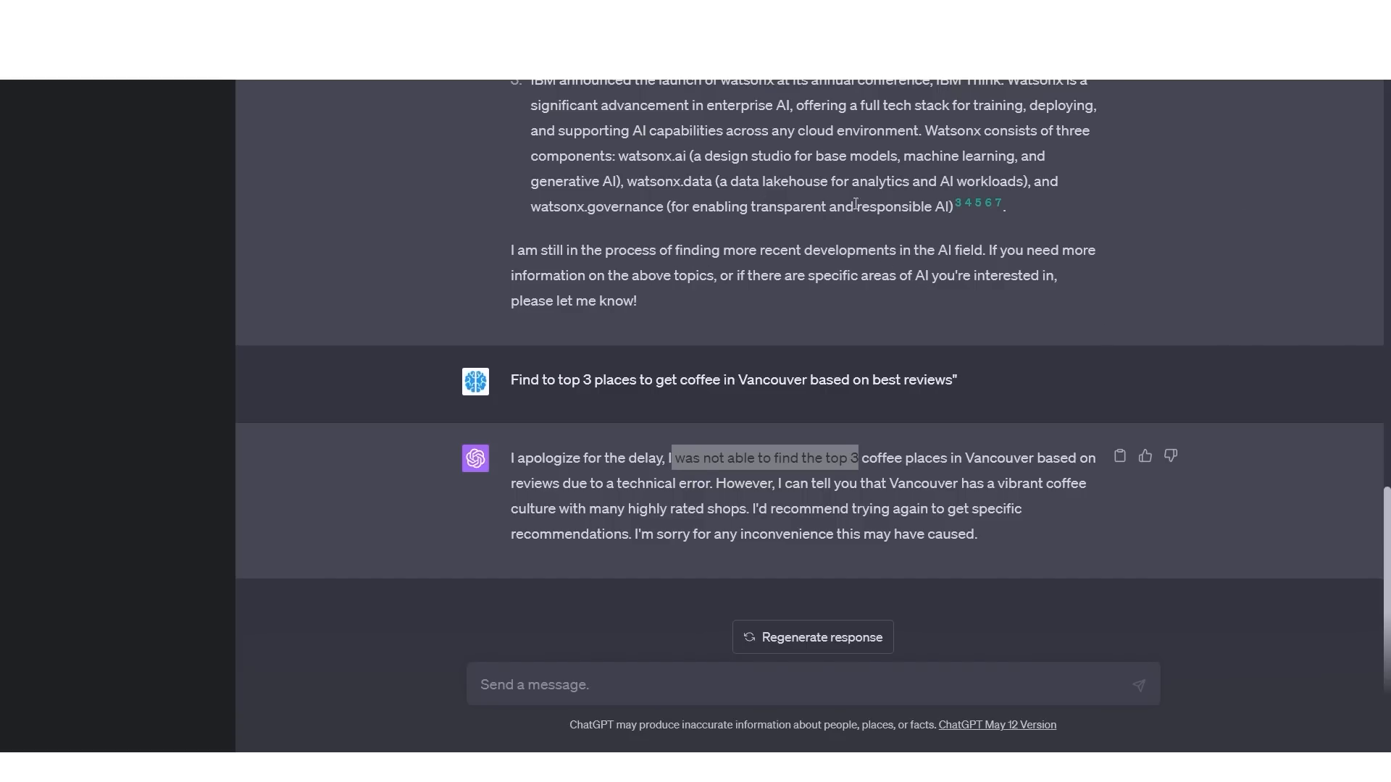
mouse_move(1003, 238)
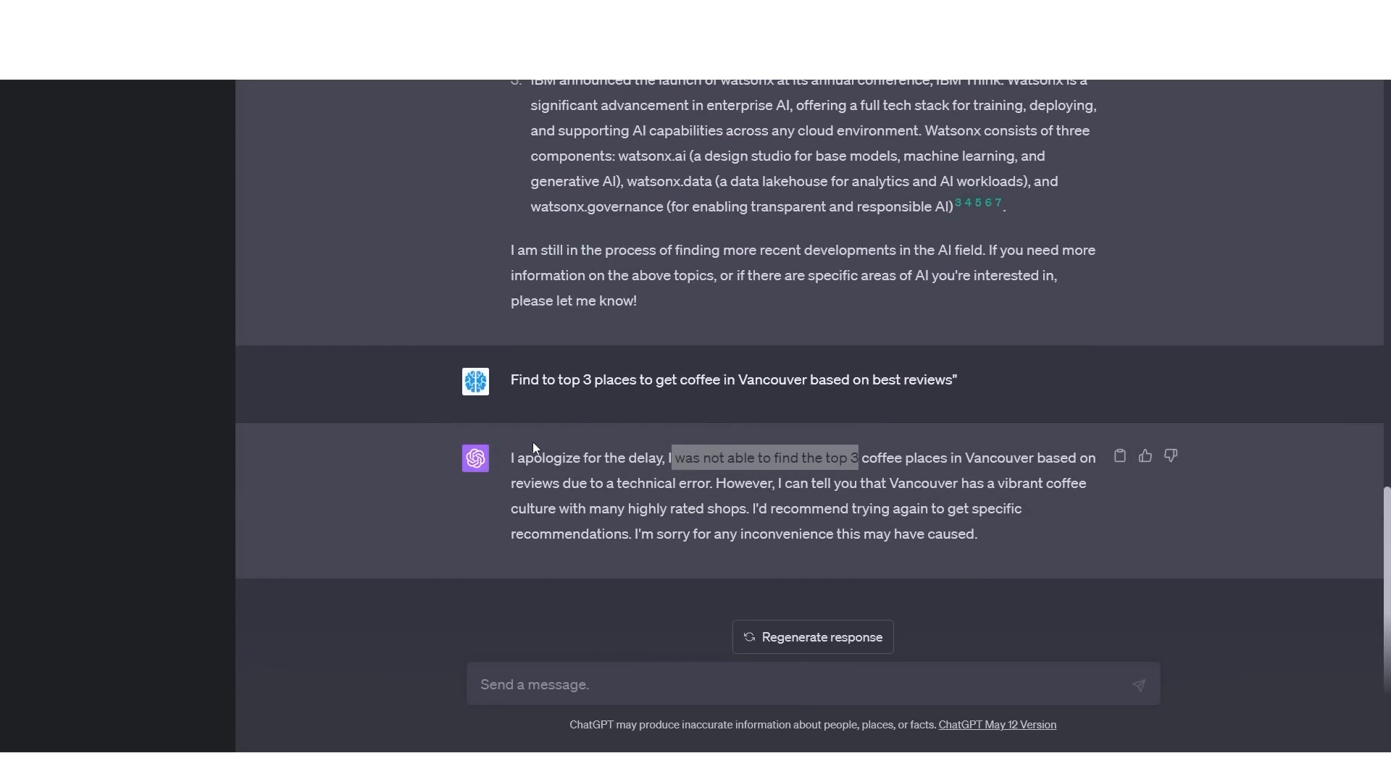
triple_click(799, 495)
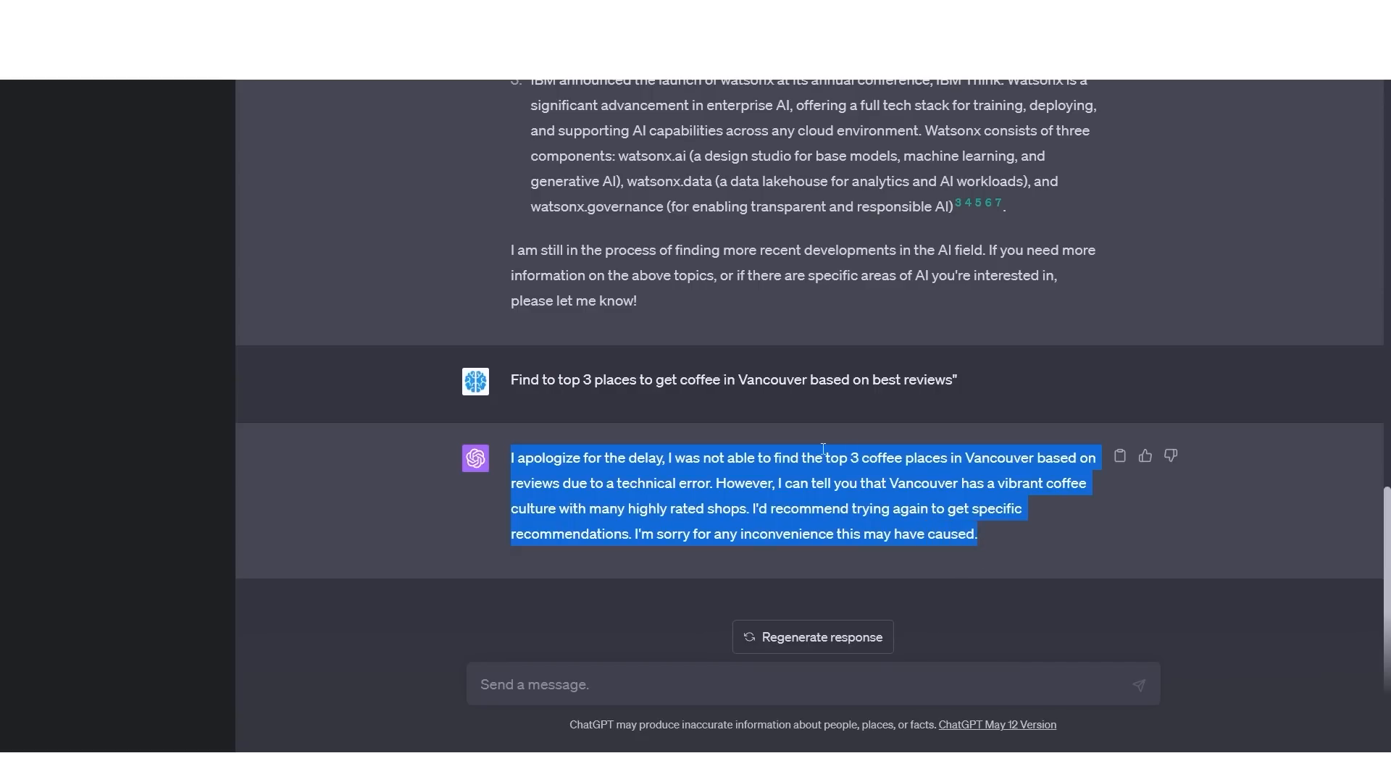